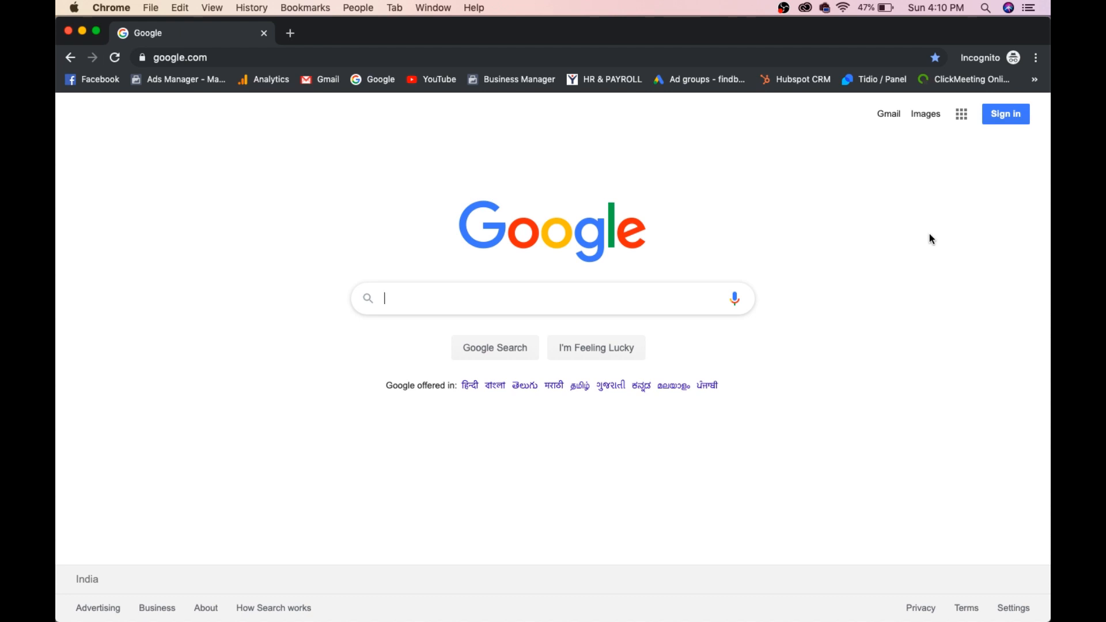
- Search Google for 'ubersuggest' and open the neilpatel.com Ubersuggest keyword tool result
type("u")
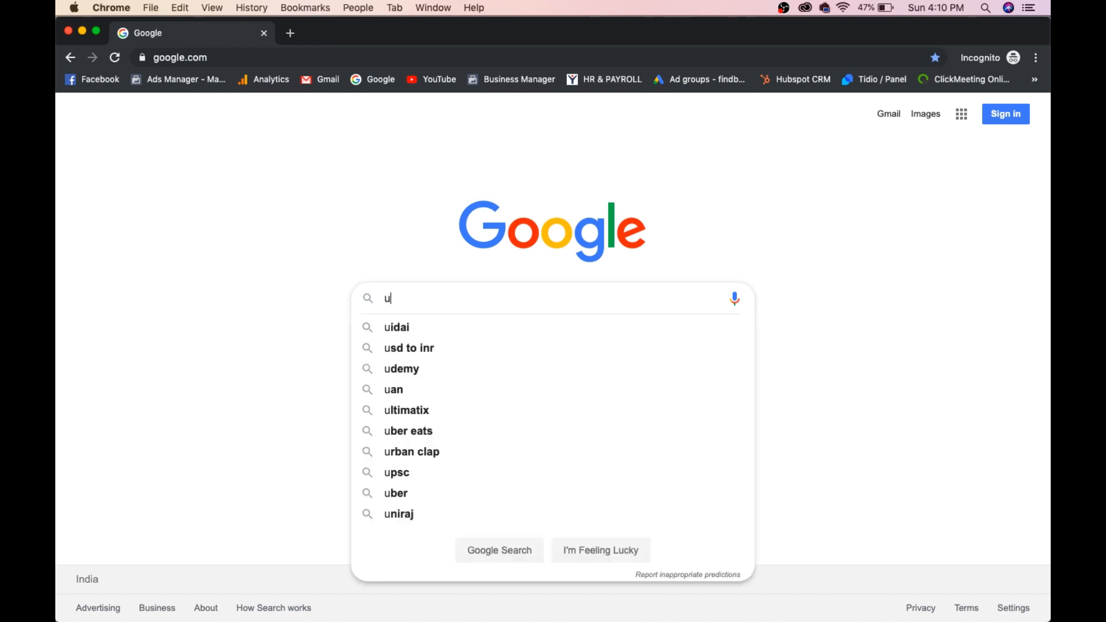
type("bersugg")
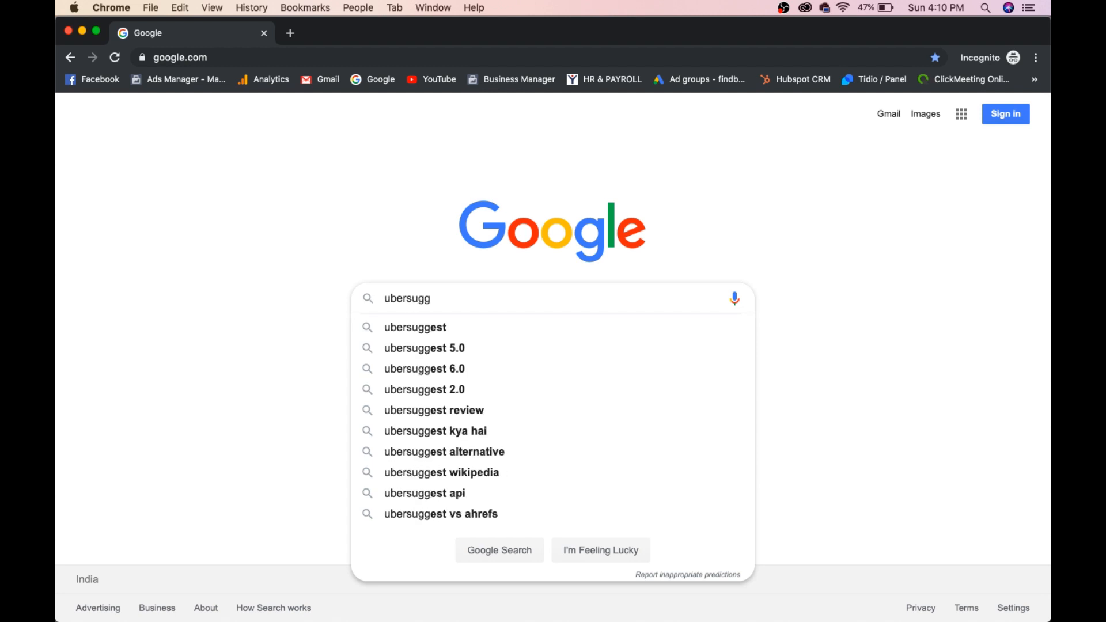
left_click(415, 326)
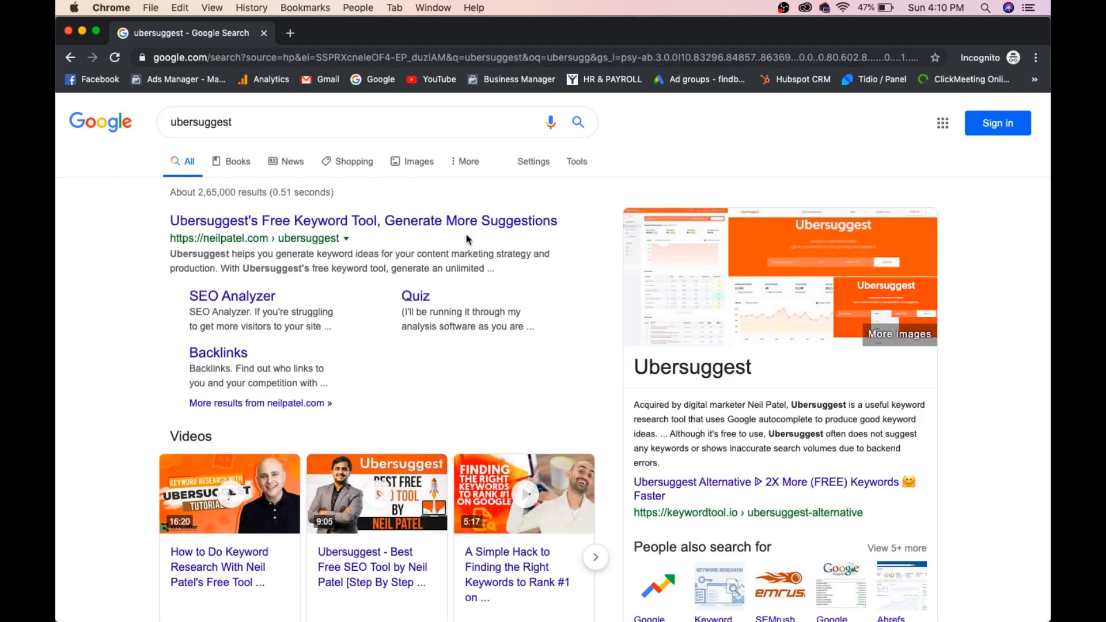
left_click(363, 220)
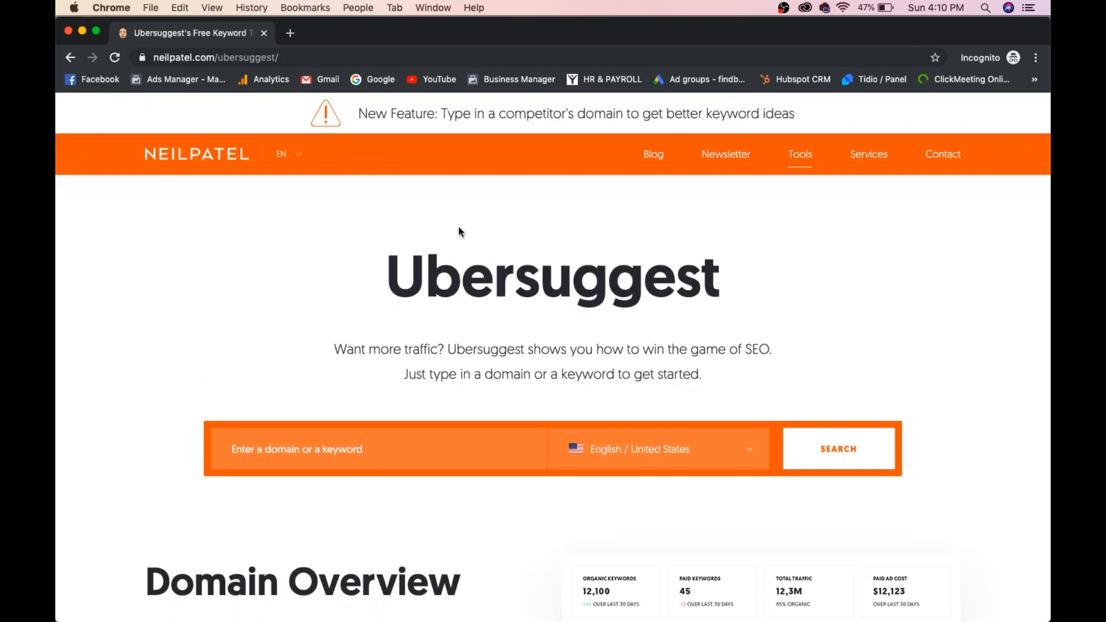
- Dismiss the traffic quiz popup and enter the keyword 'digital marketing course'
scroll("down", 3)
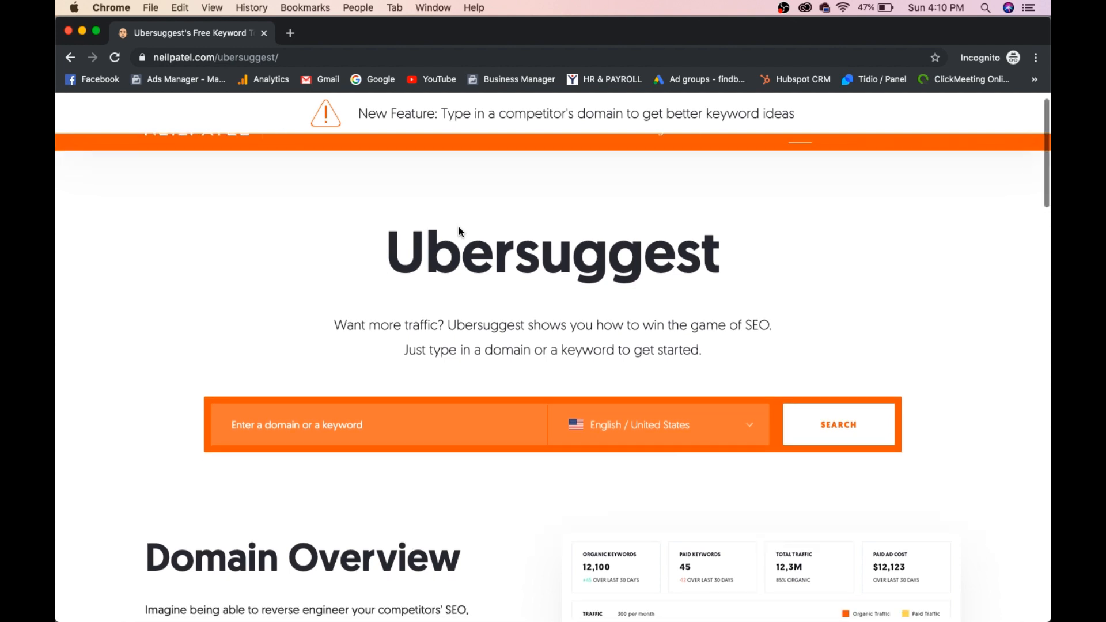
left_click(318, 408)
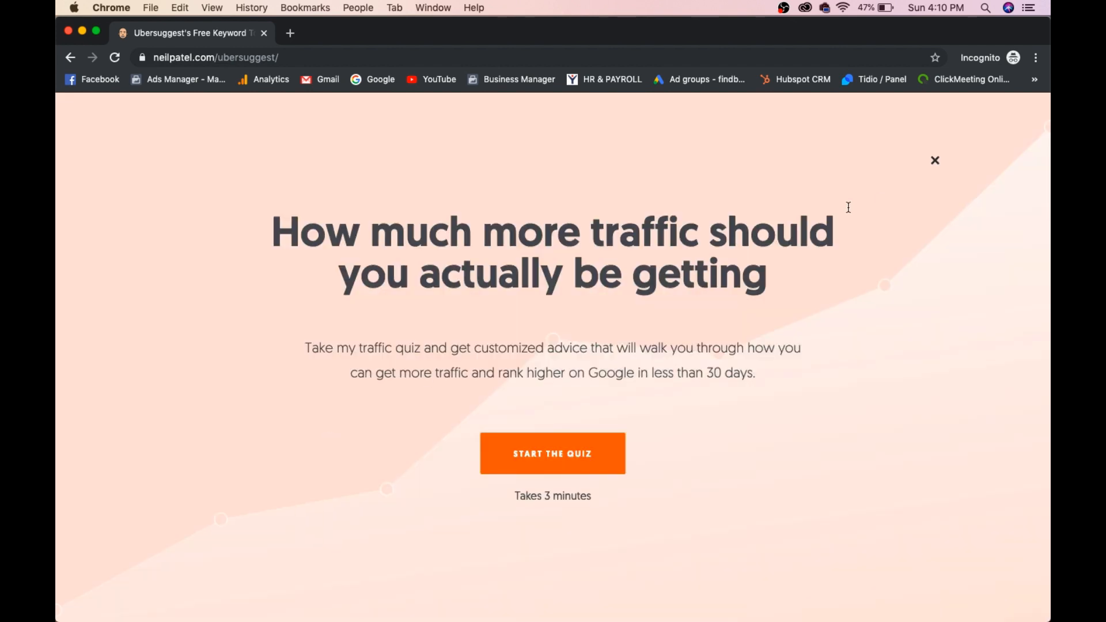
left_click(936, 160)
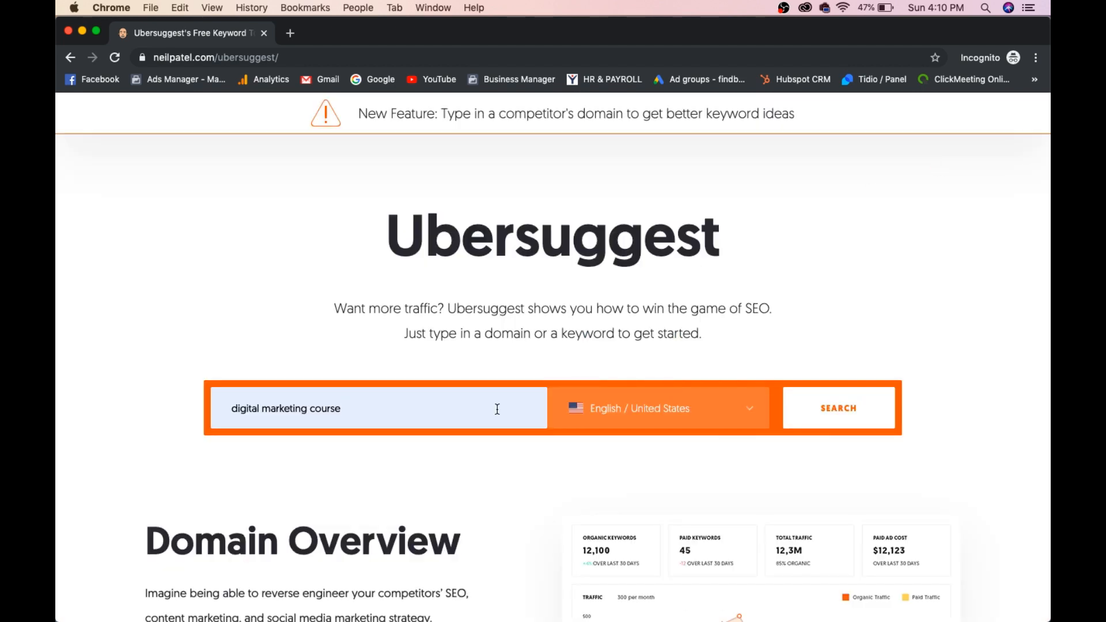
- Set language/location to English / India and run the keyword research
left_click(656, 408)
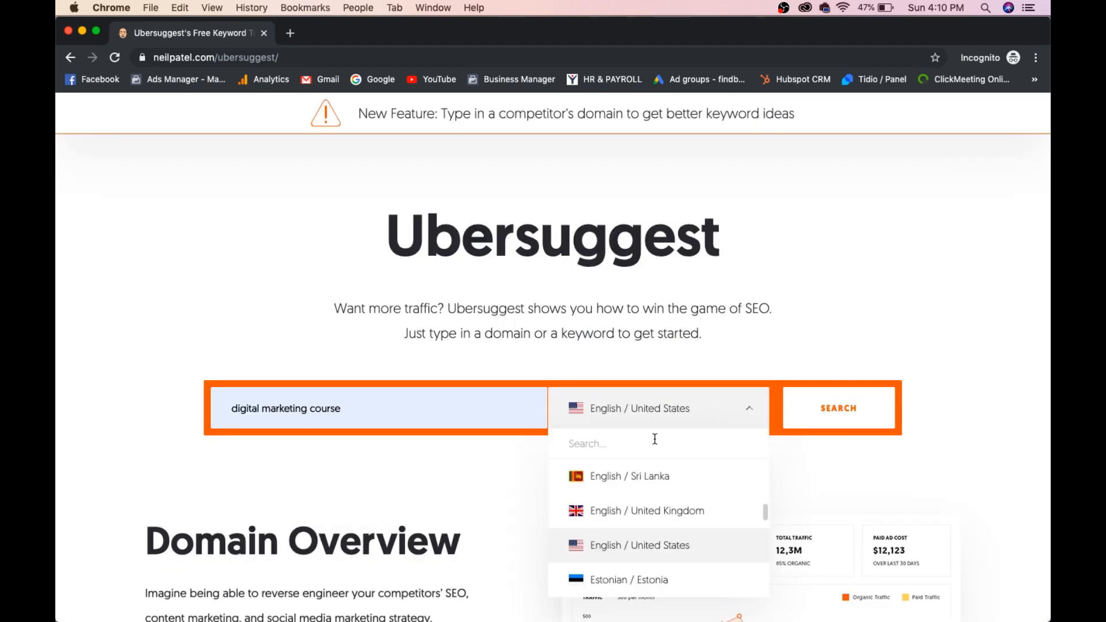
type("indi")
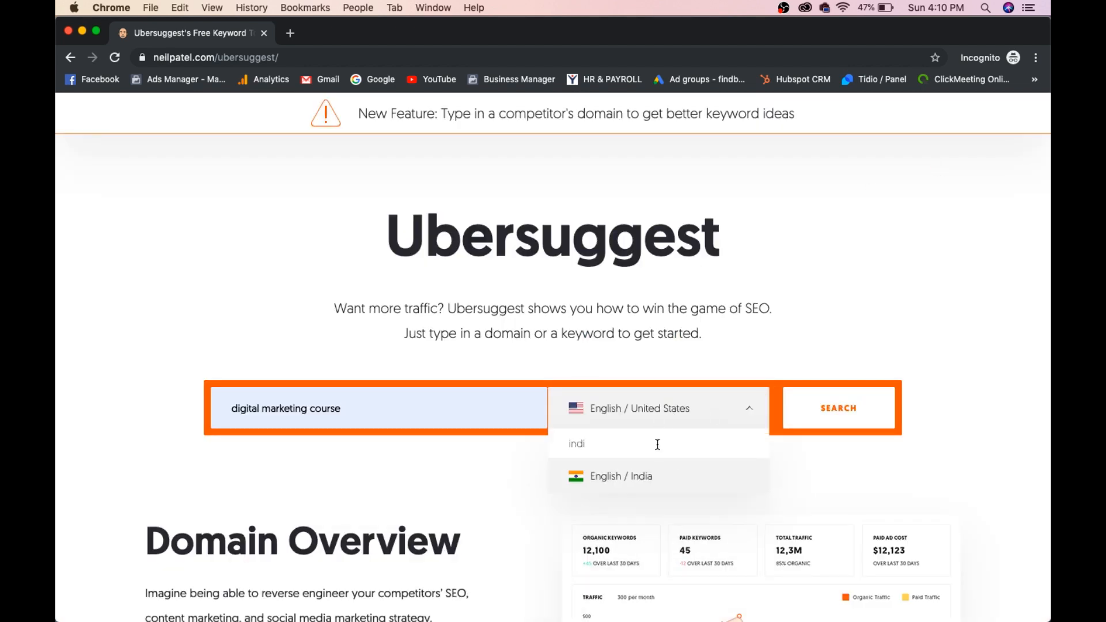
left_click(622, 476)
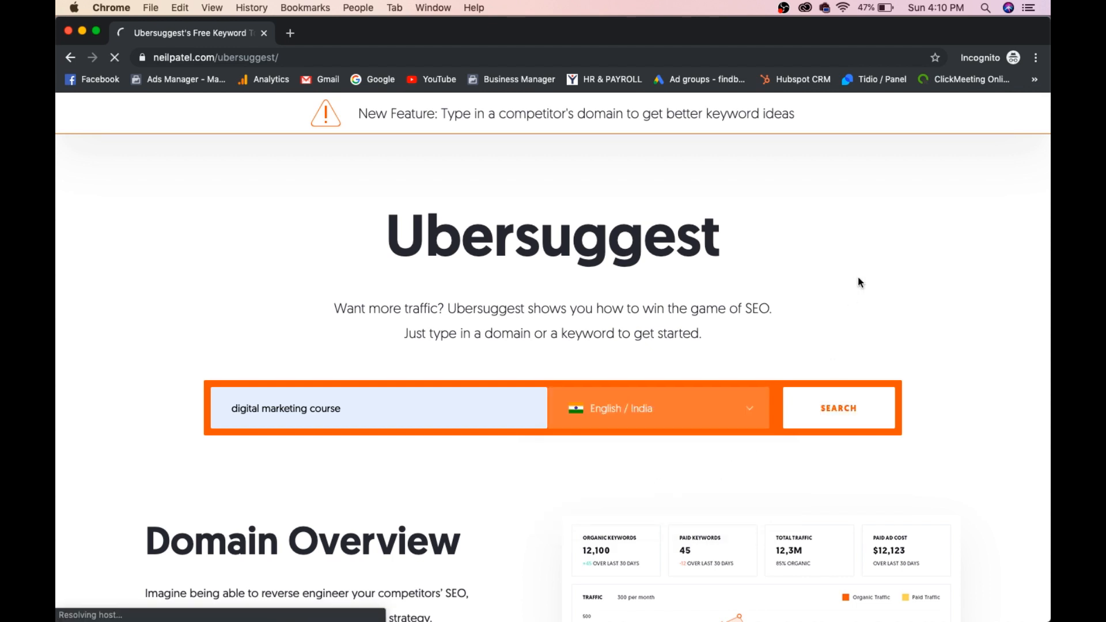
left_click(838, 408)
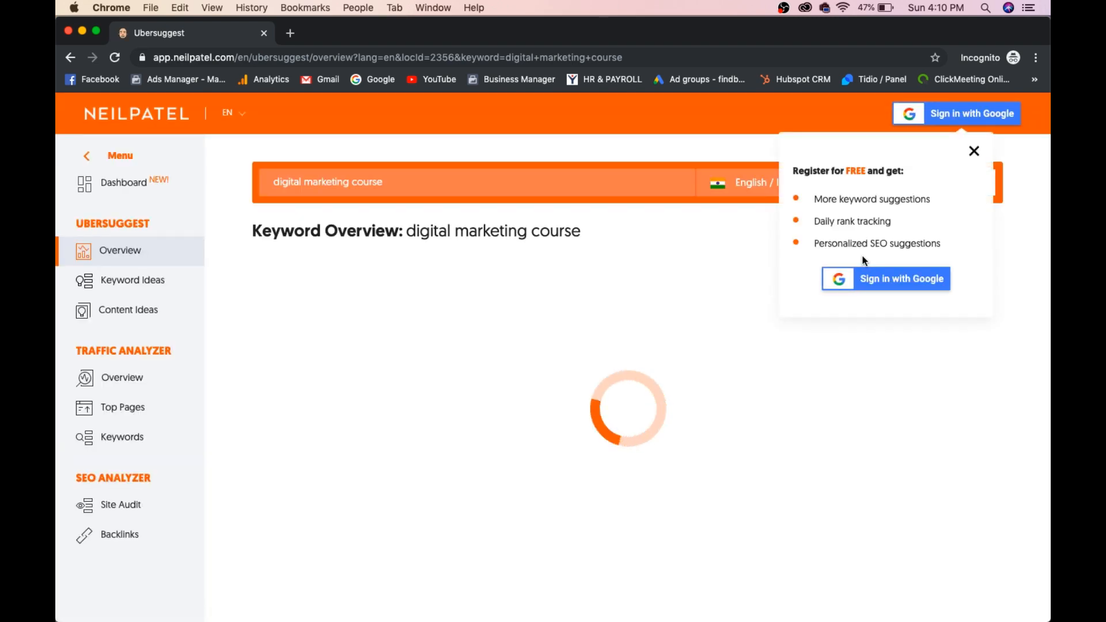
- Dismiss the 'Sign in with Google' offer to reveal volume, difficulty and CPC cards
left_click(975, 151)
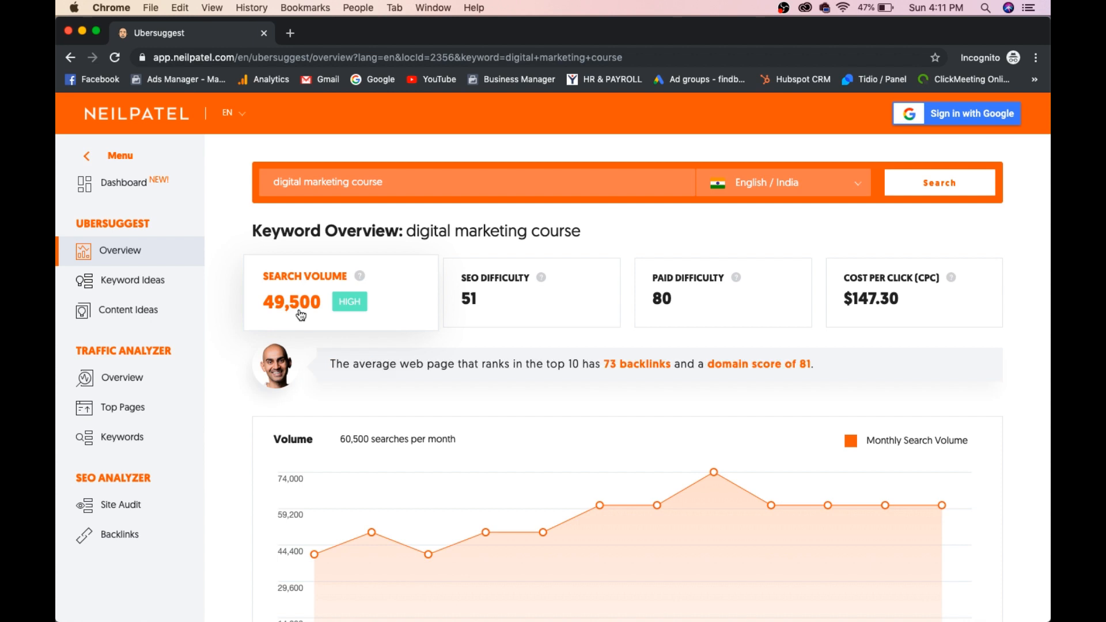
mouse_move(241, 227)
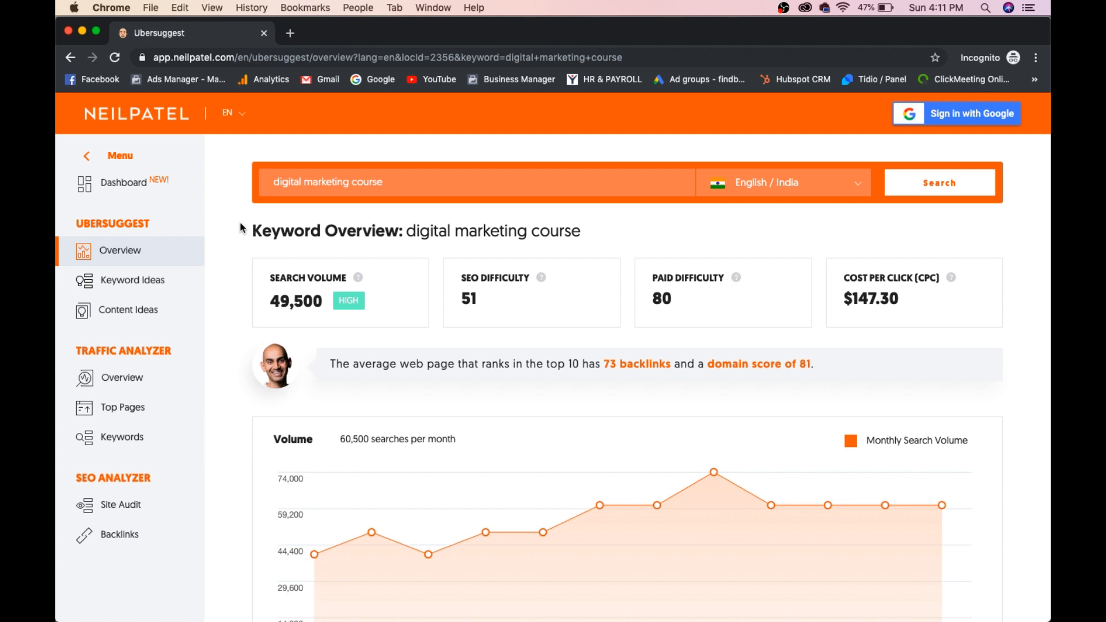
mouse_move(512, 309)
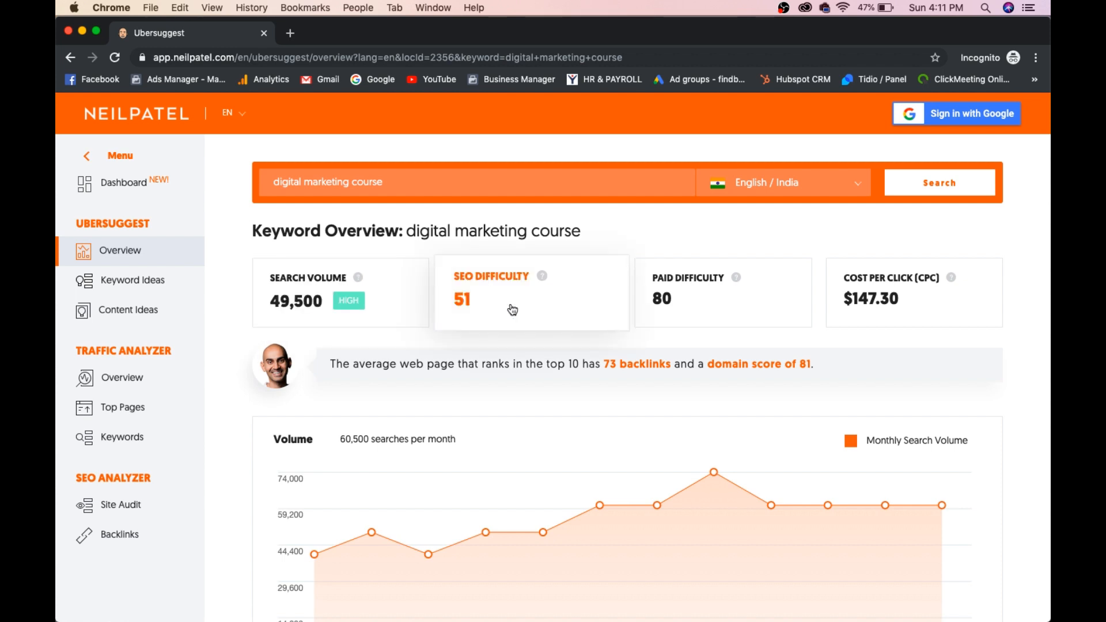
mouse_move(483, 297)
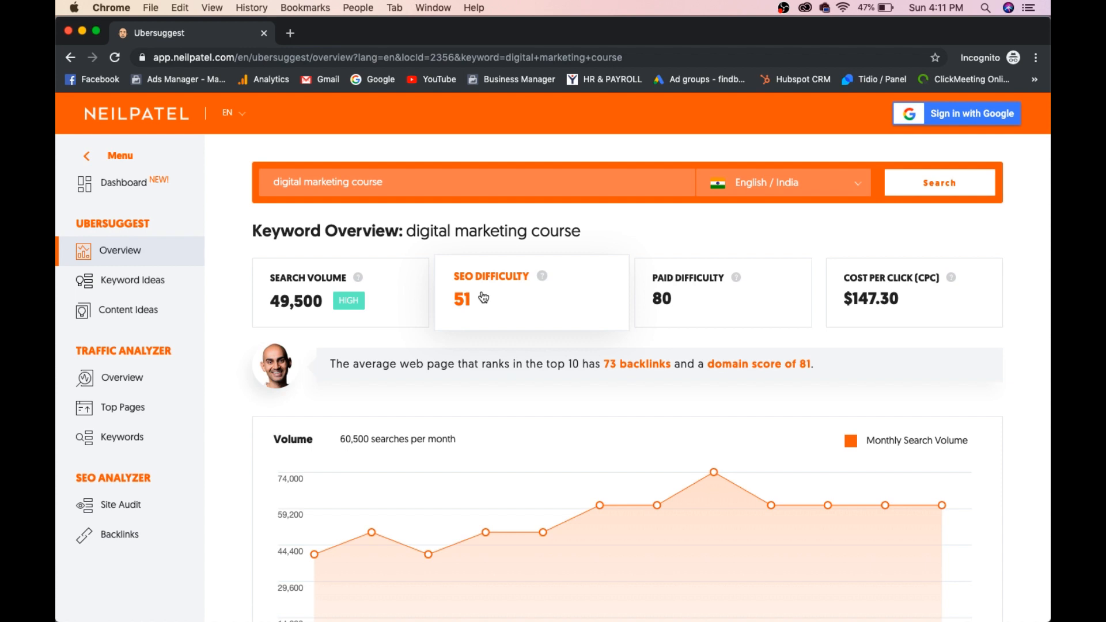
mouse_move(617, 161)
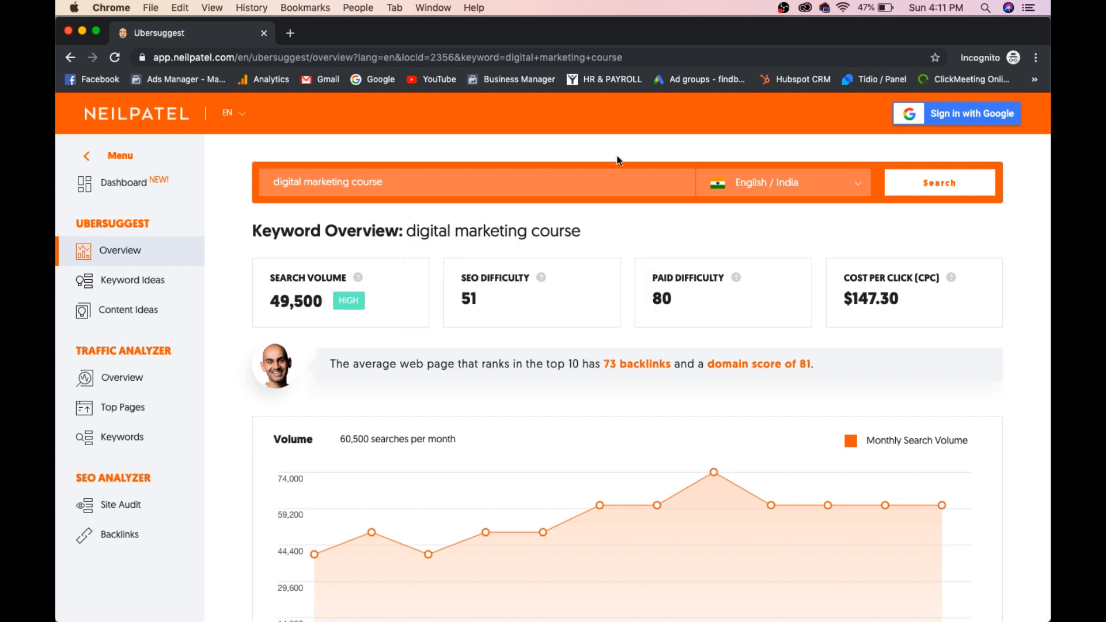
mouse_move(746, 314)
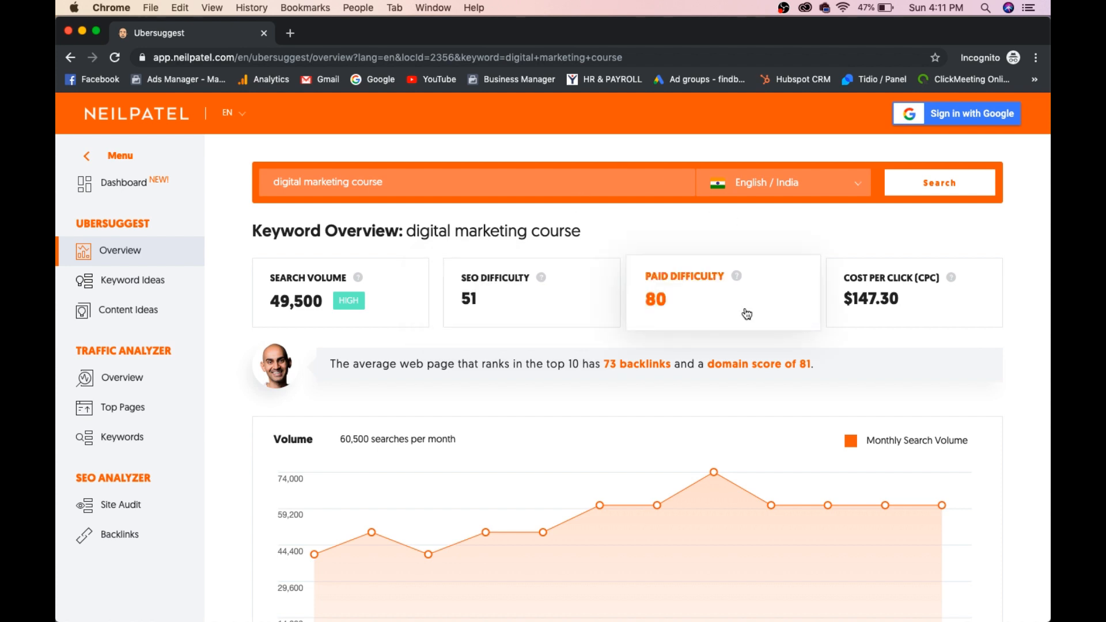
mouse_move(853, 322)
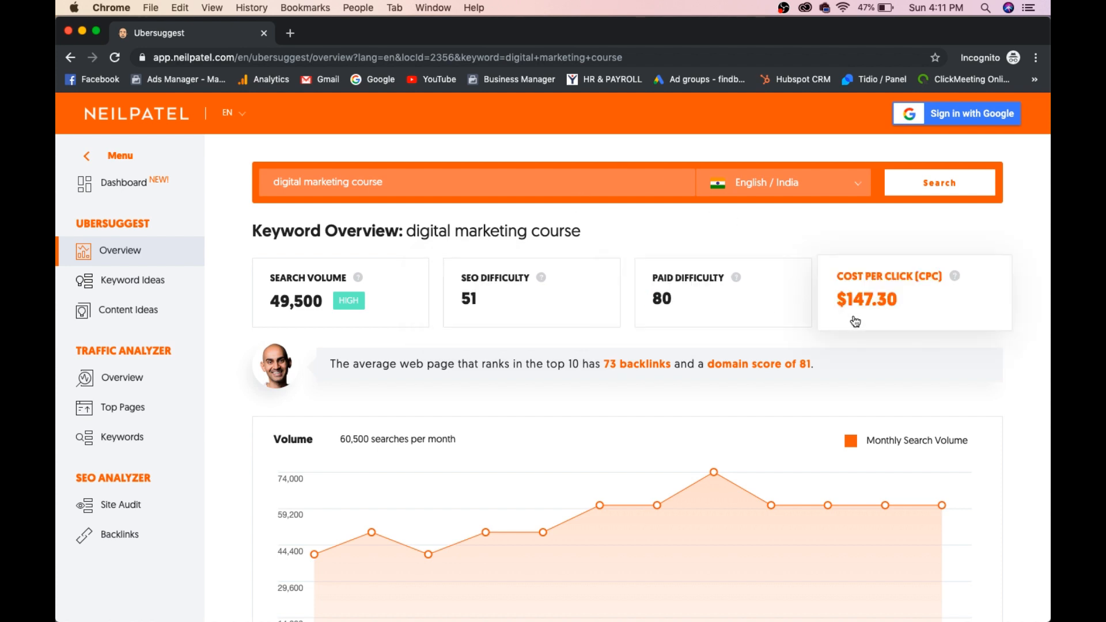
mouse_move(922, 326)
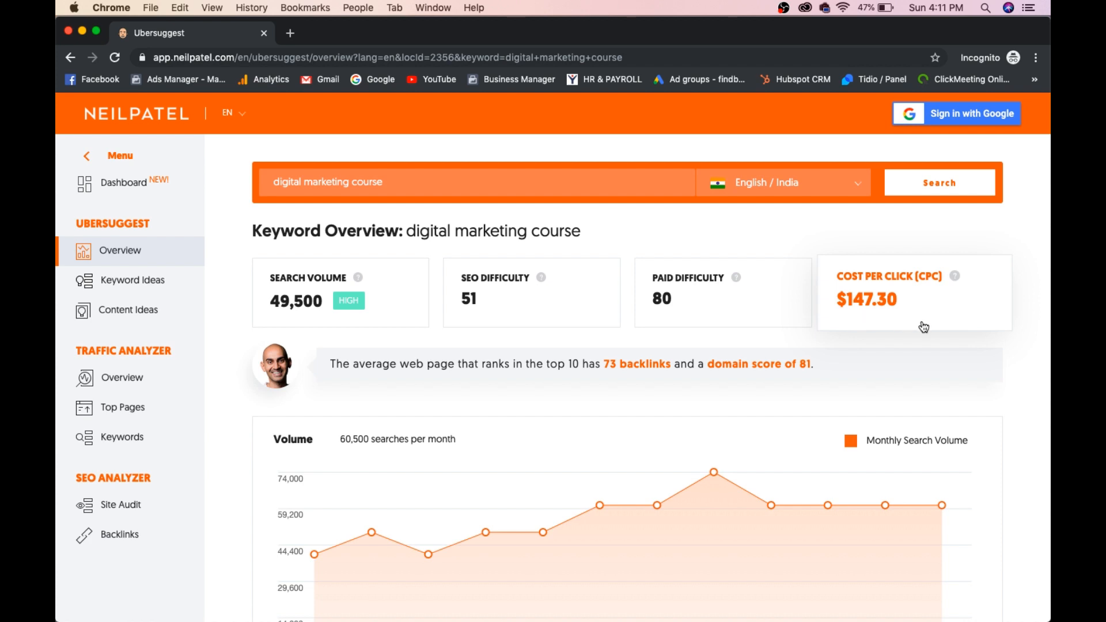
- Scroll past the Volume chart to the Keyword Ideas table of Delhi and Bangalore variants
scroll("down", 3)
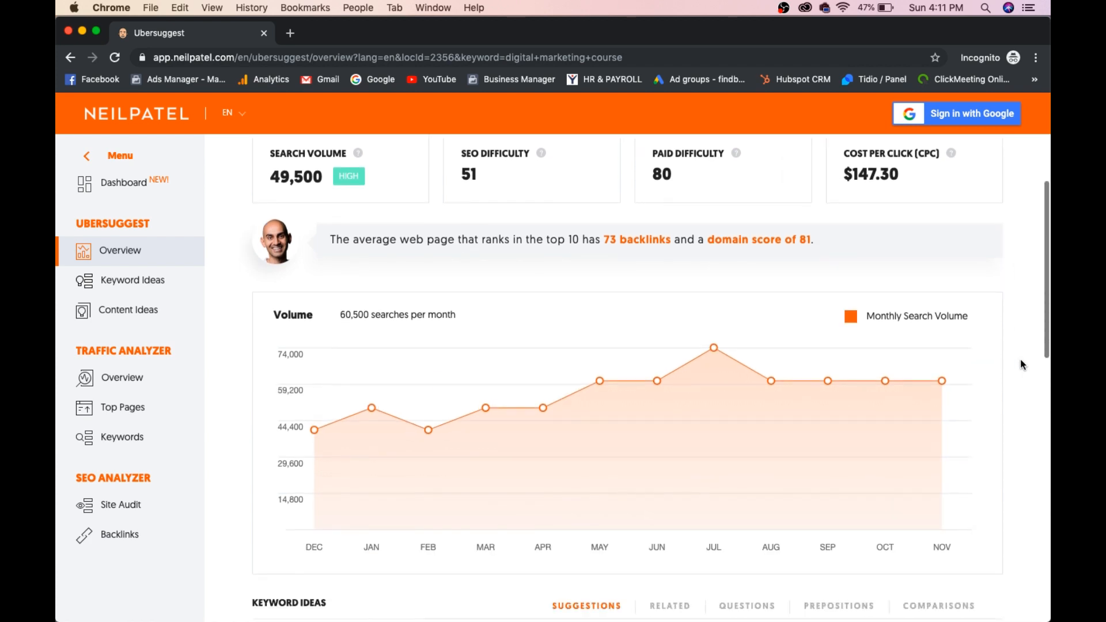
scroll("down", 3)
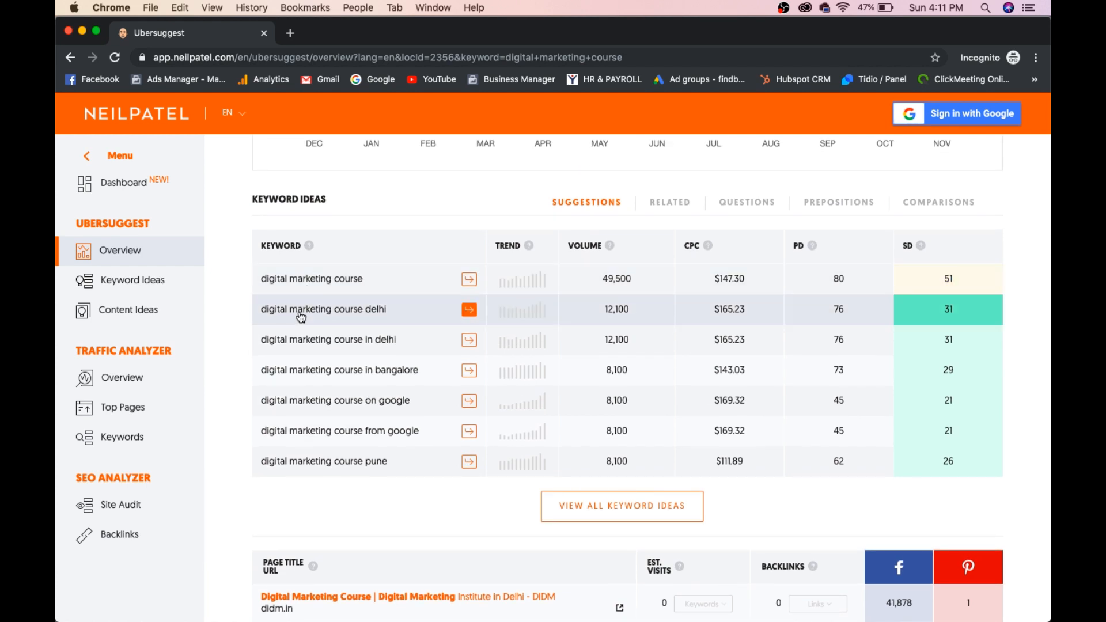
mouse_move(552, 338)
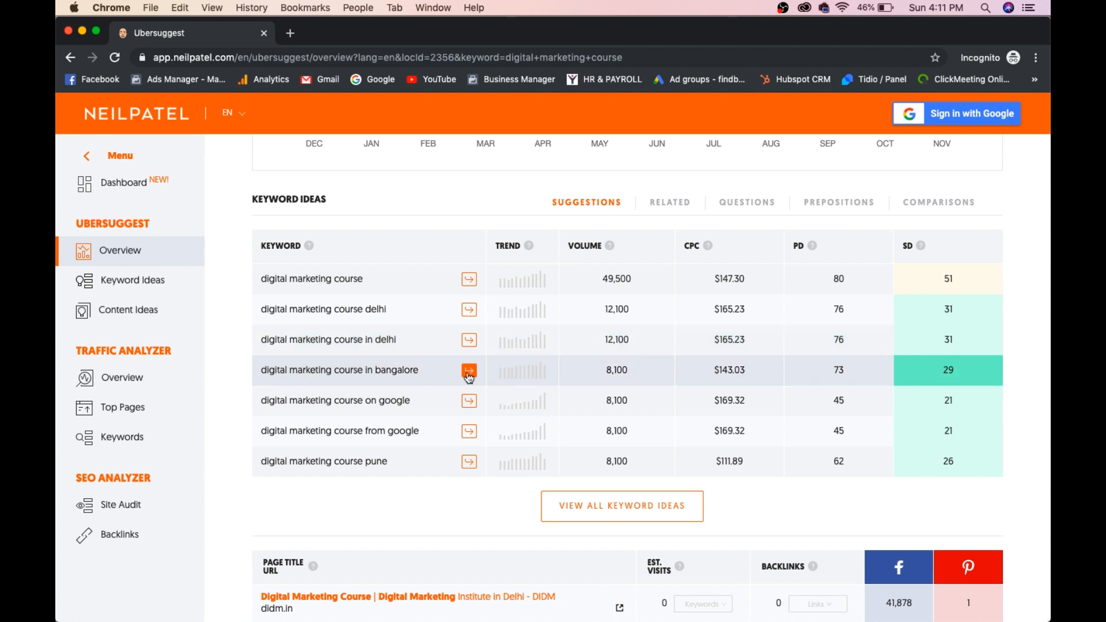
mouse_move(400, 373)
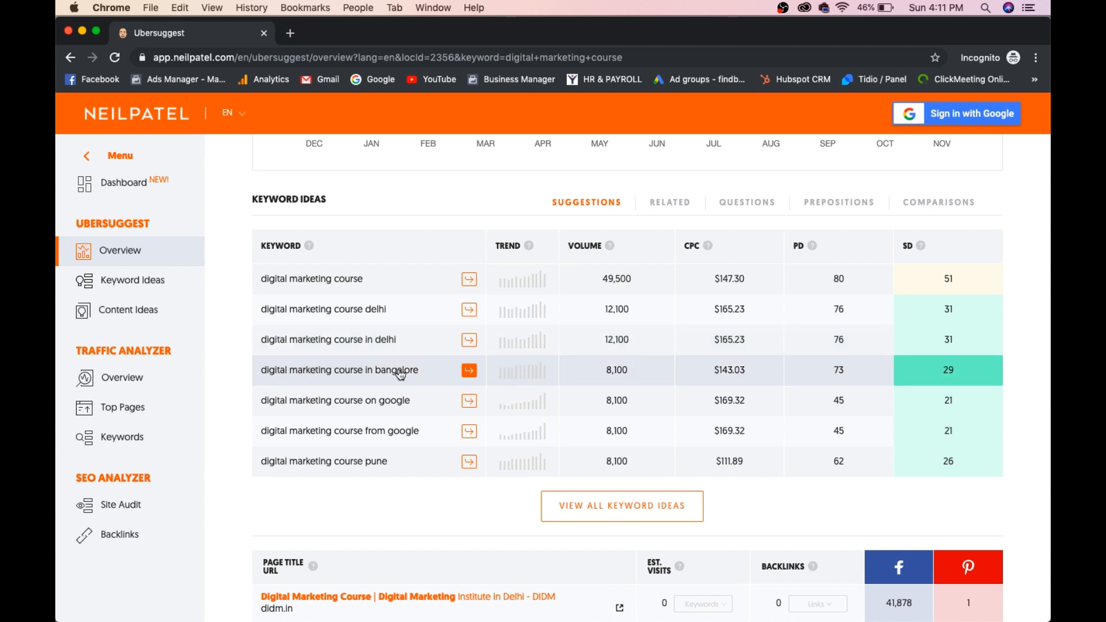
mouse_move(399, 400)
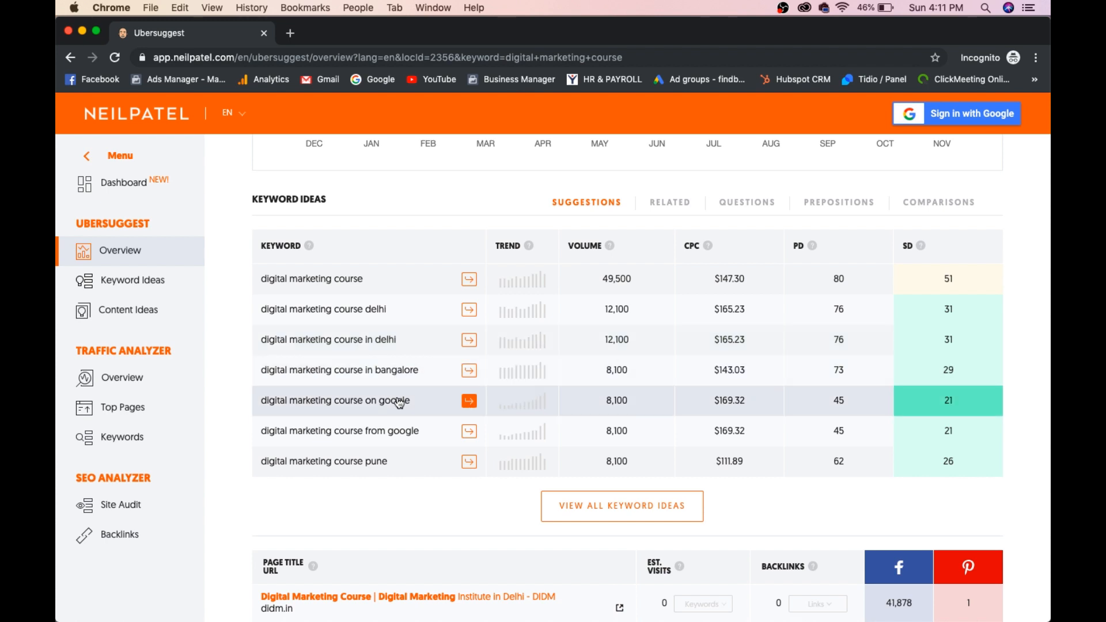
mouse_move(347, 525)
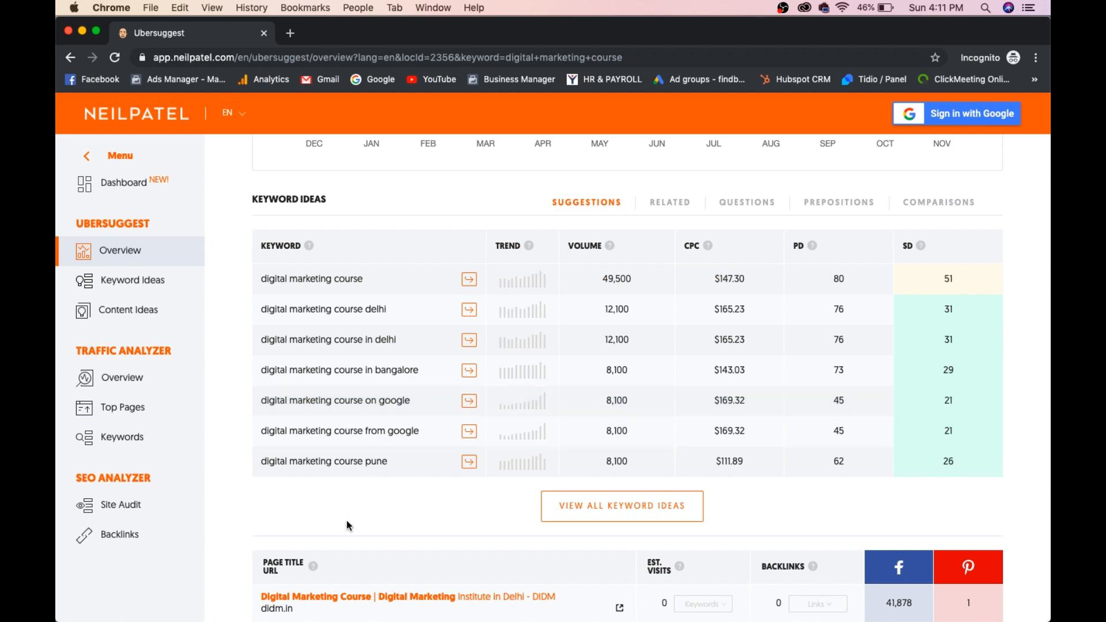
scroll("down", 3)
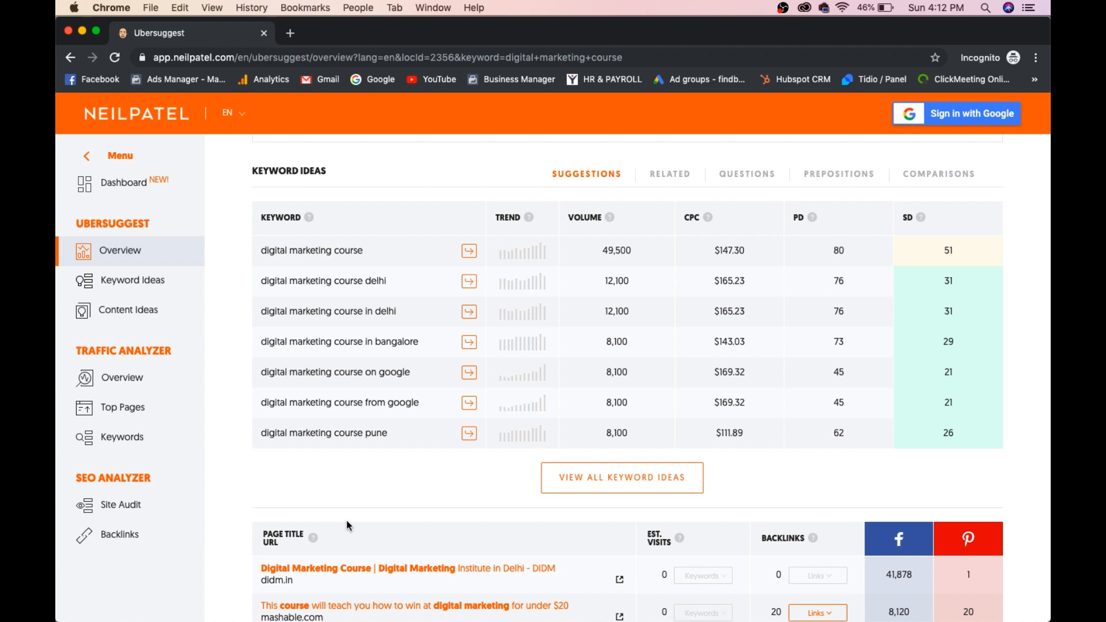
scroll("down", 3)
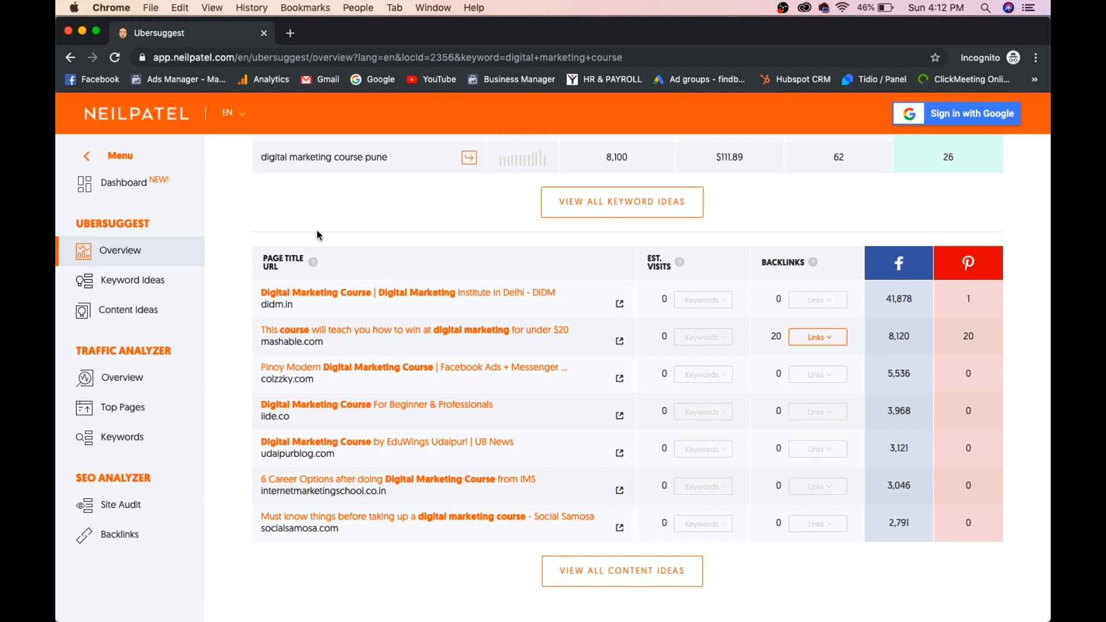
mouse_move(237, 312)
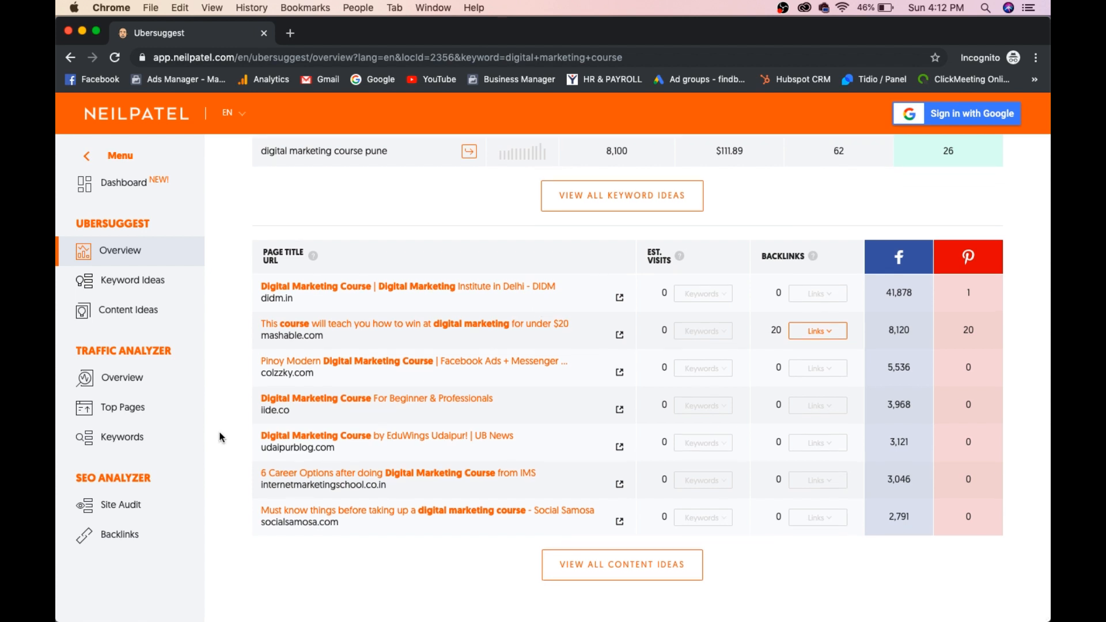
scroll("up", 3)
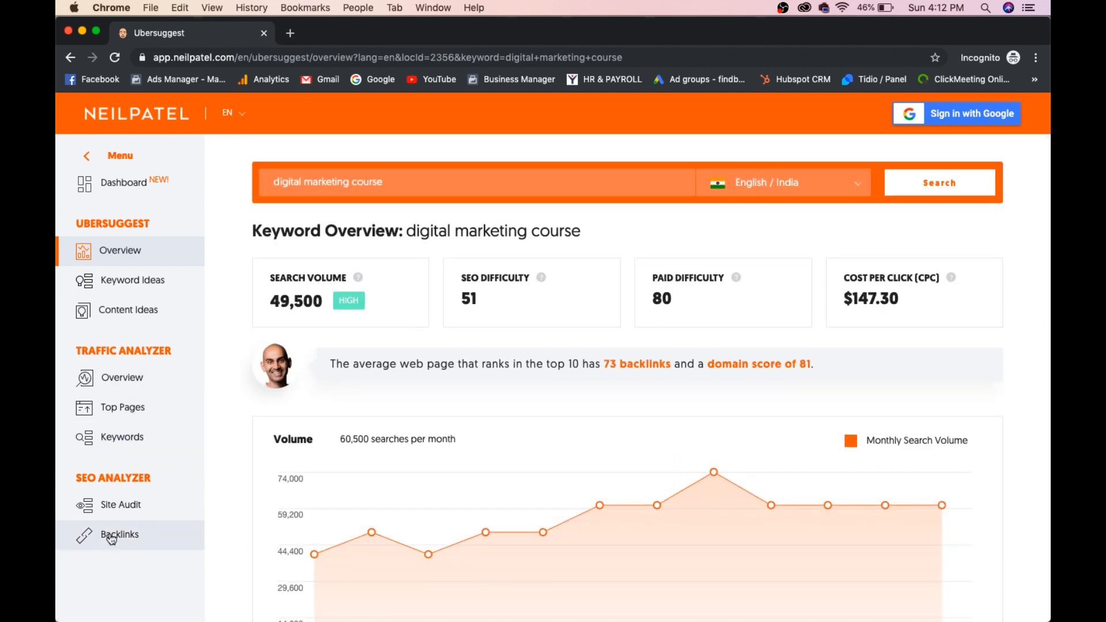
mouse_move(131, 280)
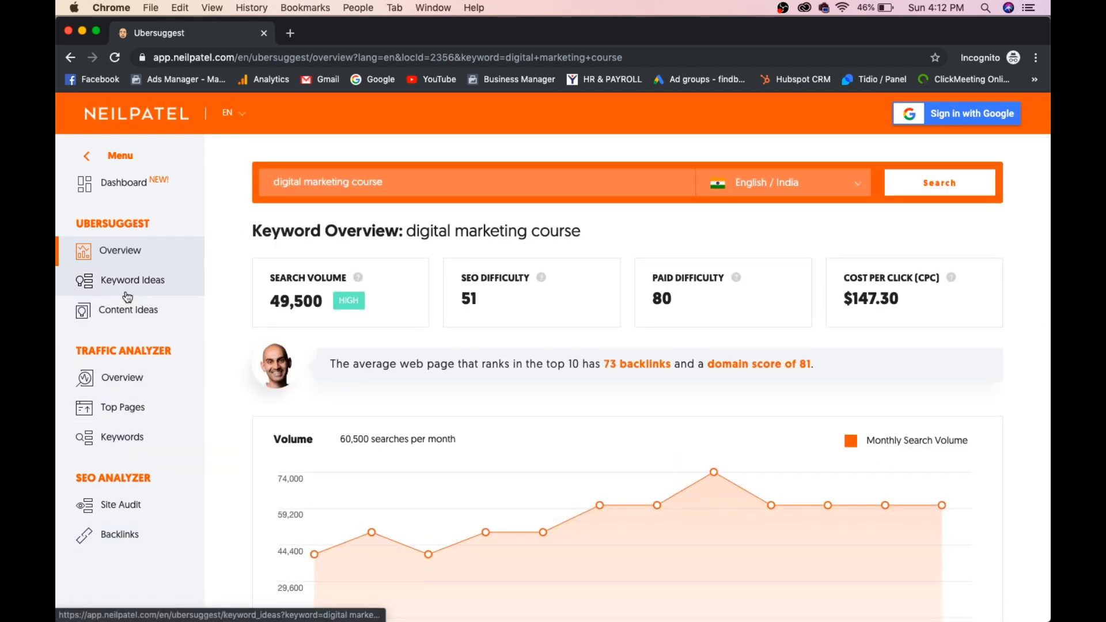
mouse_move(128, 310)
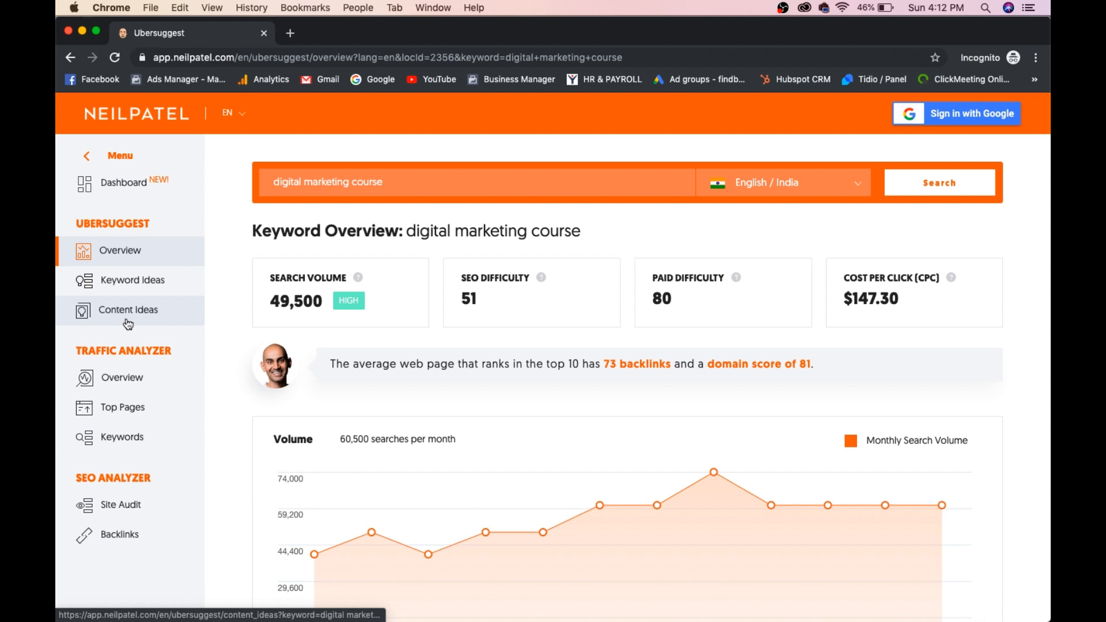
mouse_move(119, 534)
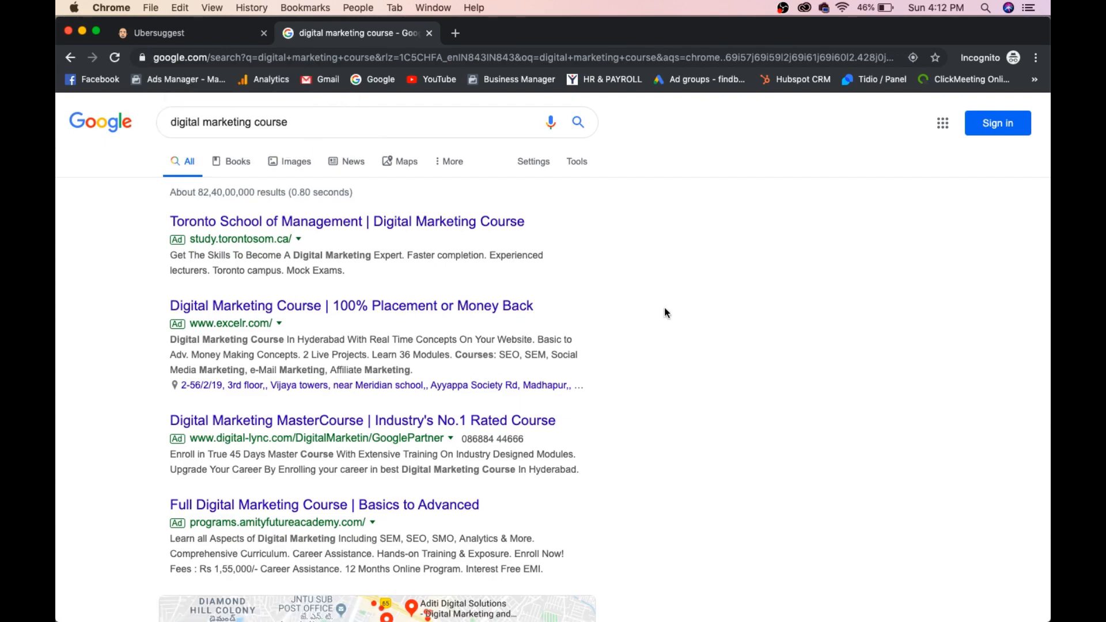
- Browse the Google results for 'digital marketing course' down to the Udemy listing
left_click(114, 58)
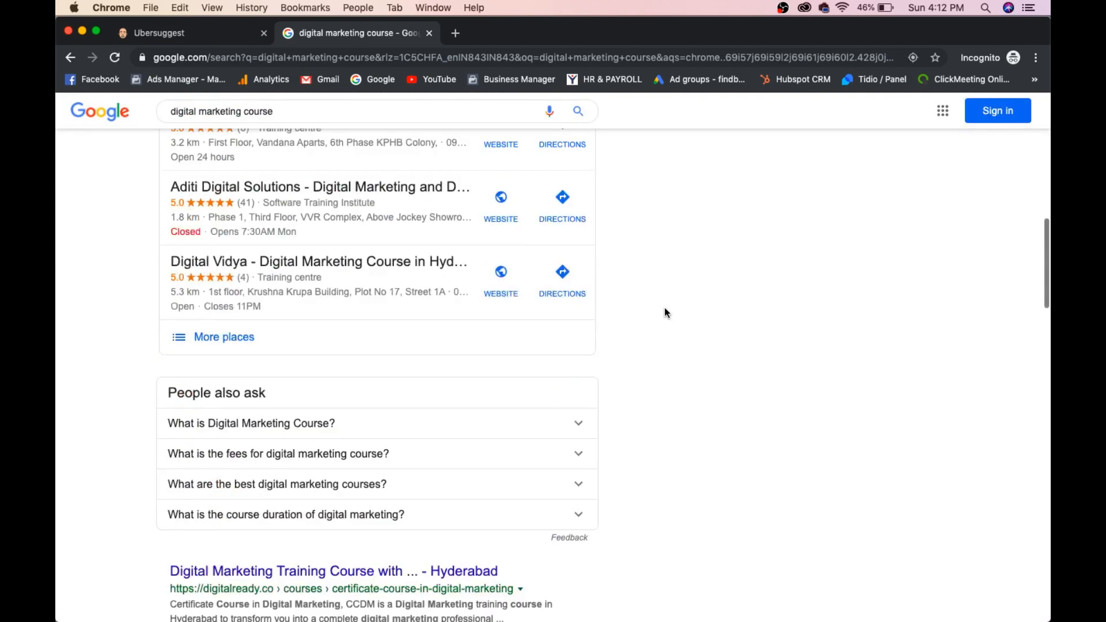
scroll("down", 3)
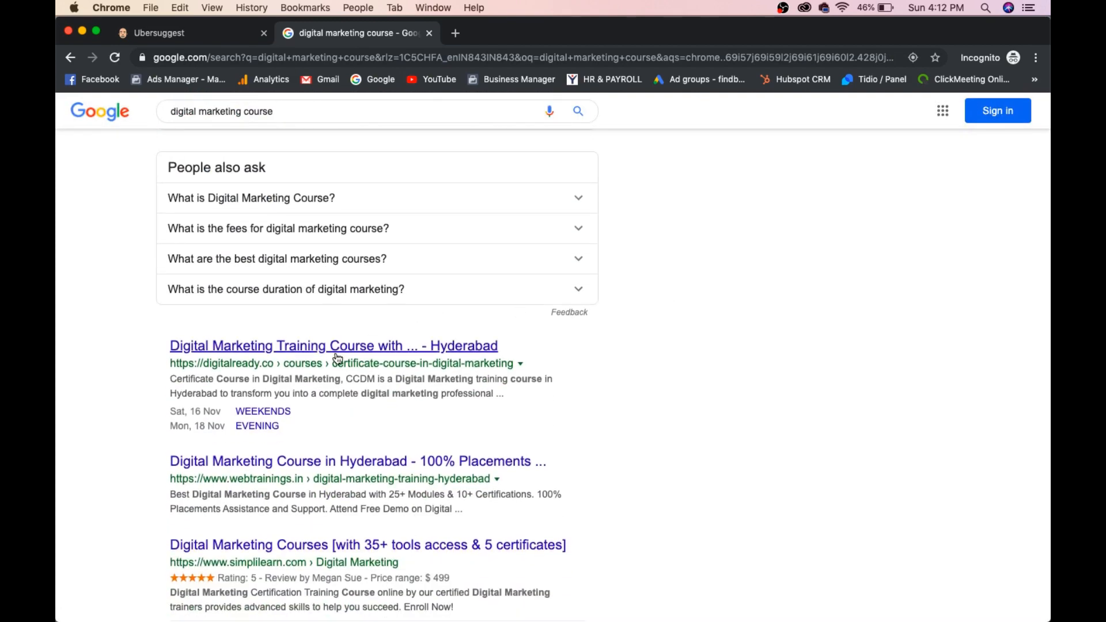
mouse_move(402, 350)
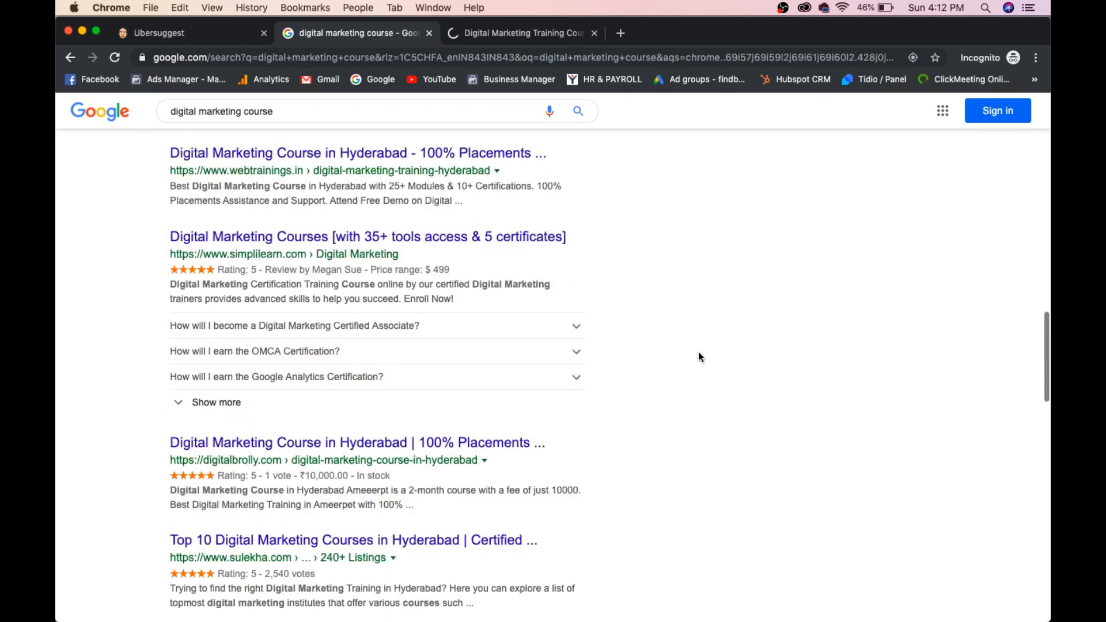
scroll("up", 3)
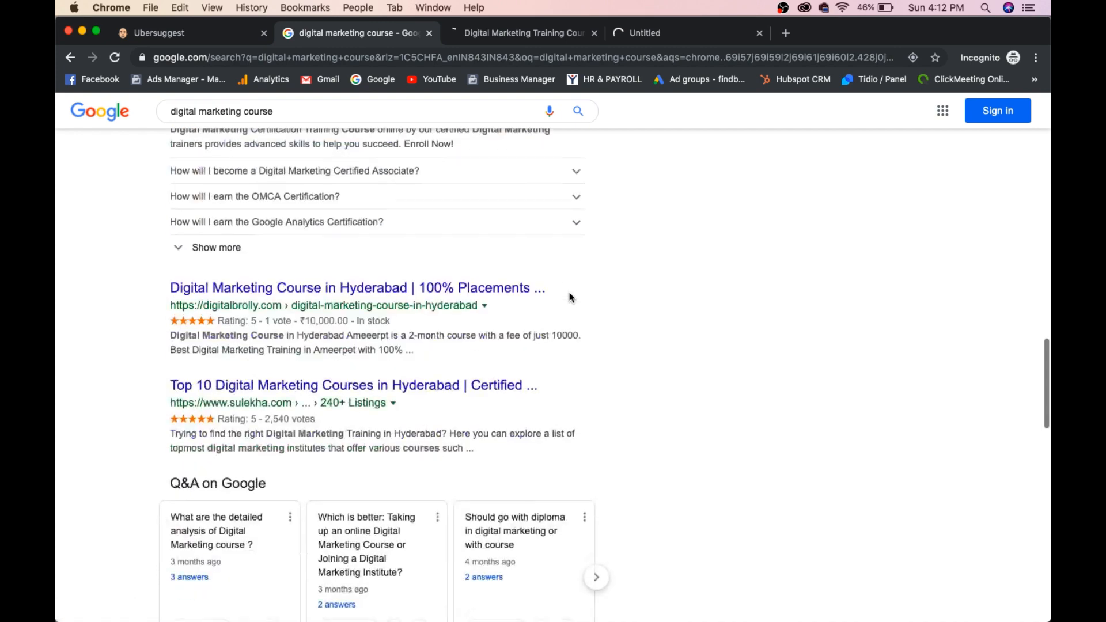
scroll("down", 3)
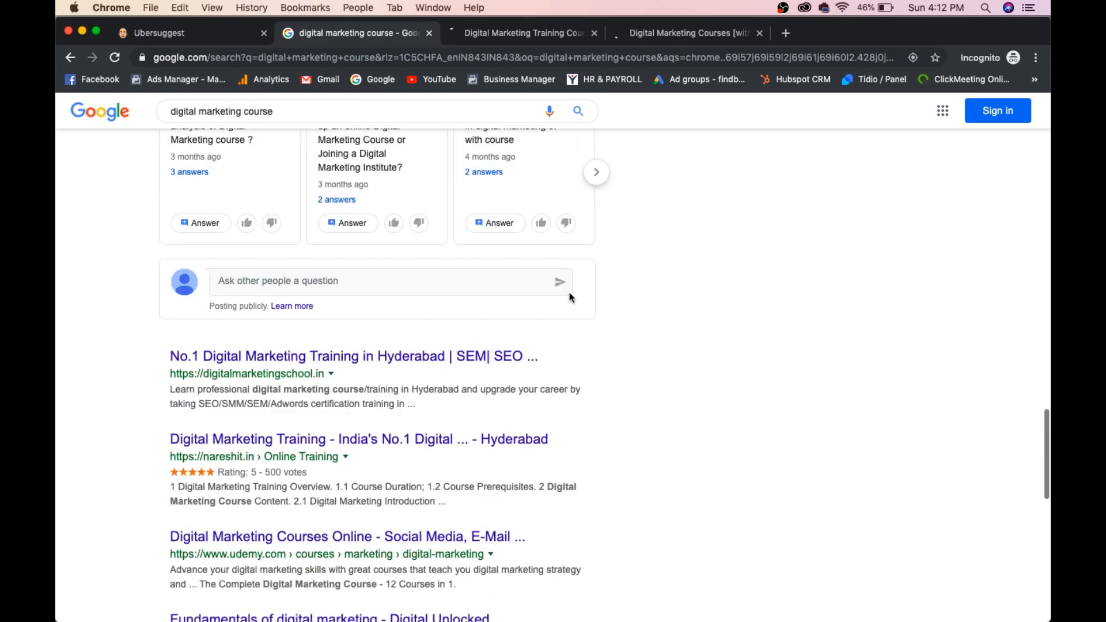
scroll("down", 3)
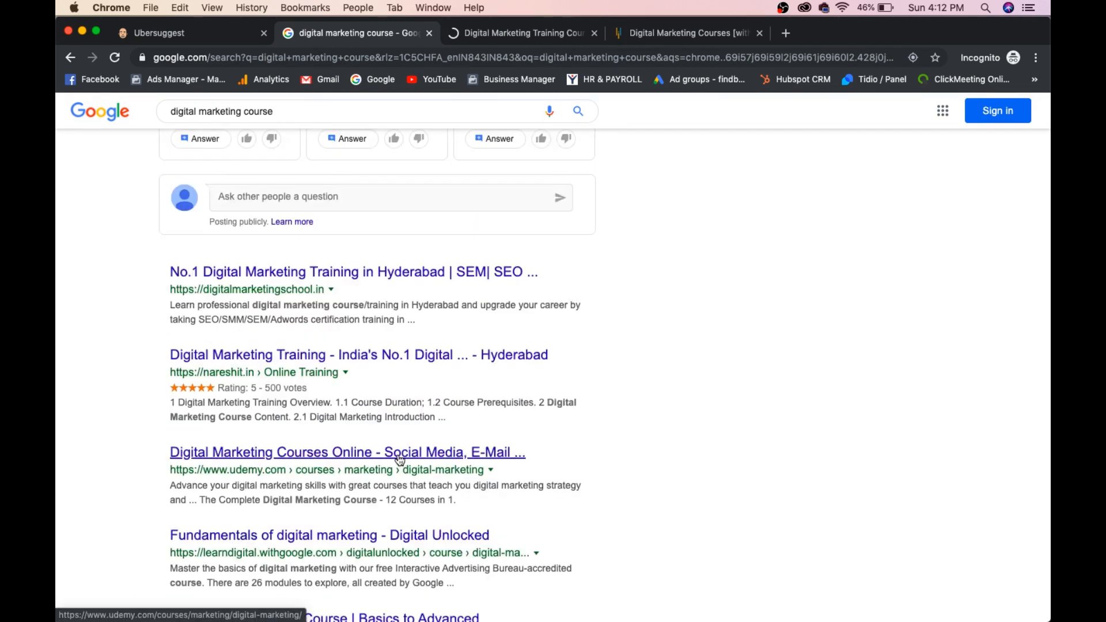
- Open Udemy's Digital Marketing Courses page and select its URL in the address bar
left_click(347, 452)
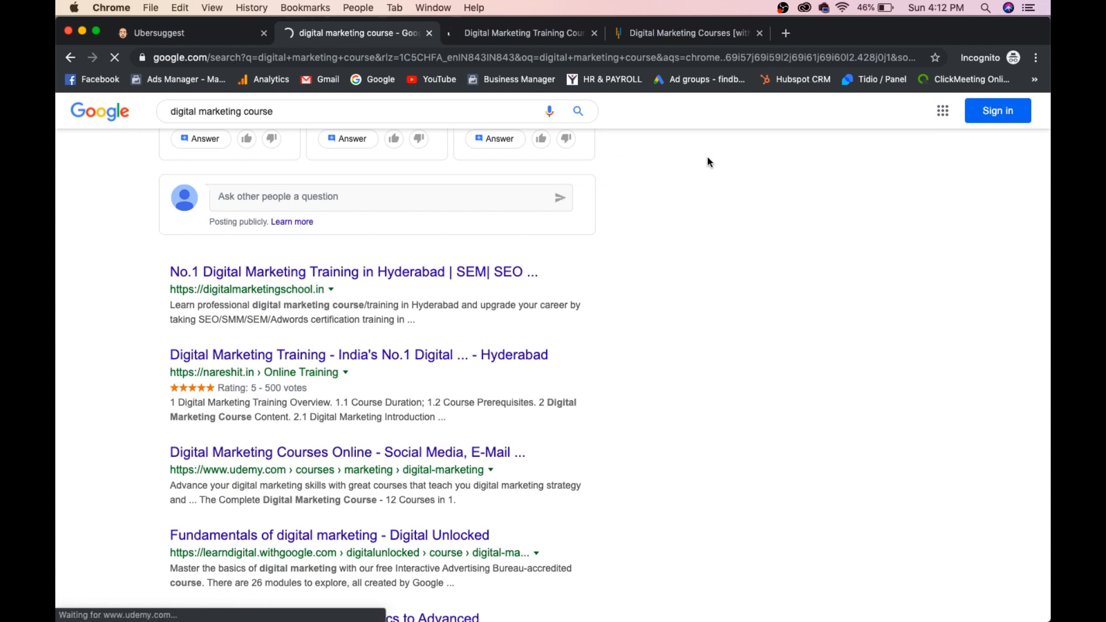
left_click(347, 452)
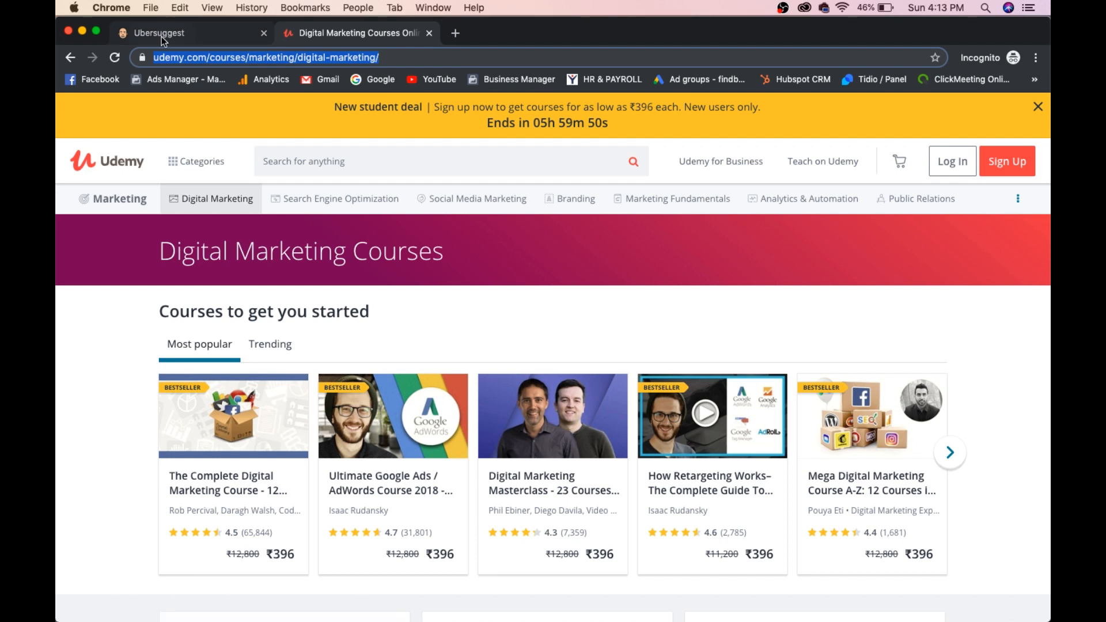
- Run a Backlinks search in Ubersuggest for the pasted Udemy URL with exact-URL matching
left_click(159, 32)
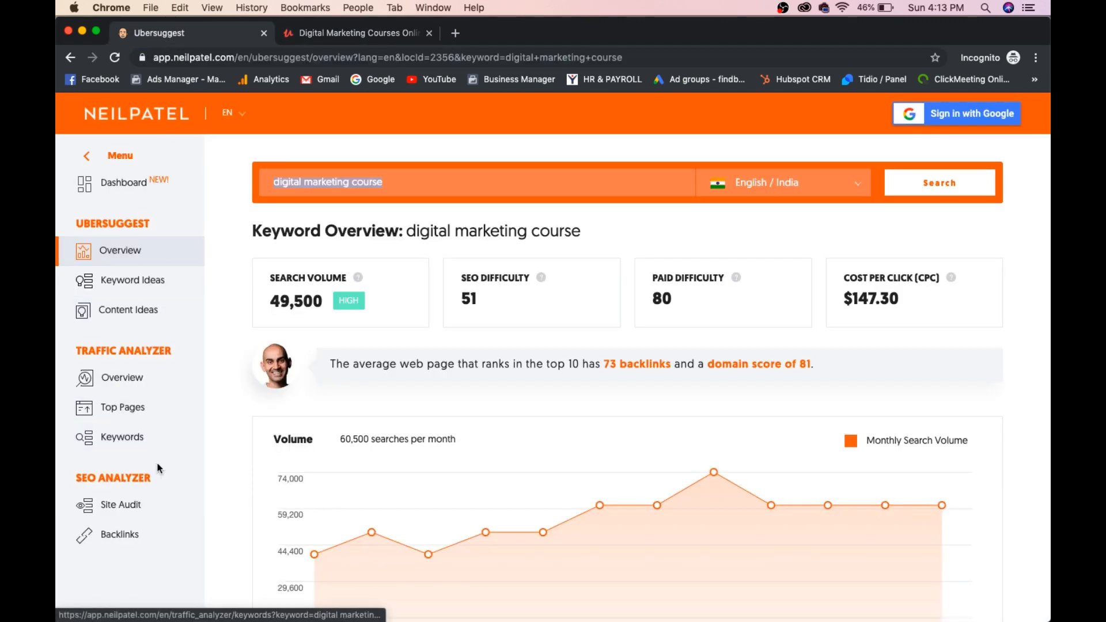
left_click(119, 533)
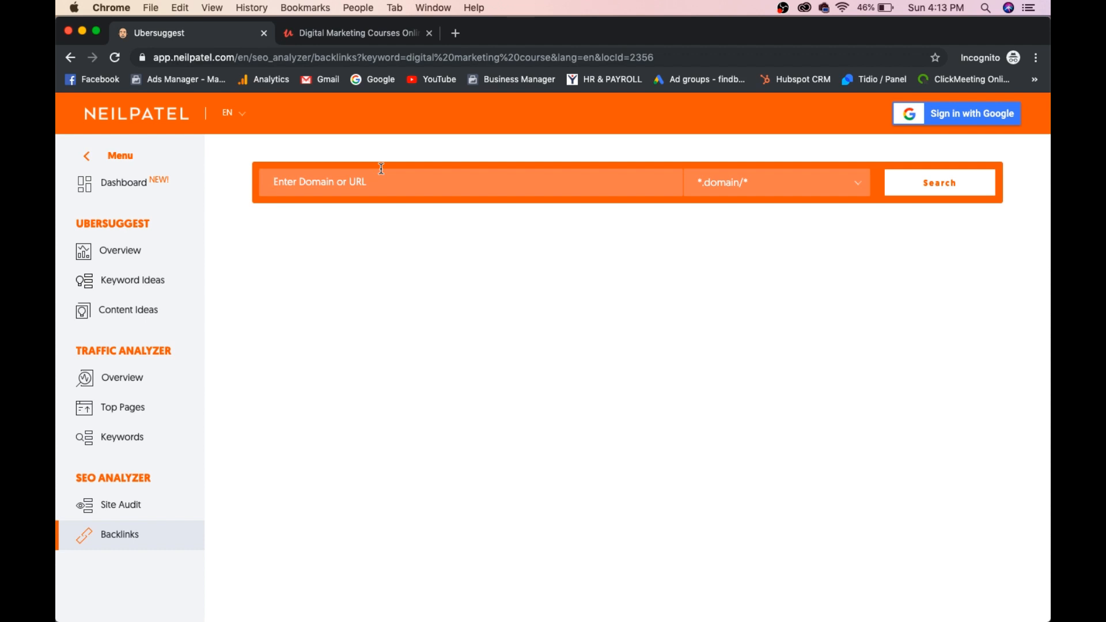
left_click(775, 182)
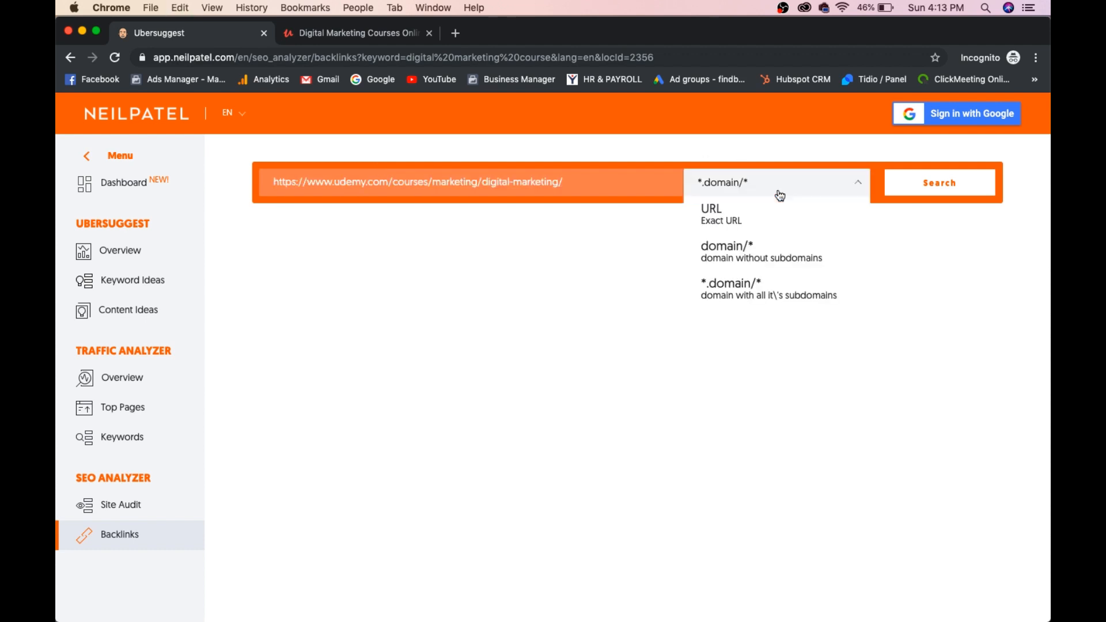
left_click(711, 214)
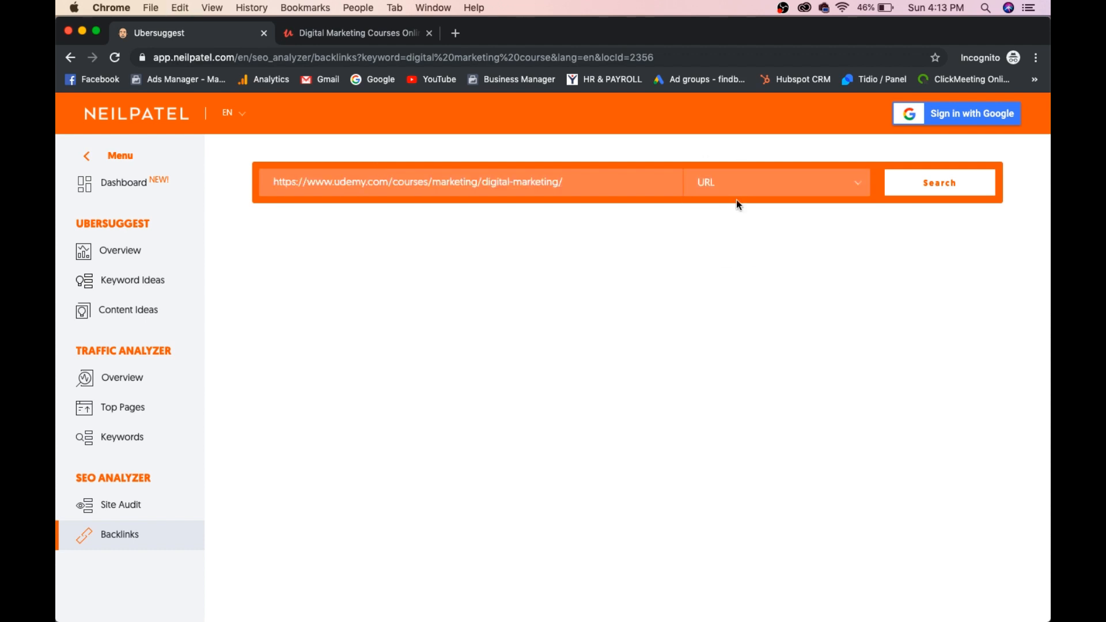
left_click(938, 182)
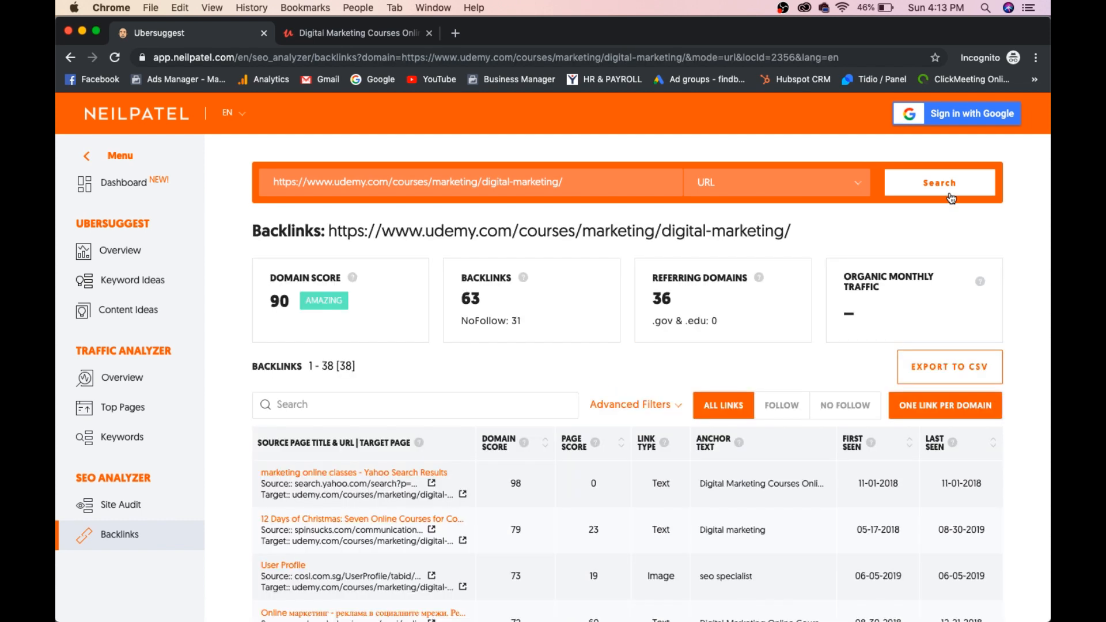
mouse_move(247, 241)
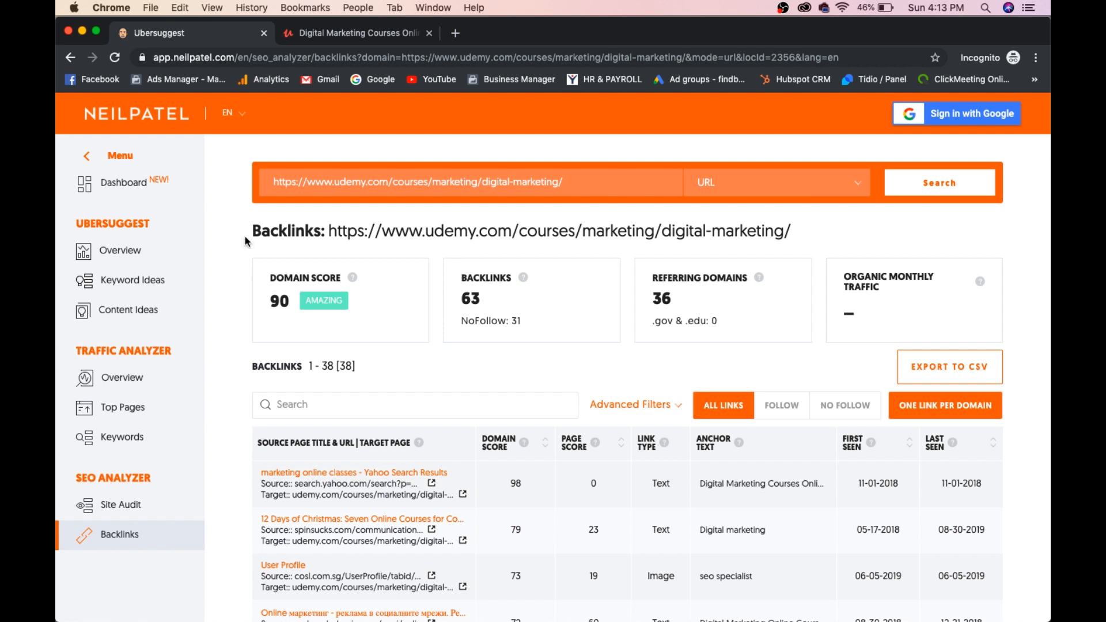
mouse_move(276, 319)
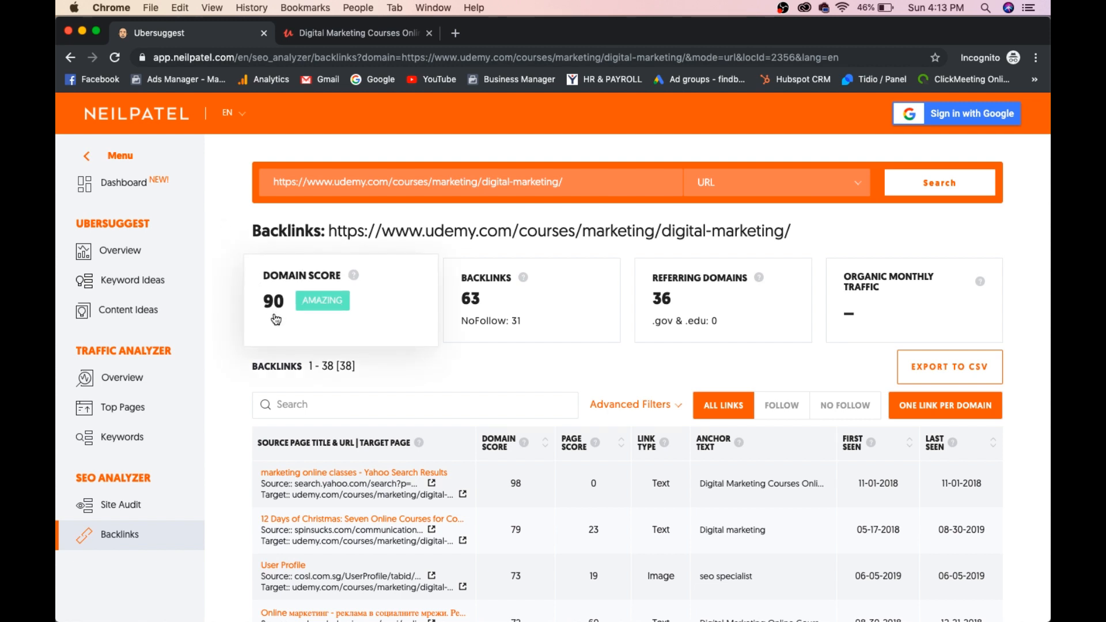
mouse_move(226, 267)
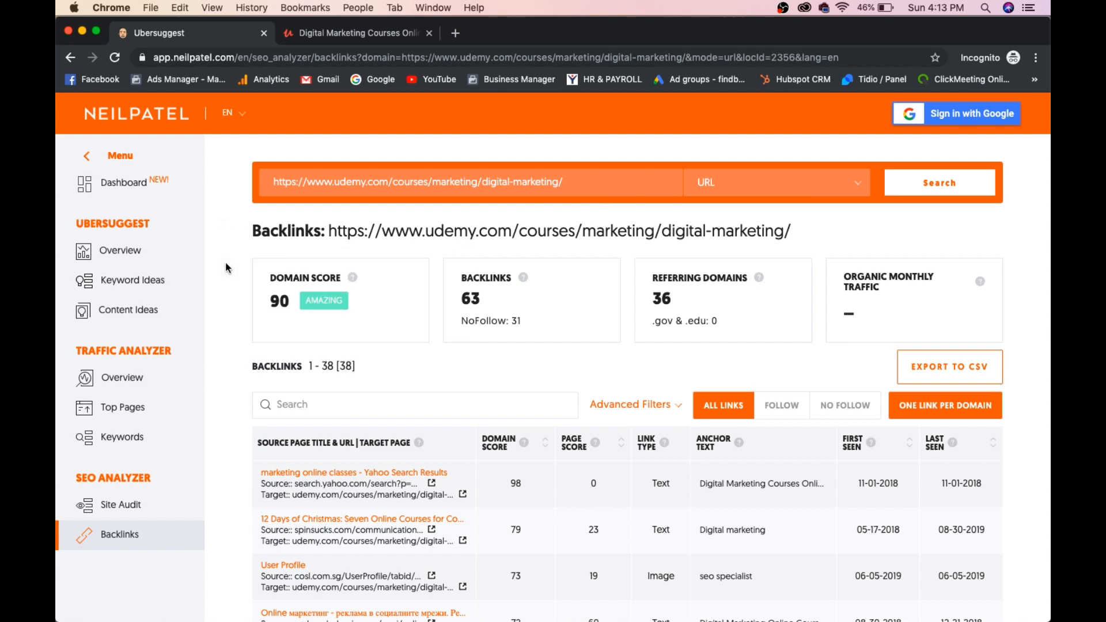
mouse_move(509, 323)
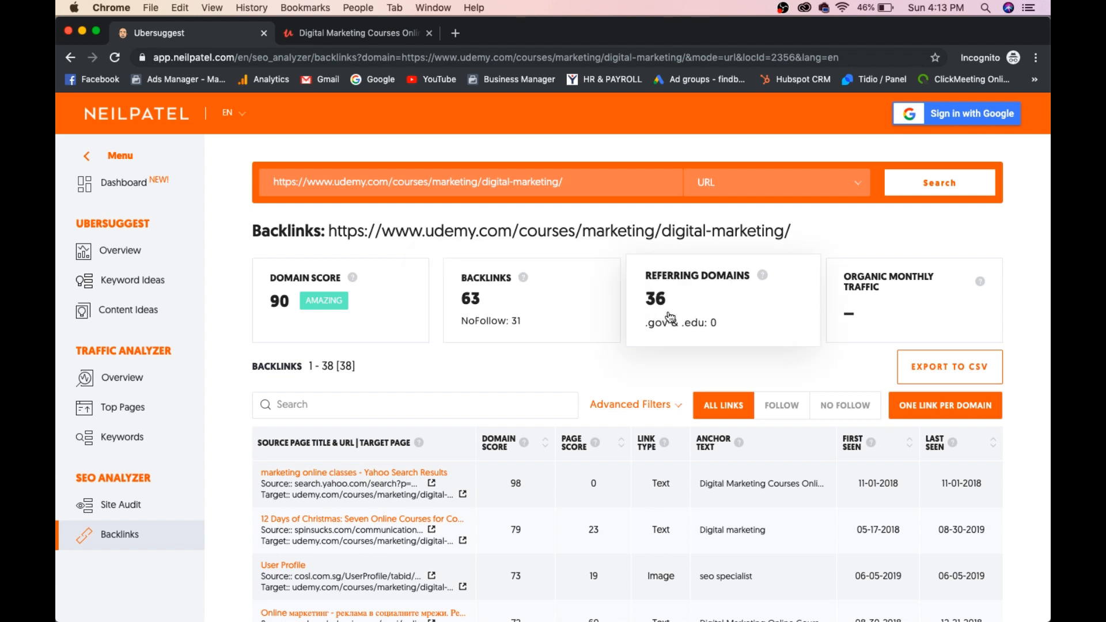
mouse_move(864, 323)
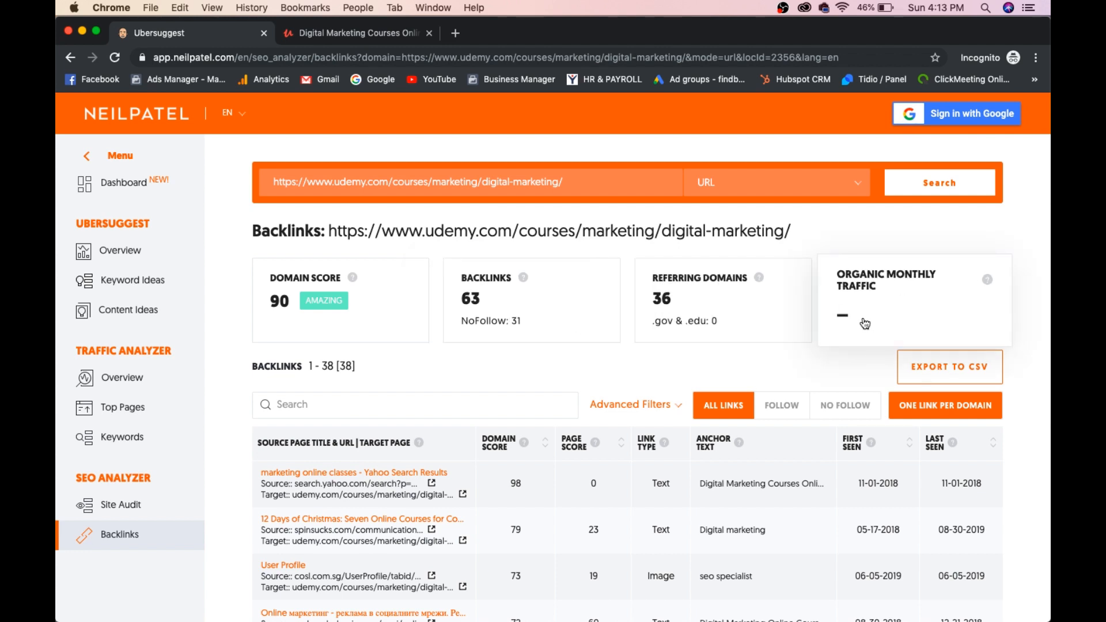
- Scroll the backlinks table to the sign-in prompt and back up to the summary cards
scroll("down", 3)
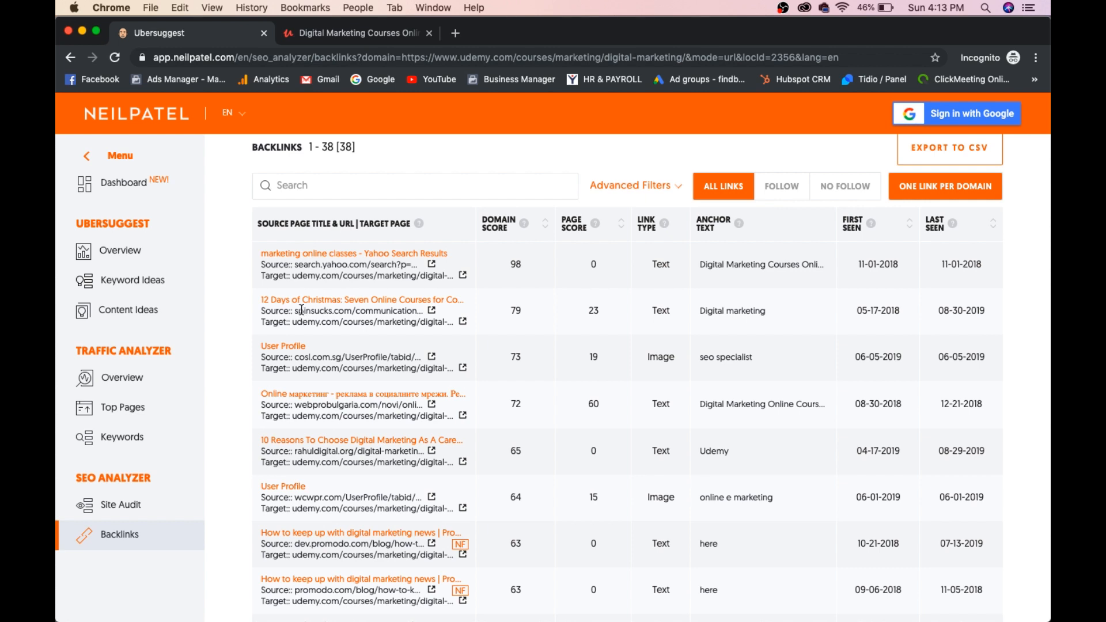
scroll("down", 3)
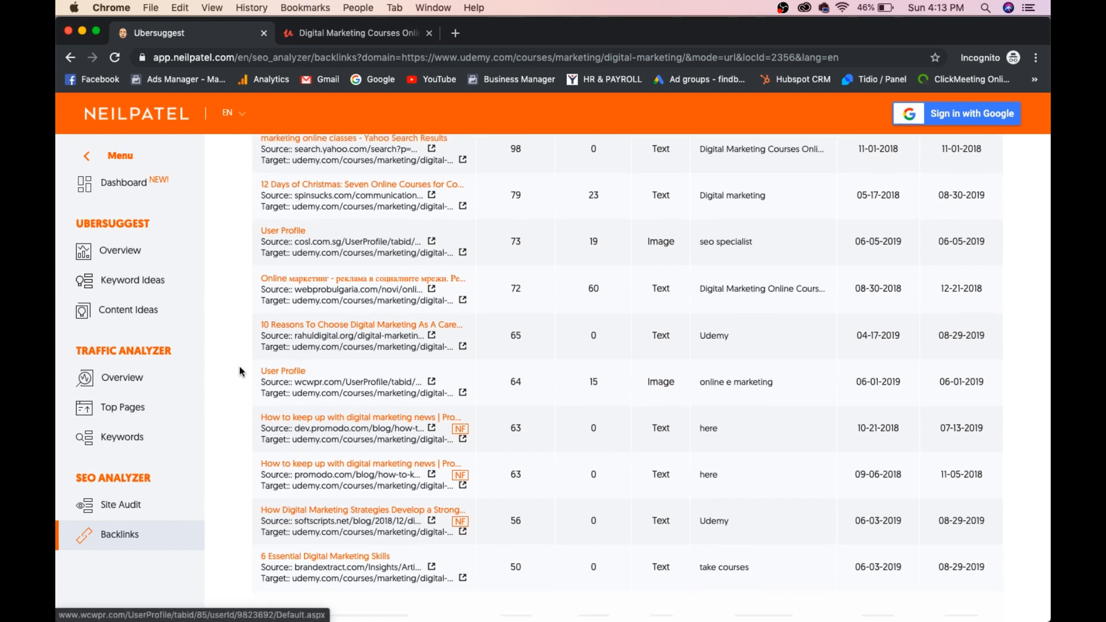
scroll("down", 3)
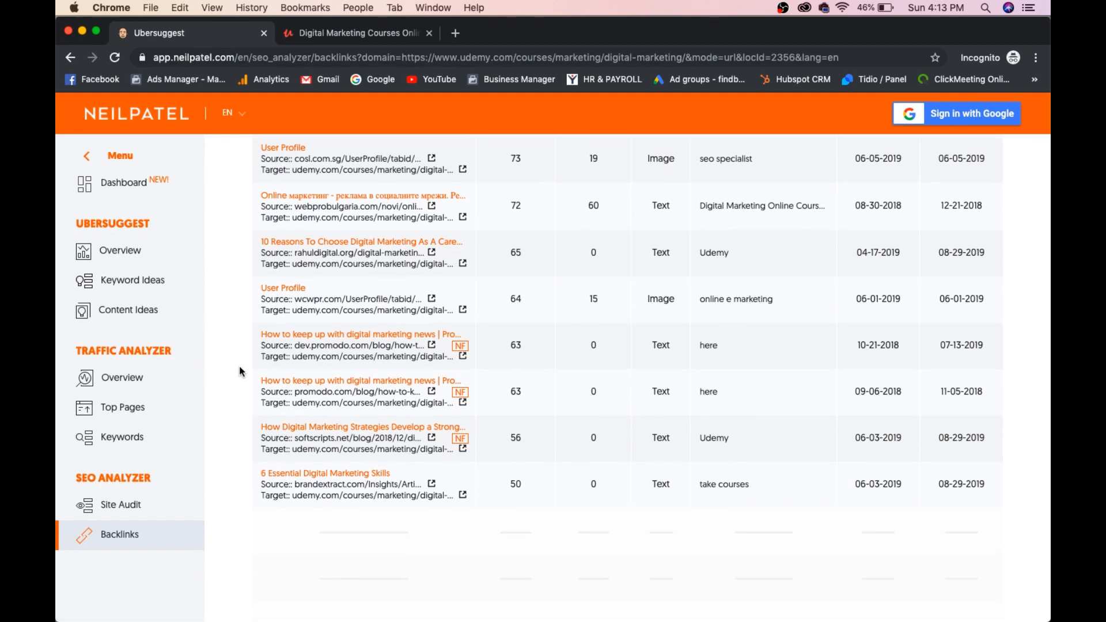
scroll("down", 3)
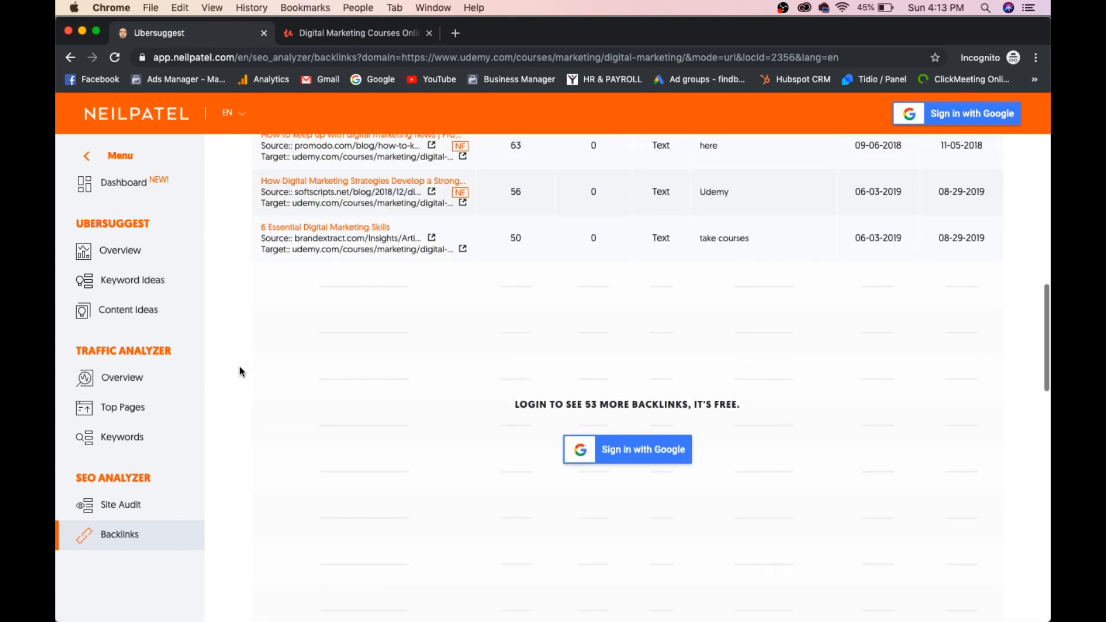
mouse_move(621, 432)
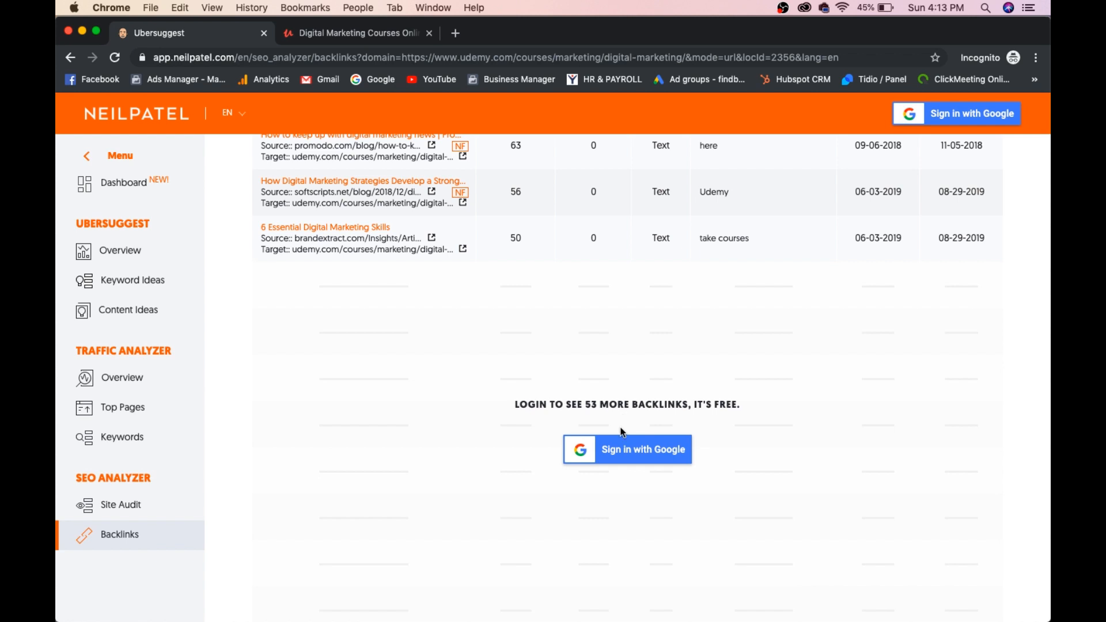
mouse_move(227, 268)
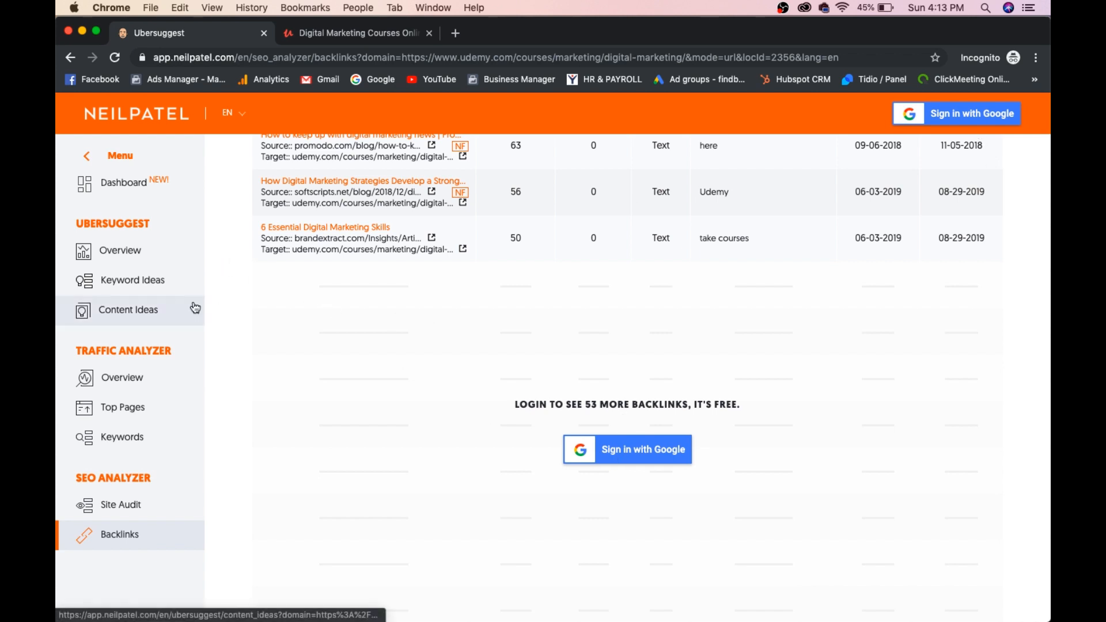
scroll("up", 3)
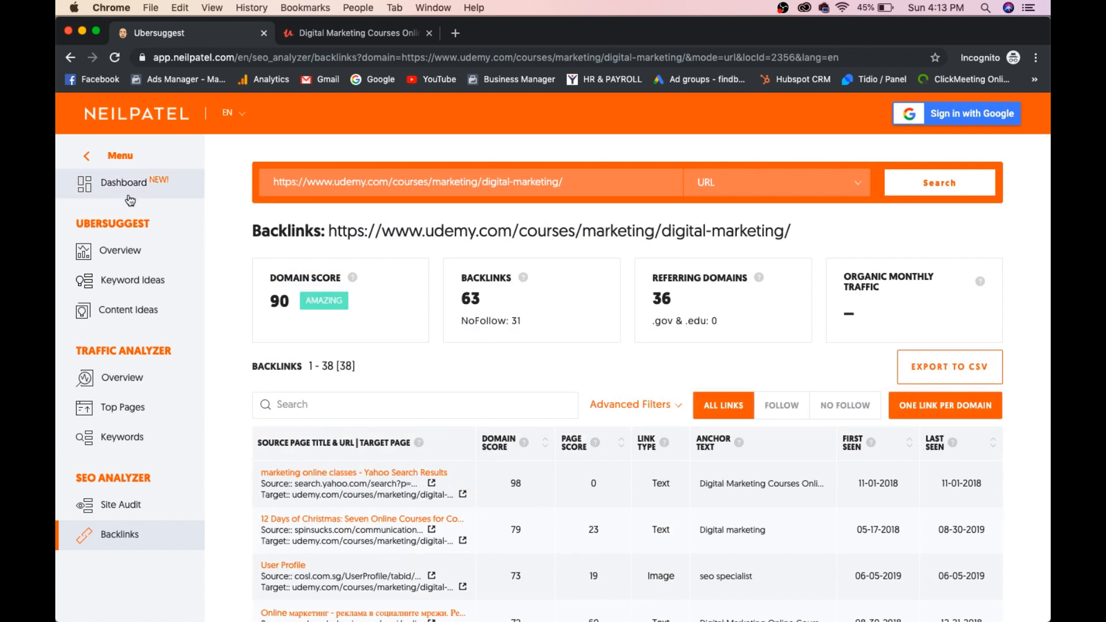
mouse_move(124, 182)
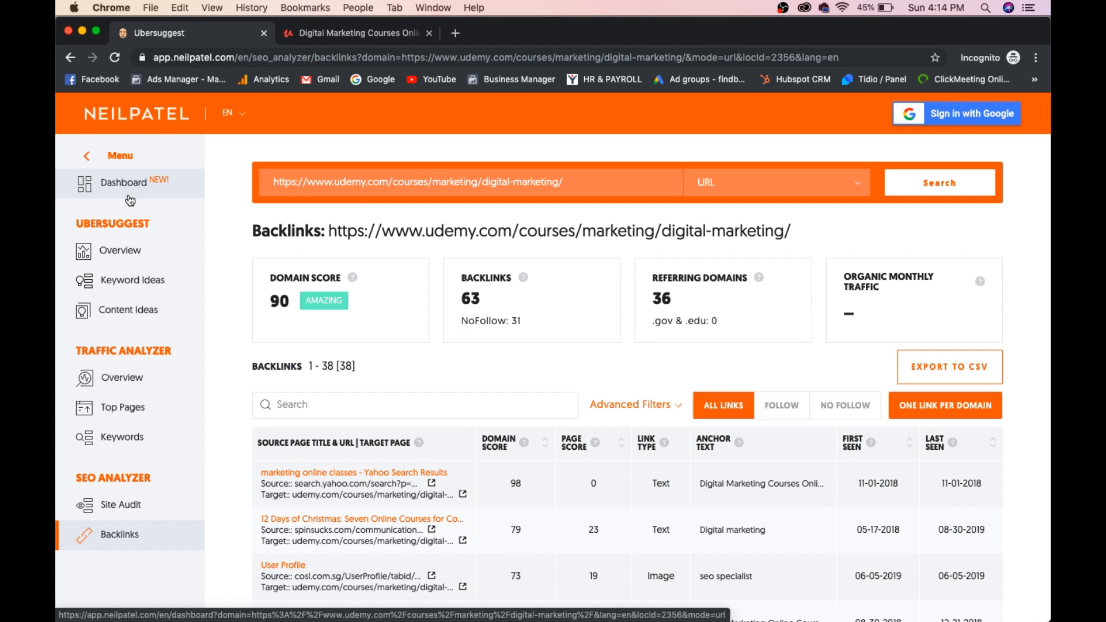
- In a new tab on google.com, search for the 'lxrmarketplace' suggestion
left_click(264, 32)
type("google.com")
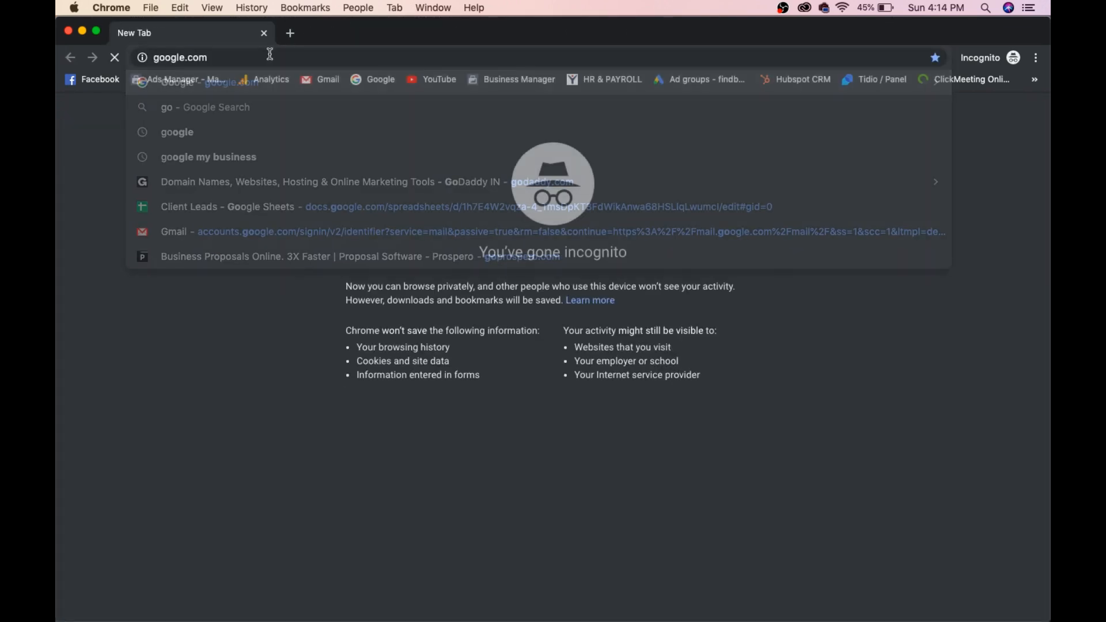
key("Return")
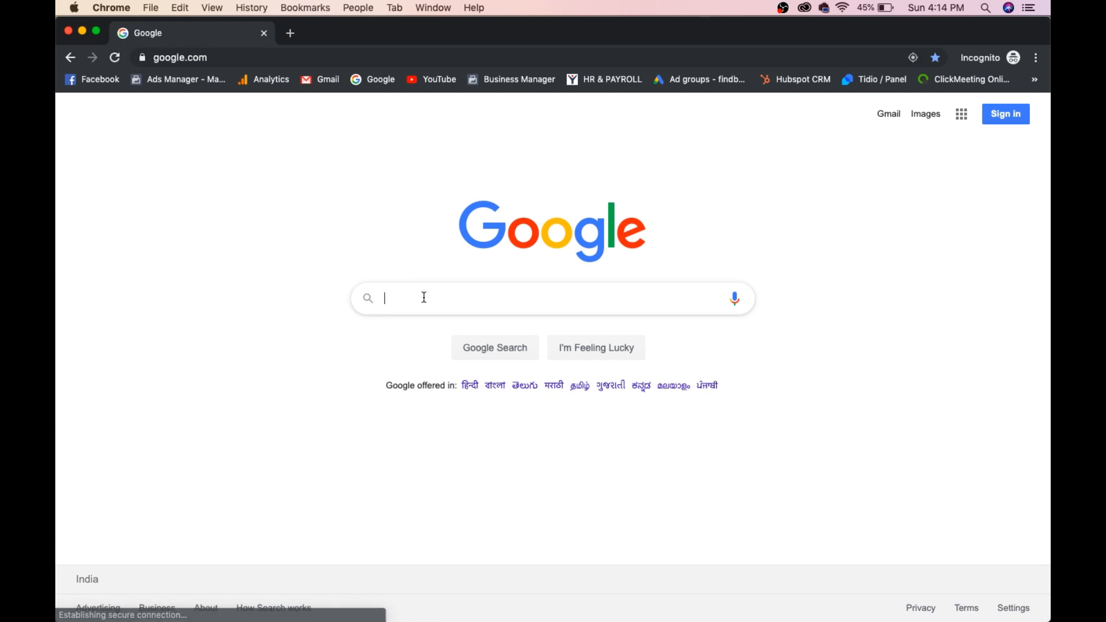
type("lxr")
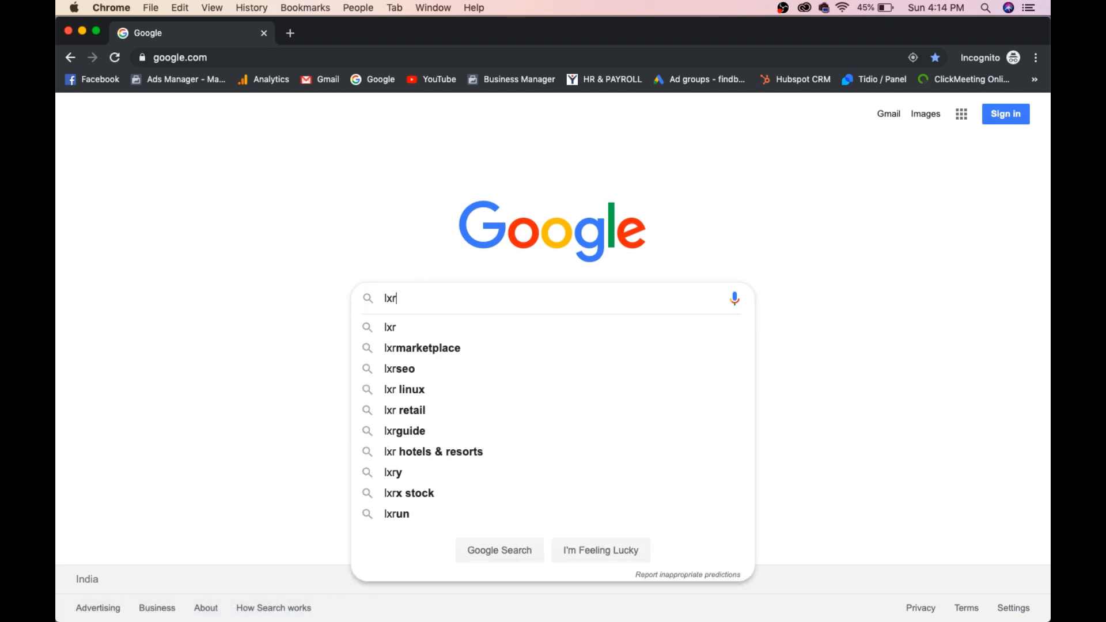
left_click(422, 348)
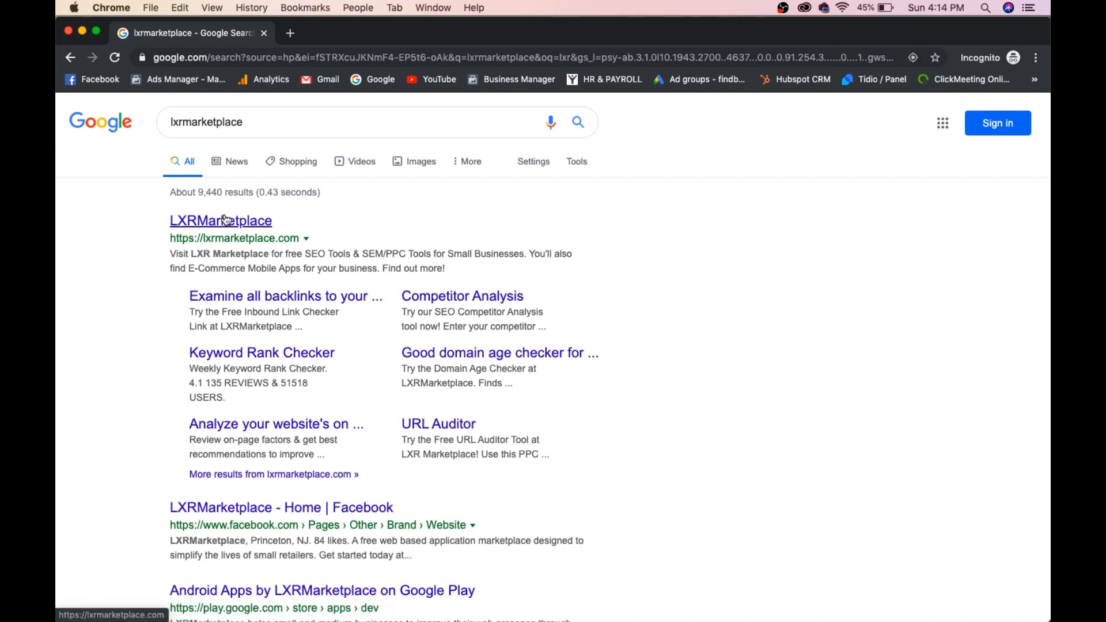
- Open the LXRMarketplace site and scroll through its SEO and Social tool cards and back to top
left_click(220, 221)
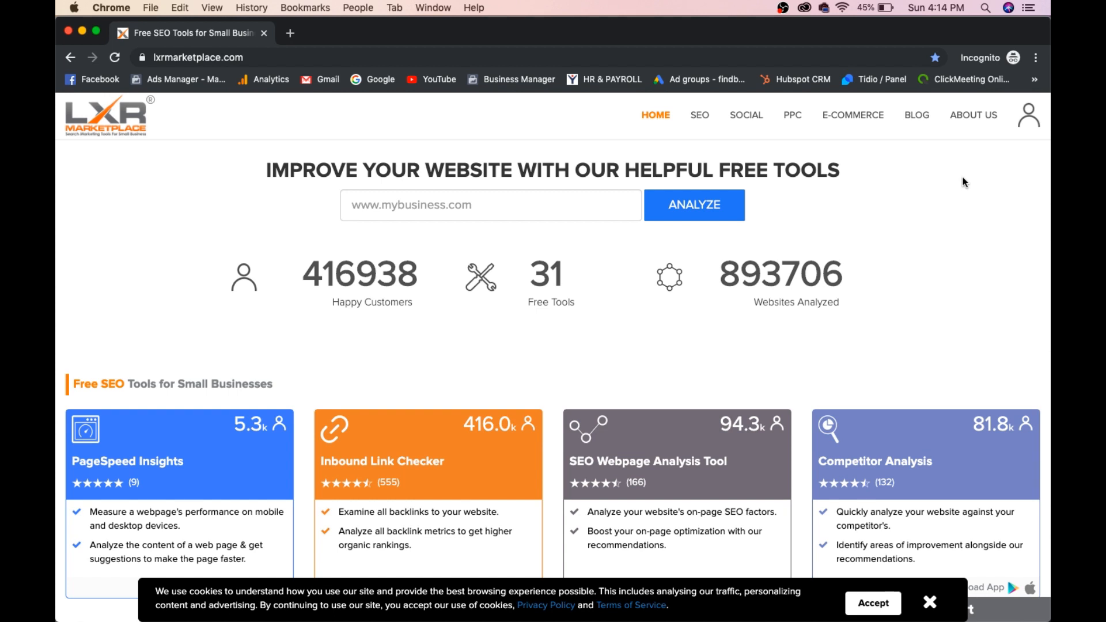
mouse_move(891, 186)
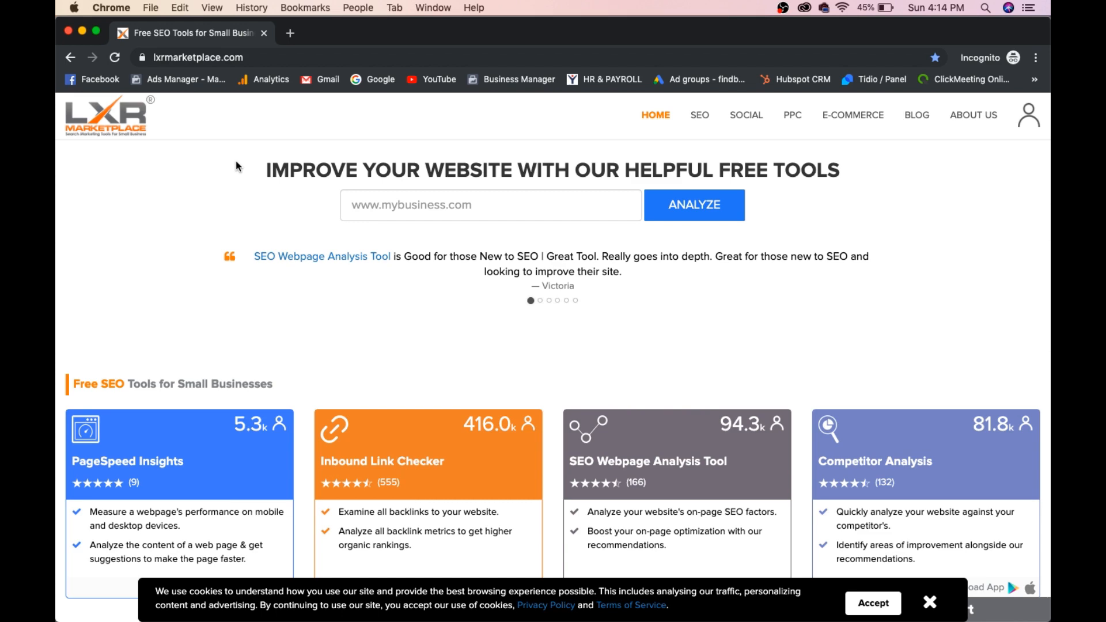
mouse_move(219, 168)
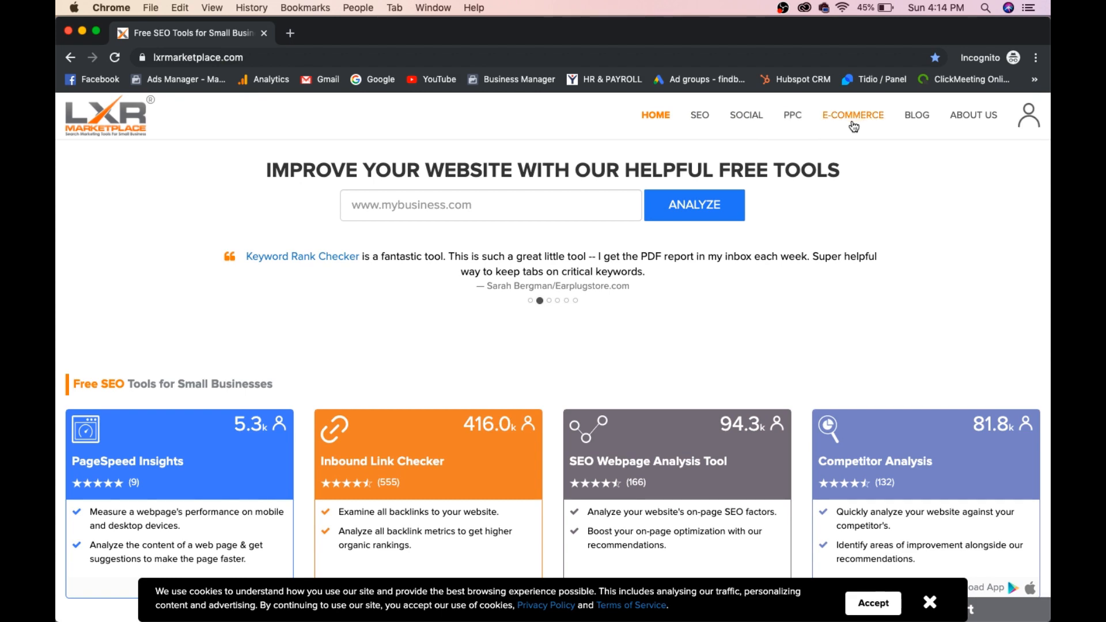
mouse_move(707, 149)
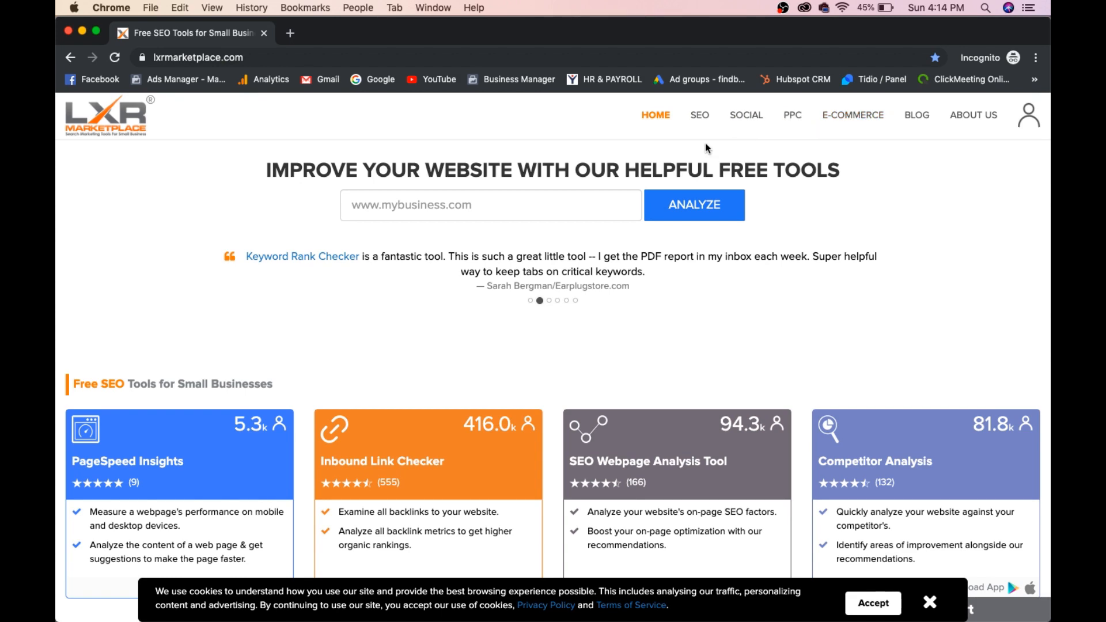
scroll("down", 3)
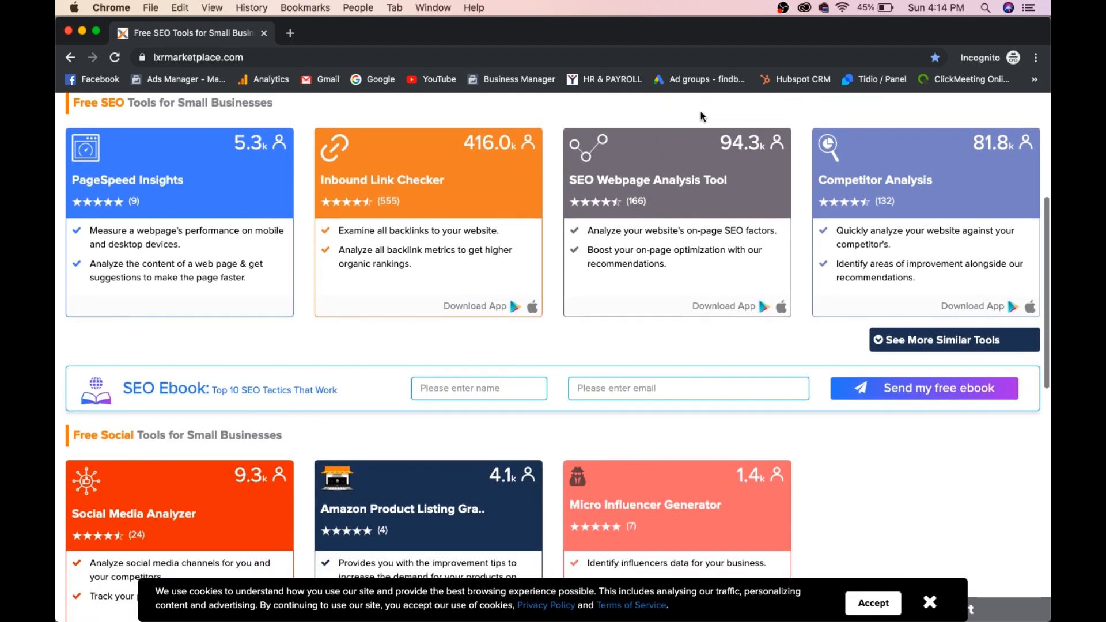
scroll("down", 3)
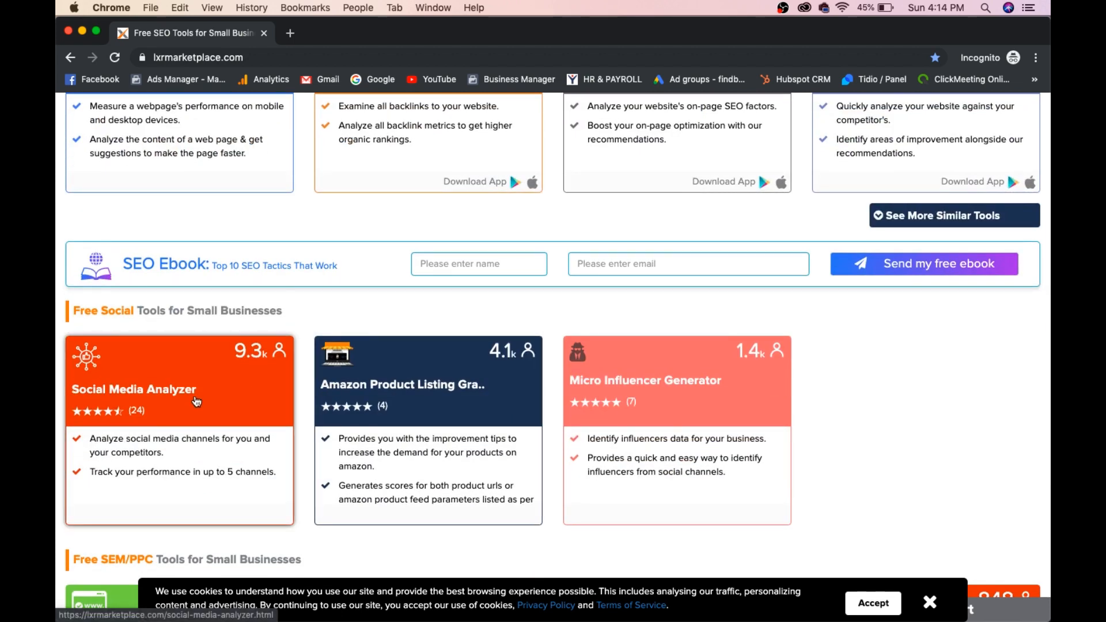
mouse_move(596, 416)
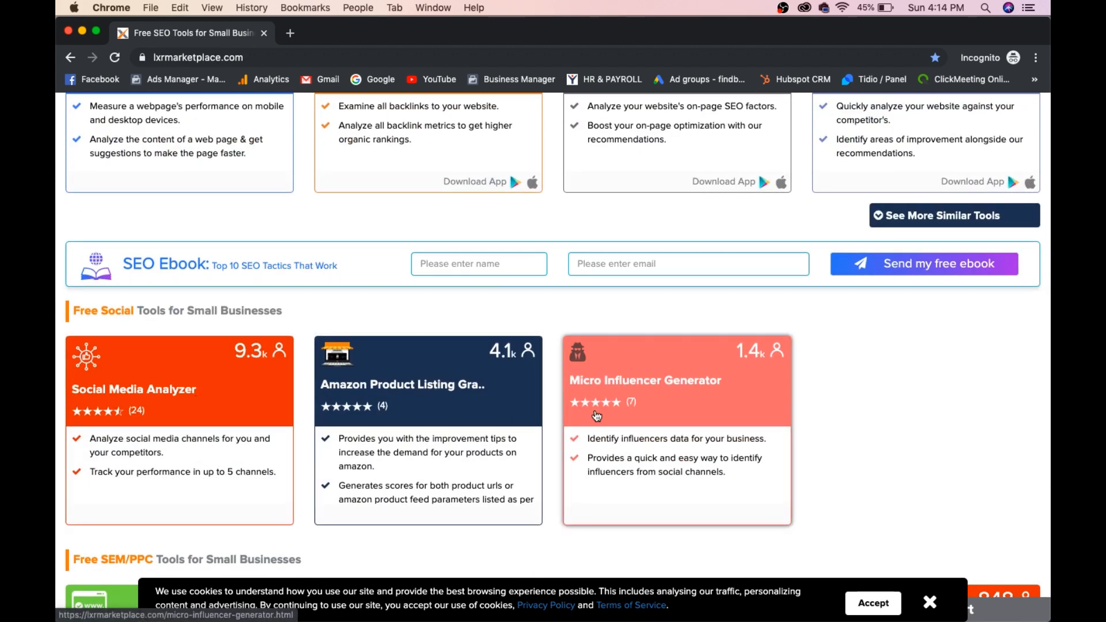
scroll("up", 3)
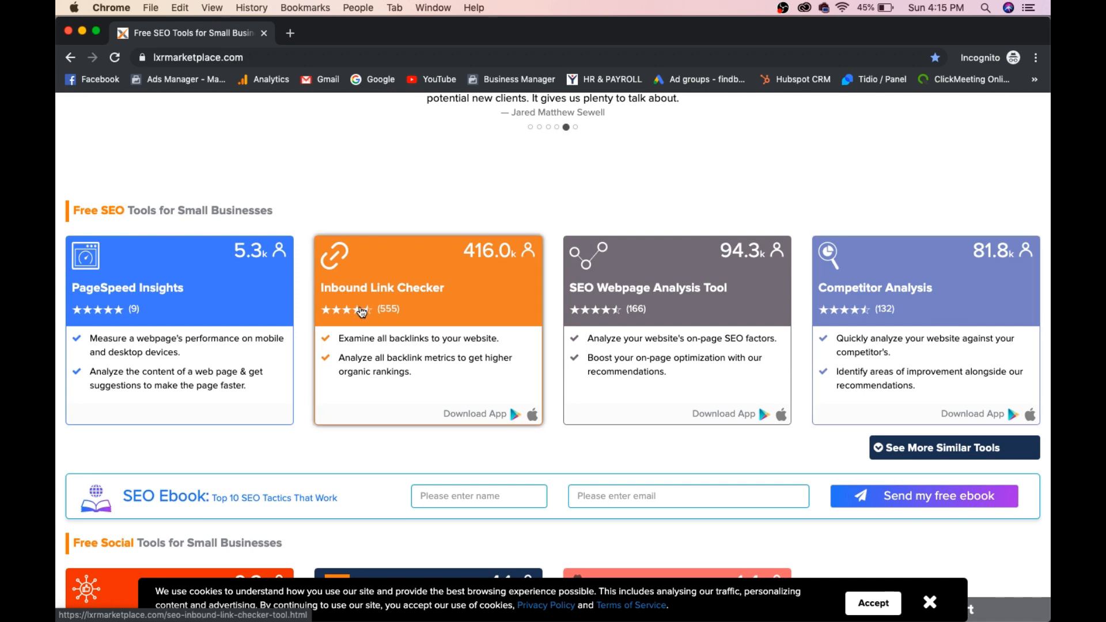
mouse_move(289, 33)
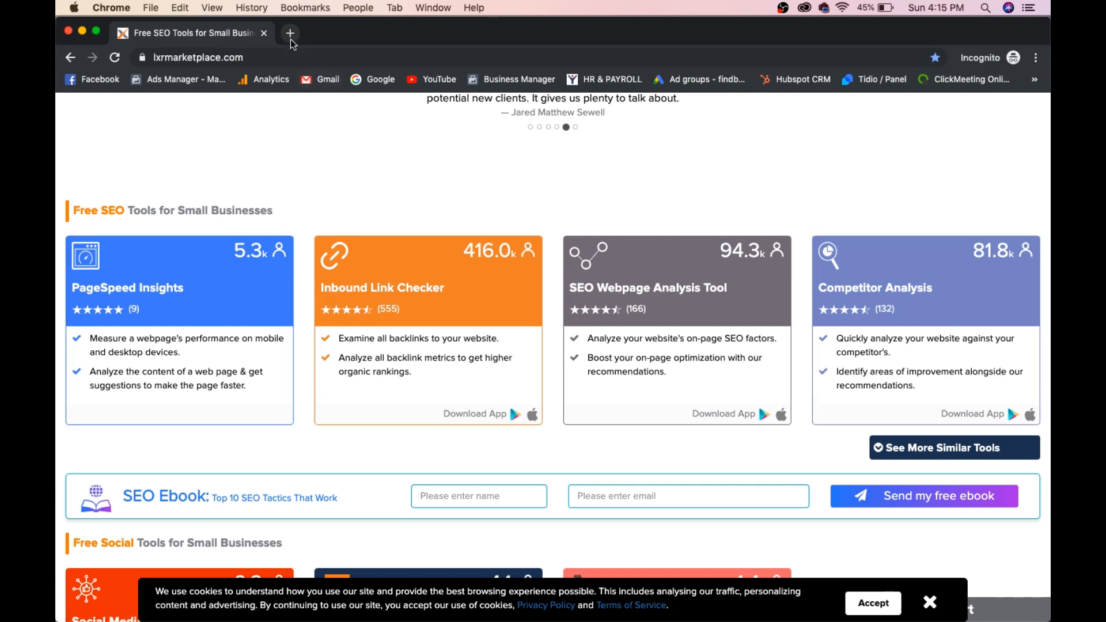
scroll("up", 3)
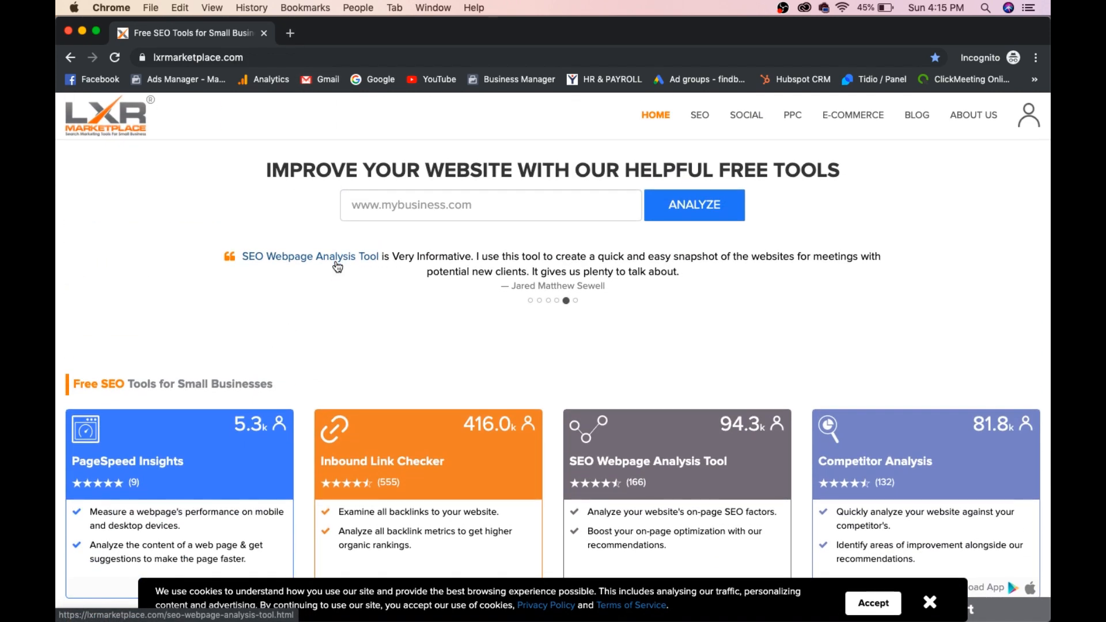
- Enter the Udemy page as the site to analyse and set the search phrase to 'digital marketing course'
left_click(490, 205)
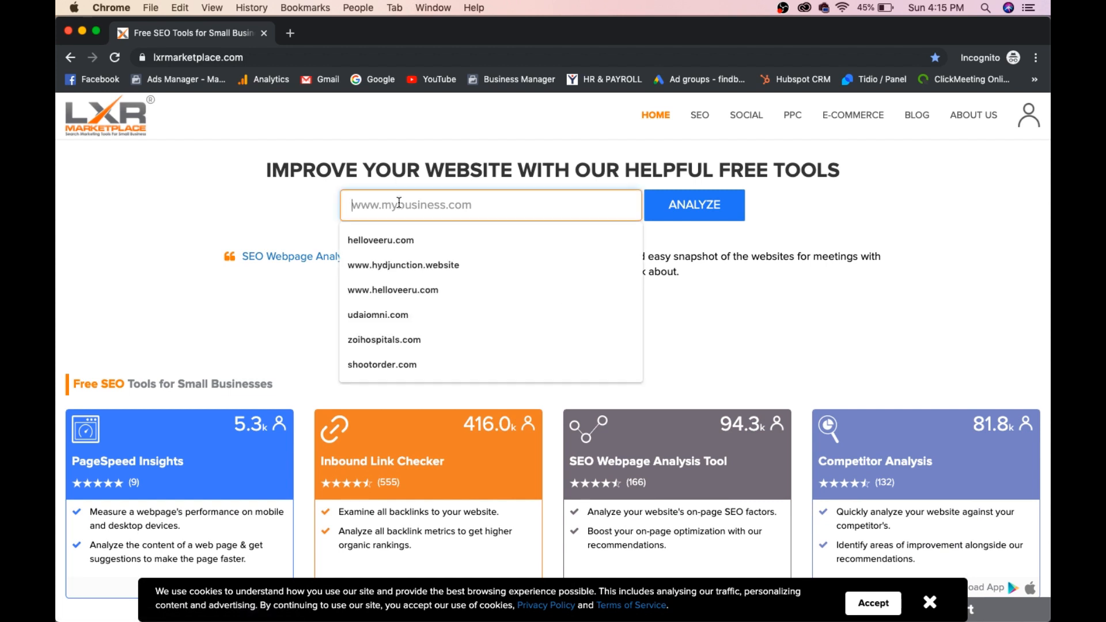
mouse_move(878, 476)
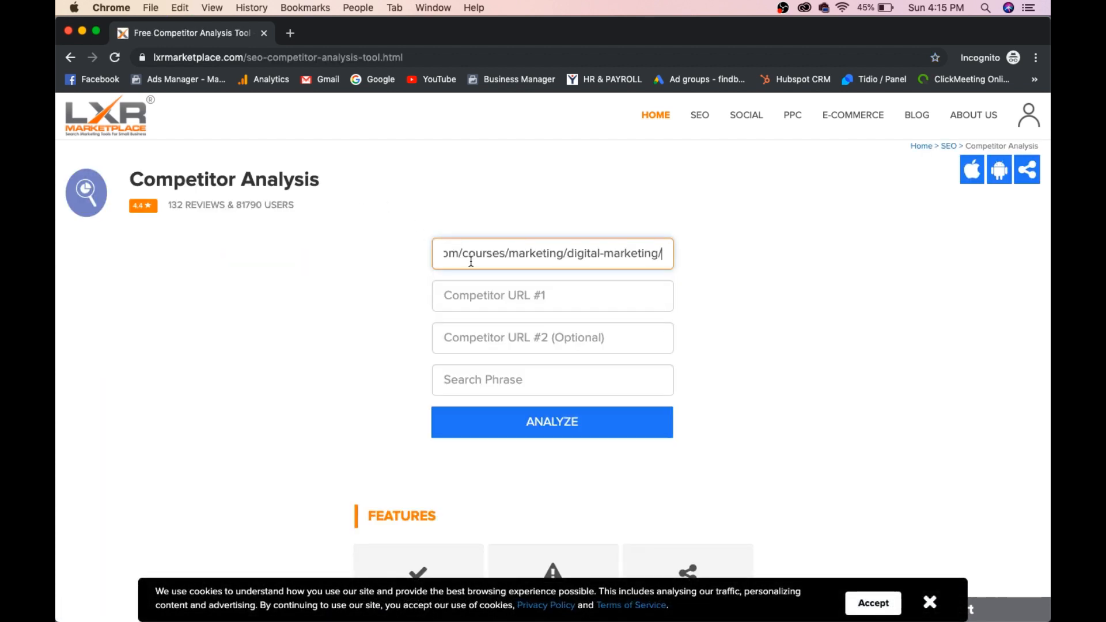
left_click(552, 296)
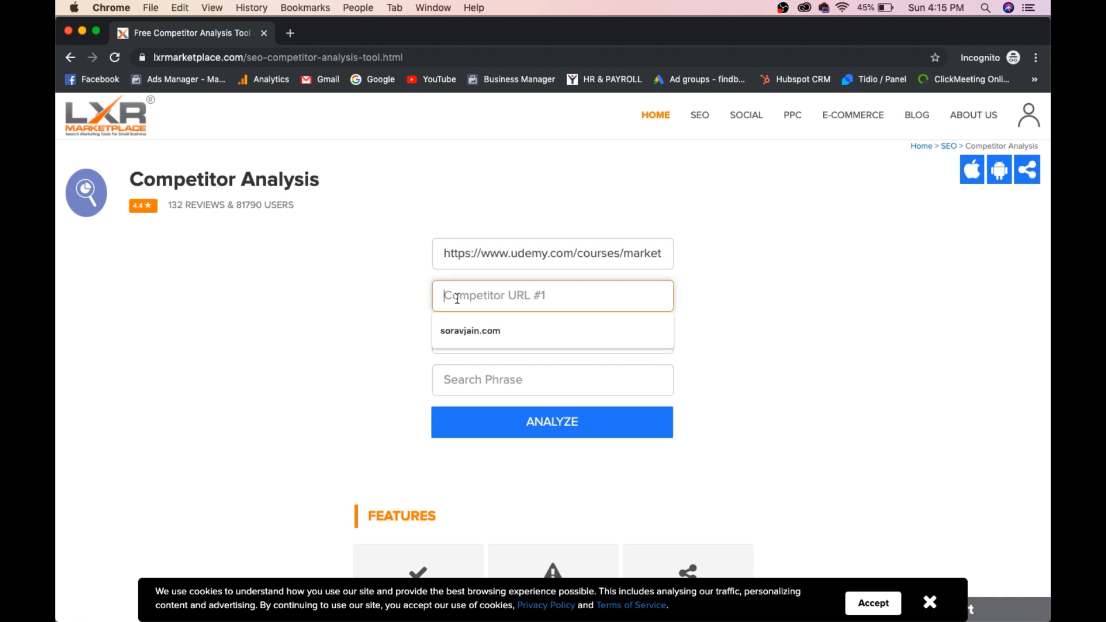
left_click(552, 379)
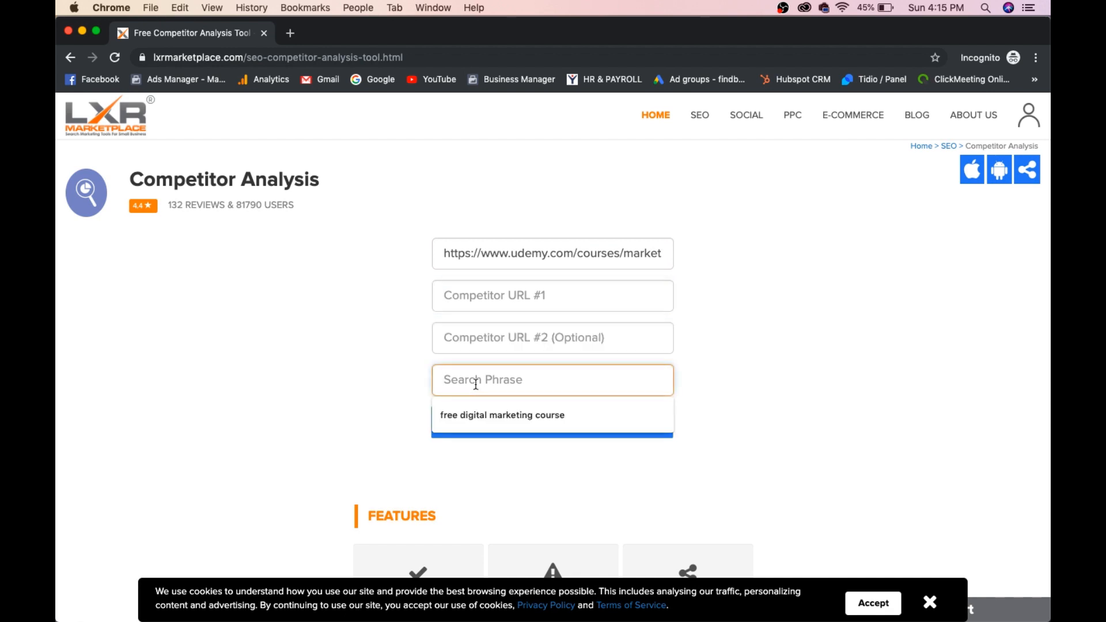
left_click(501, 415)
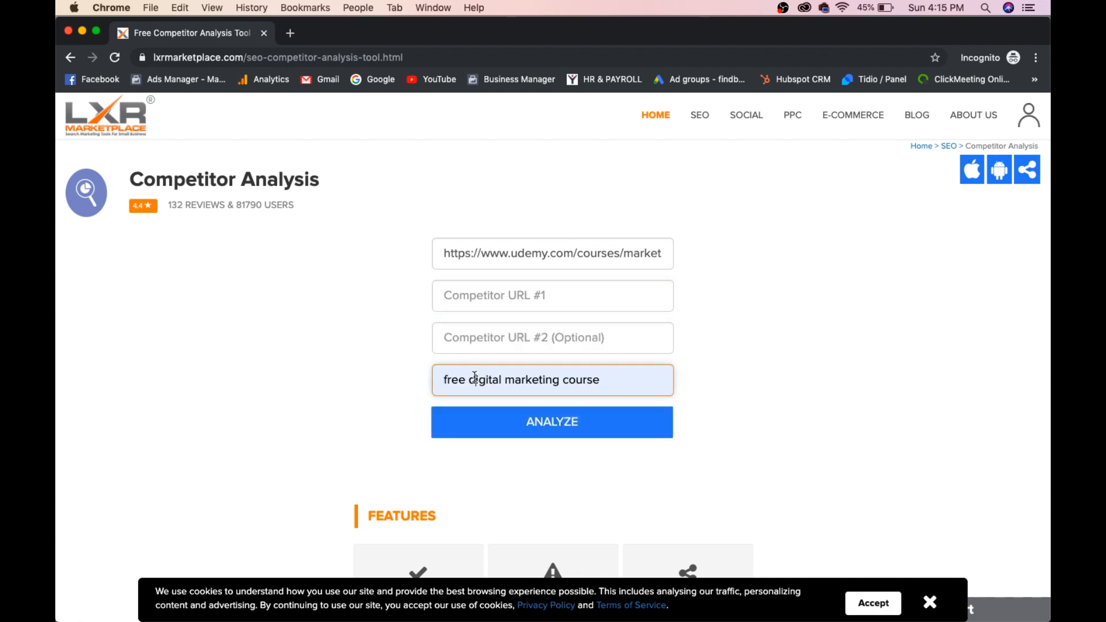
key("Backspace")
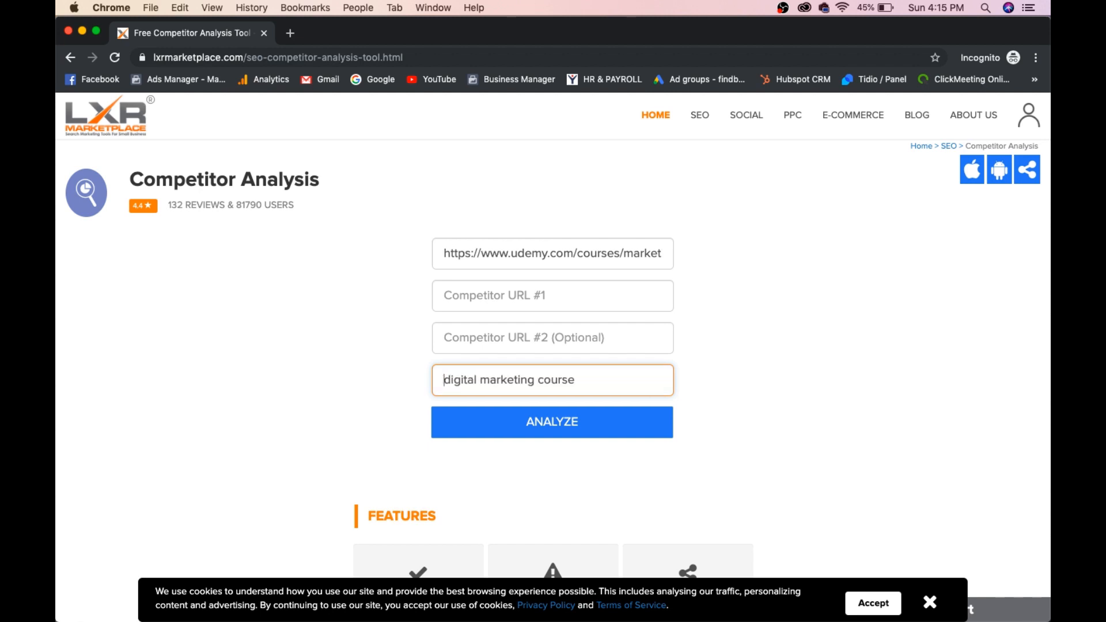
- Fill Competitor URL #1 with helloveeru.com and run the competitor analysis
left_click(552, 422)
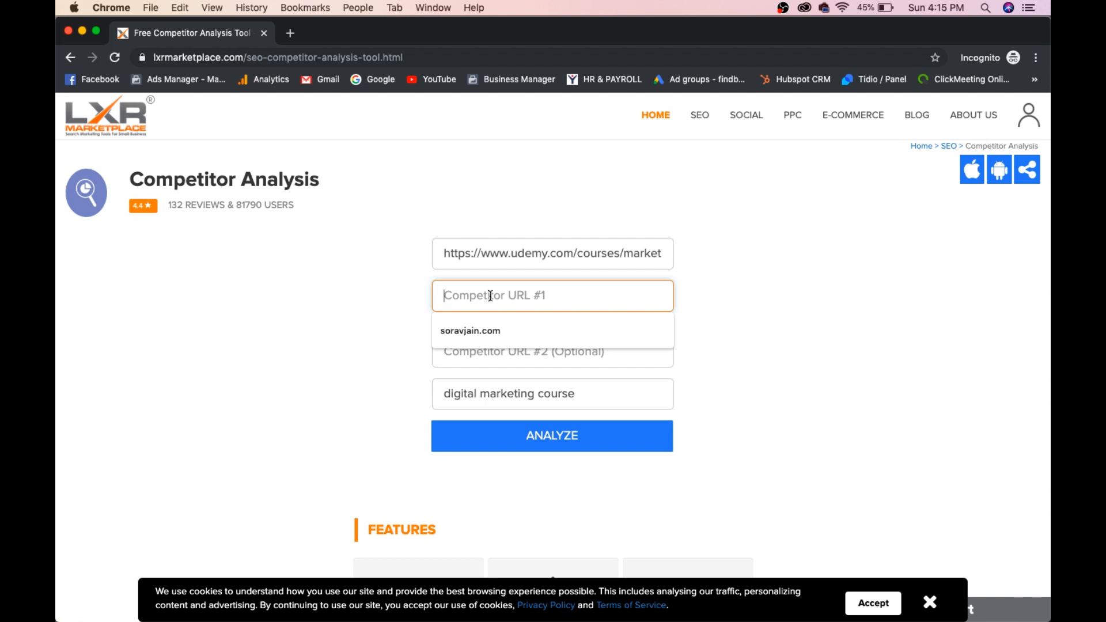
type("helloveeru")
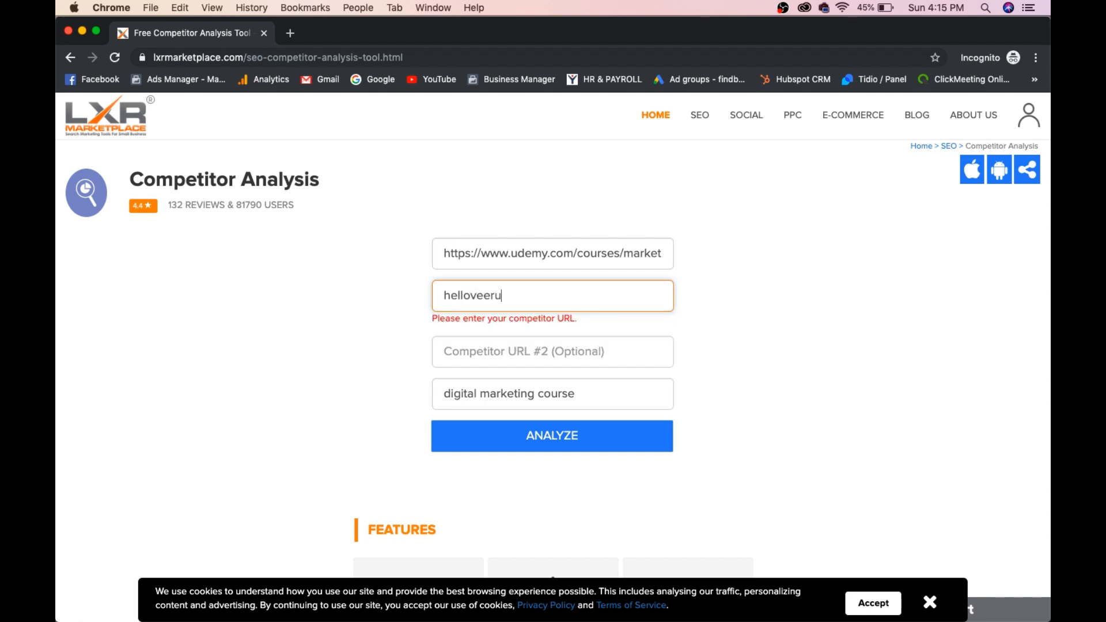
type(".com")
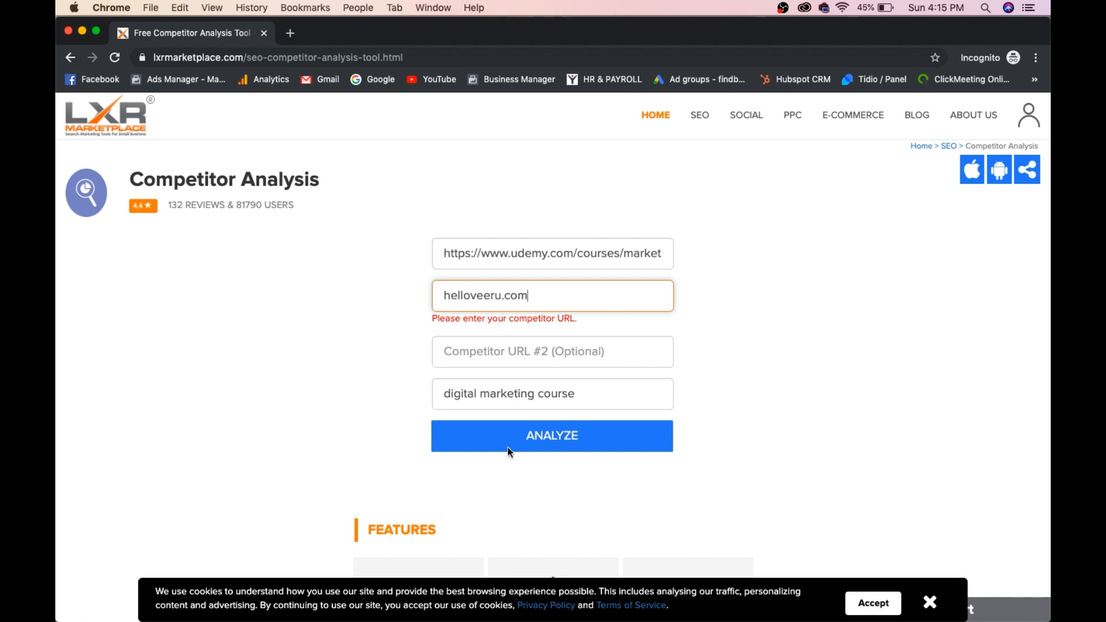
left_click(552, 435)
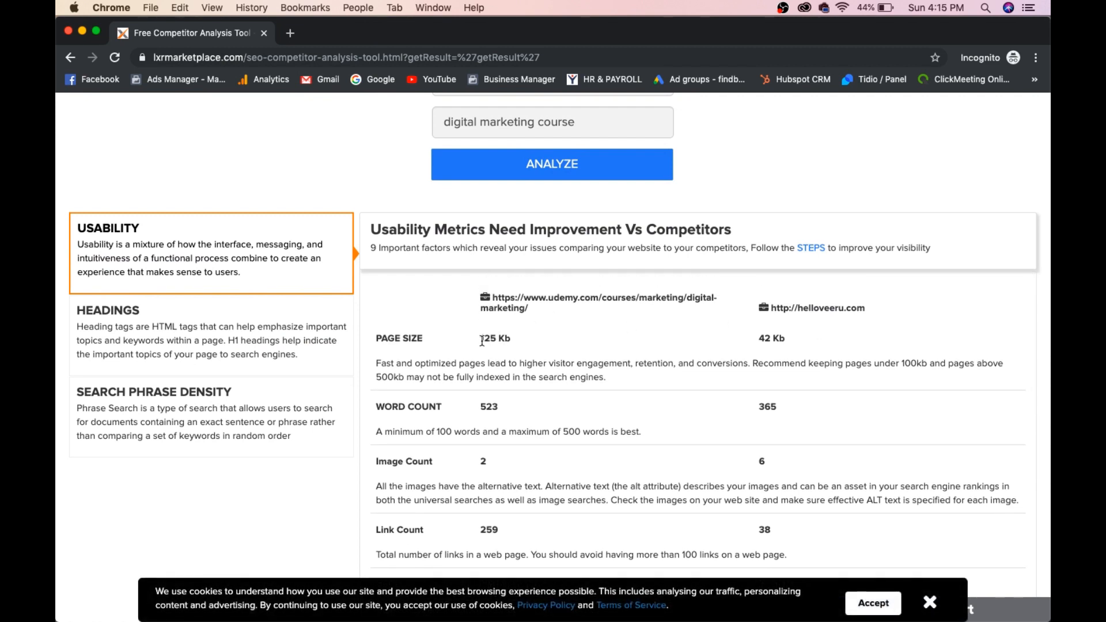
mouse_move(772, 339)
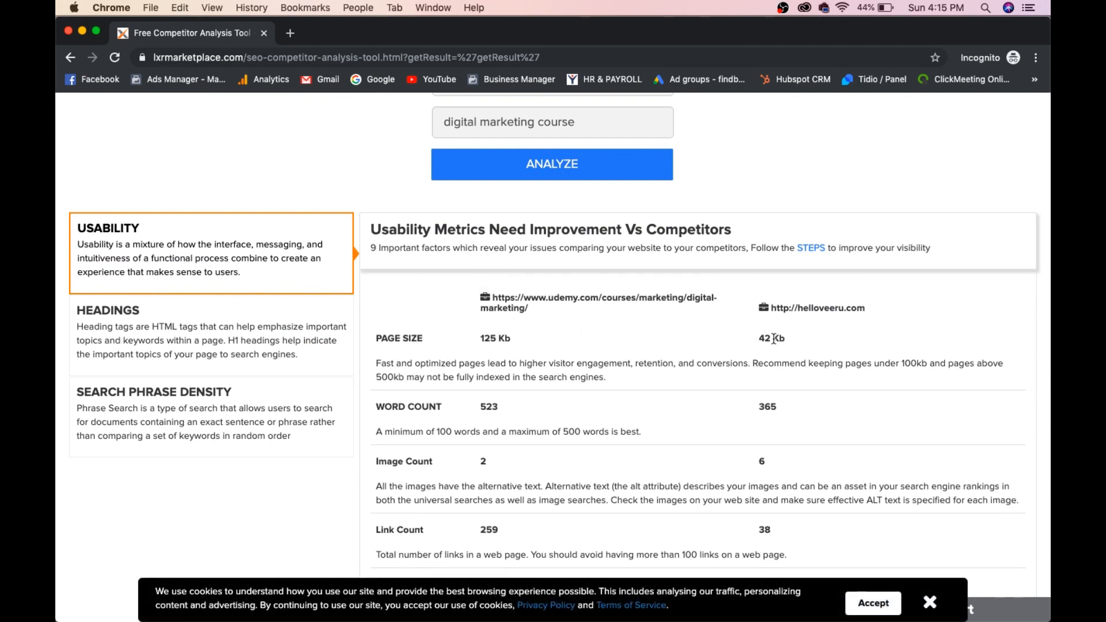
mouse_move(499, 392)
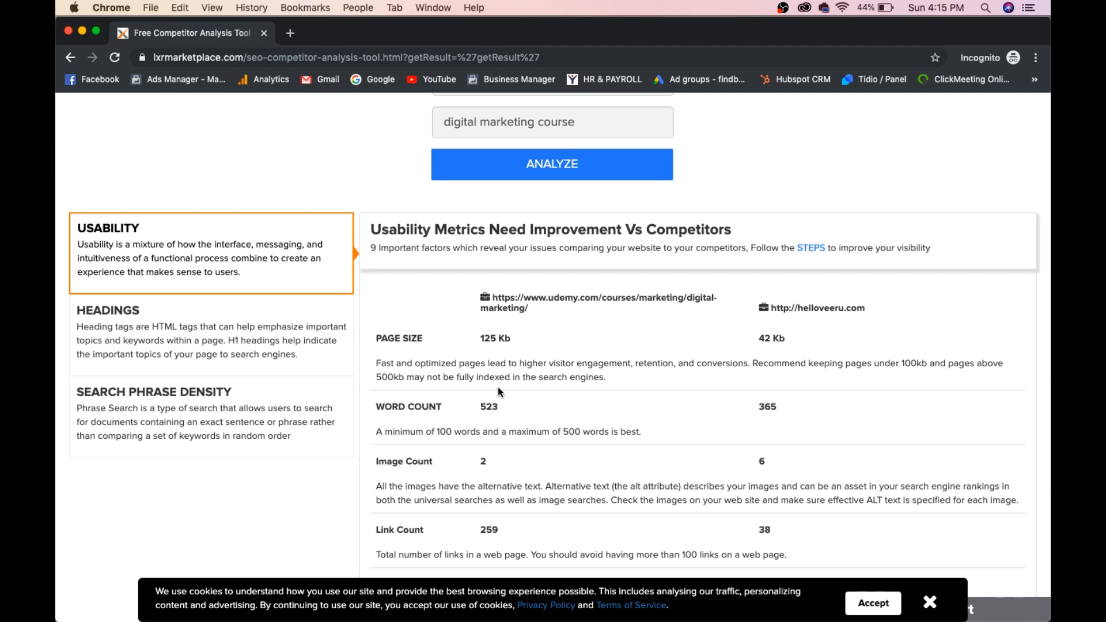
mouse_move(776, 407)
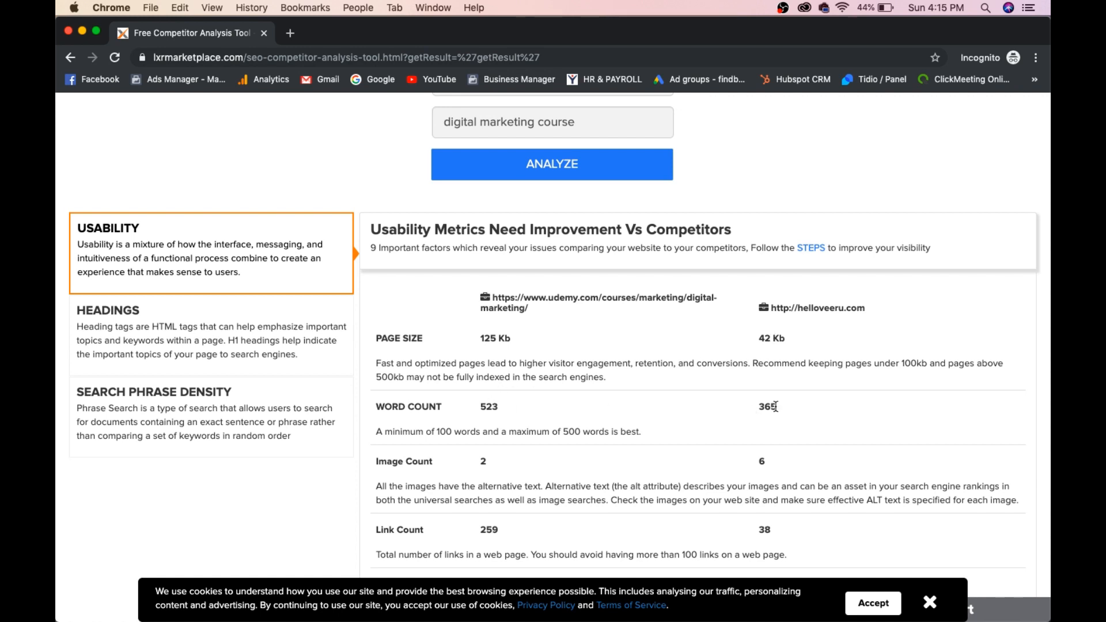
- Scroll through the usability comparison past text ratio, favicon, language and load time to WWW Resolve
scroll("down", 3)
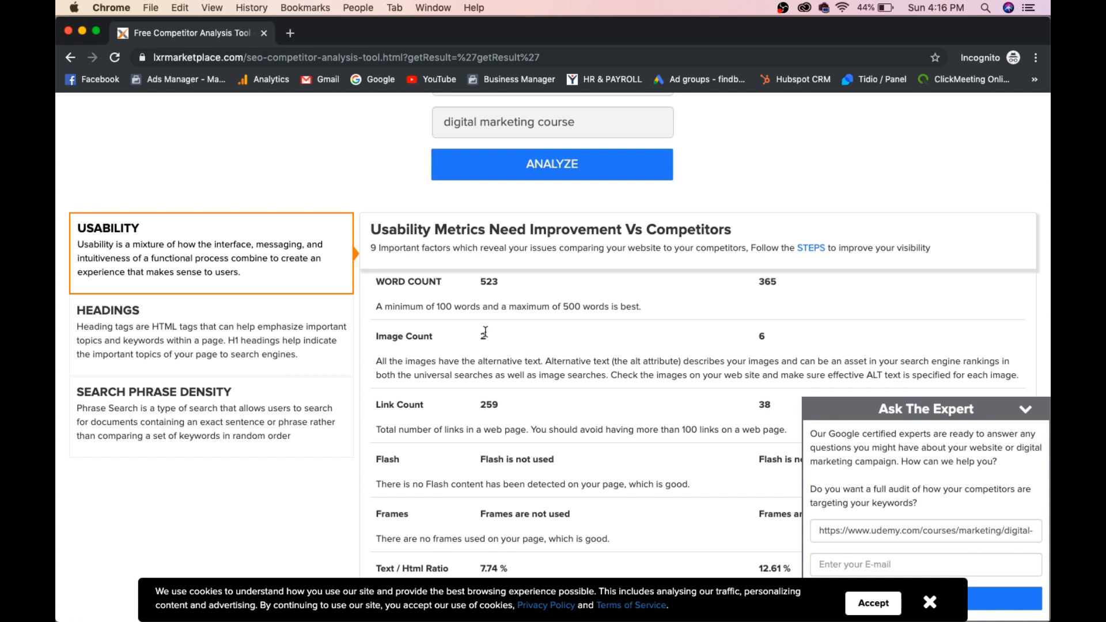
mouse_move(1023, 410)
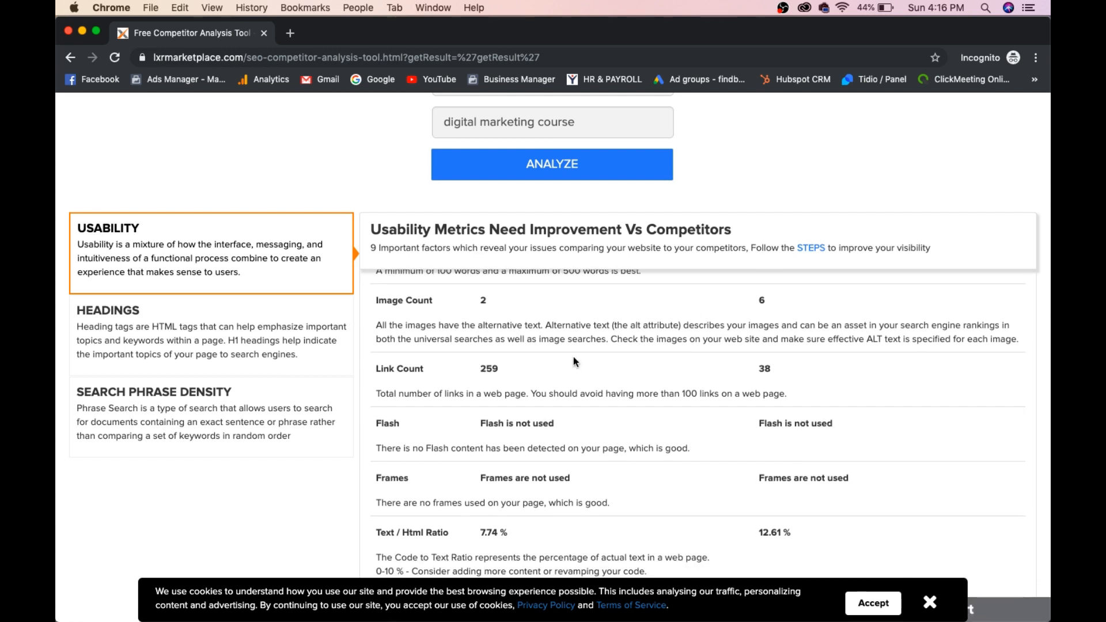
scroll("down", 3)
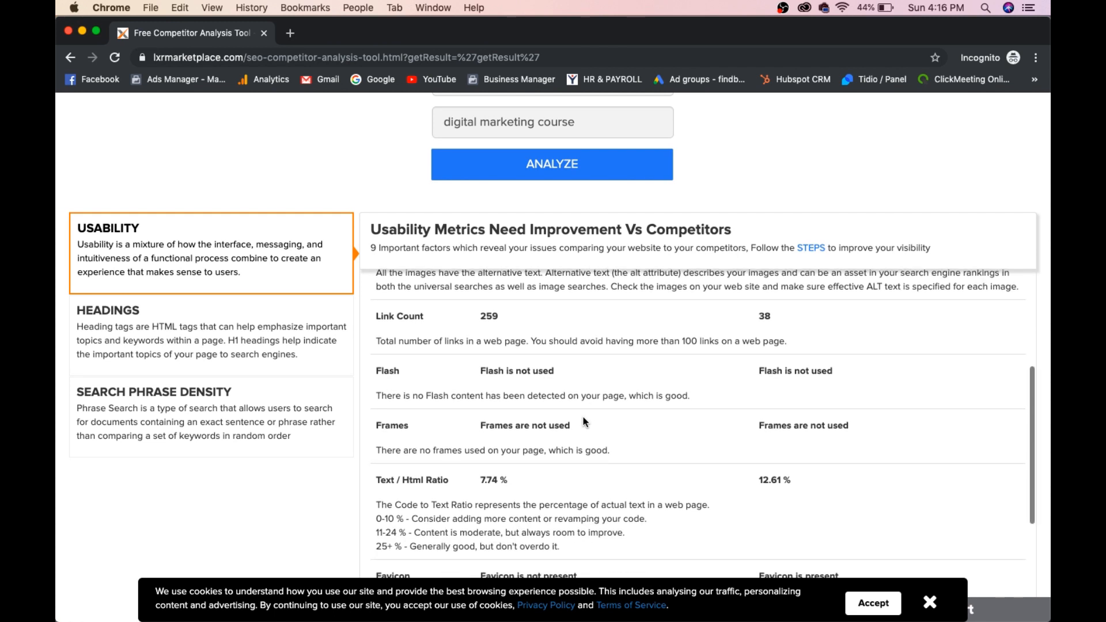
mouse_move(620, 481)
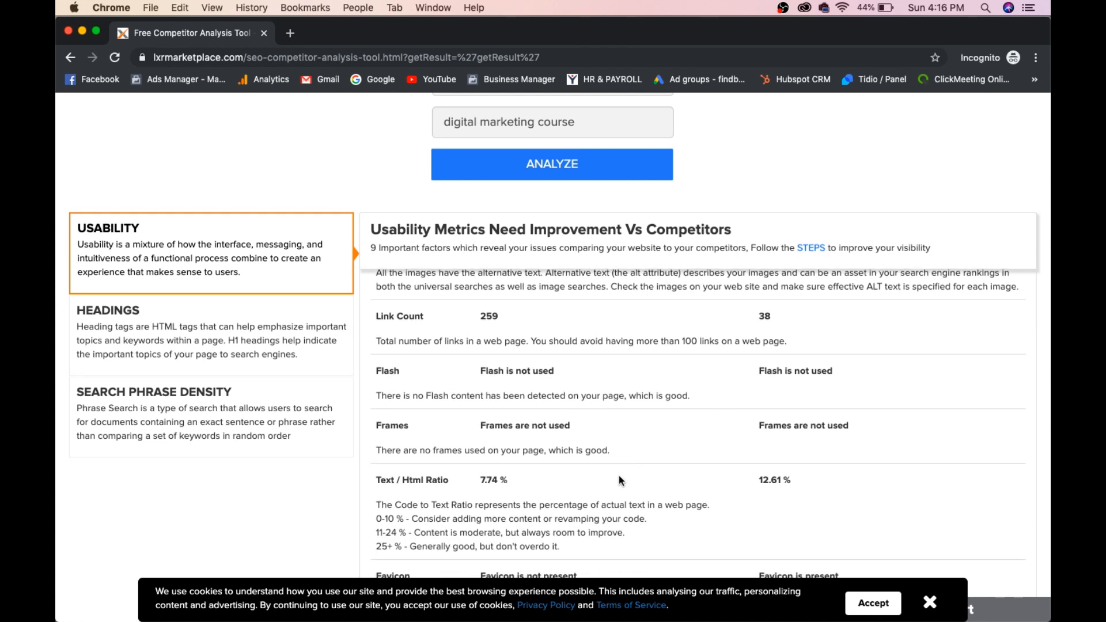
scroll("down", 3)
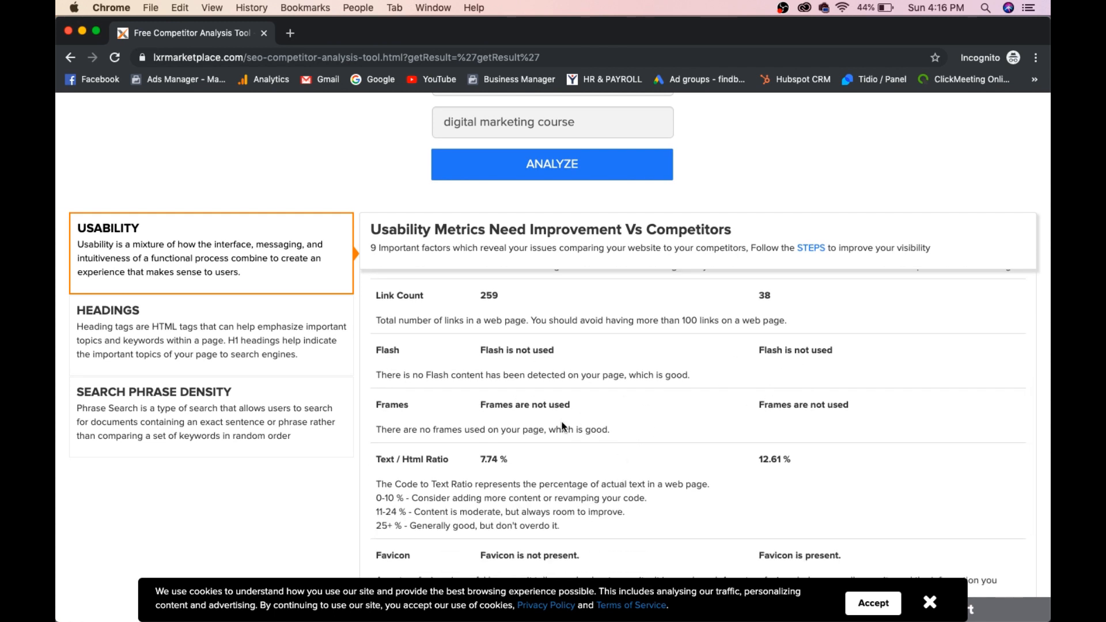
scroll("down", 3)
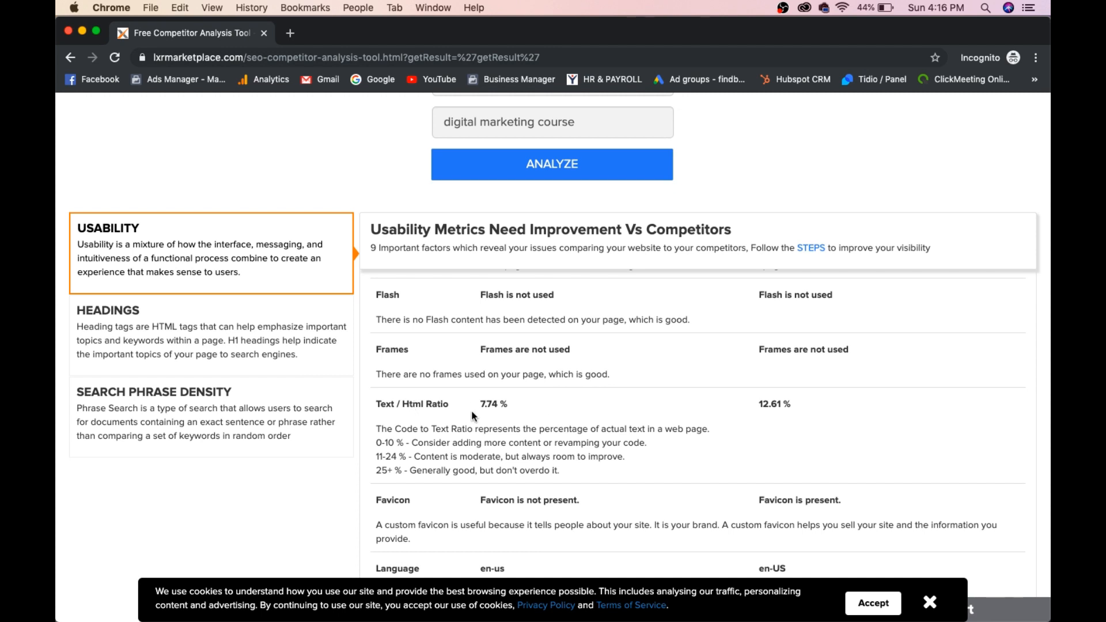
scroll("down", 3)
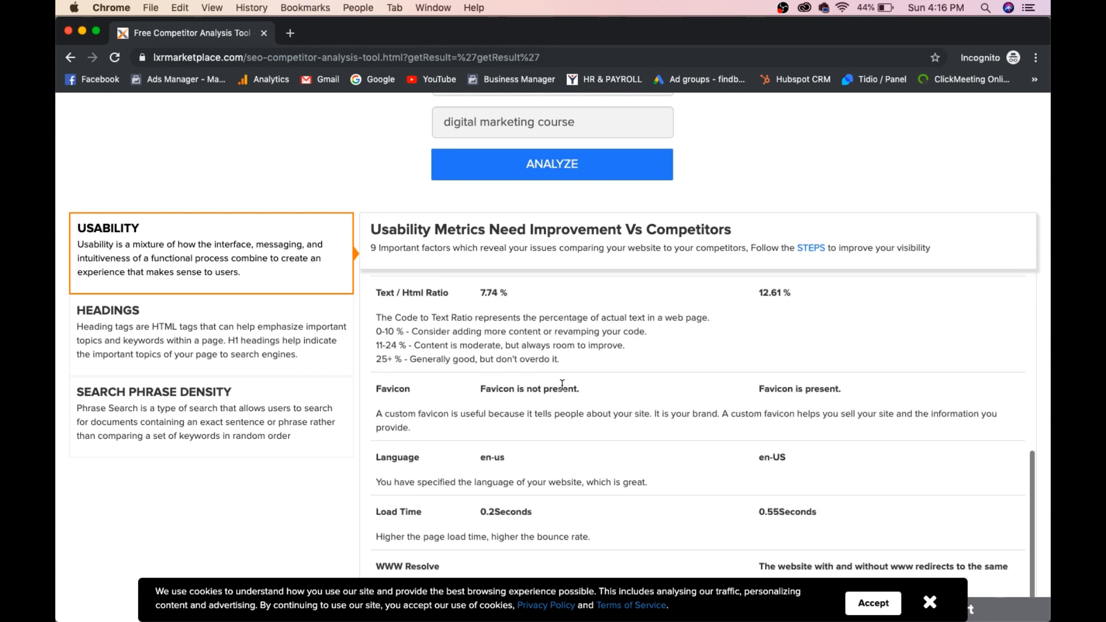
mouse_move(661, 411)
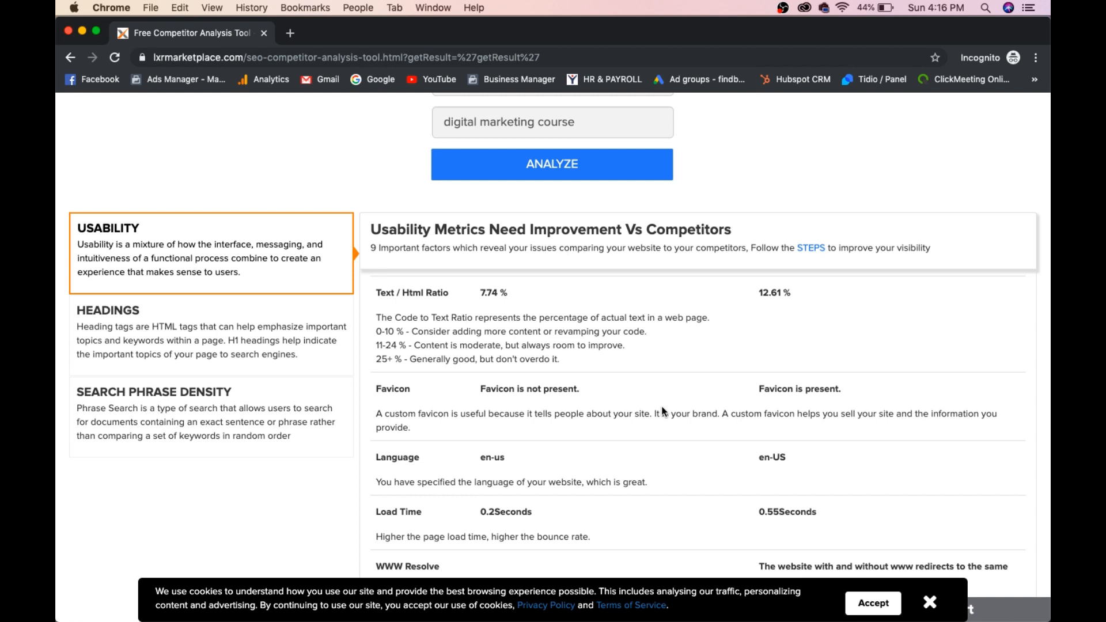
scroll("down", 3)
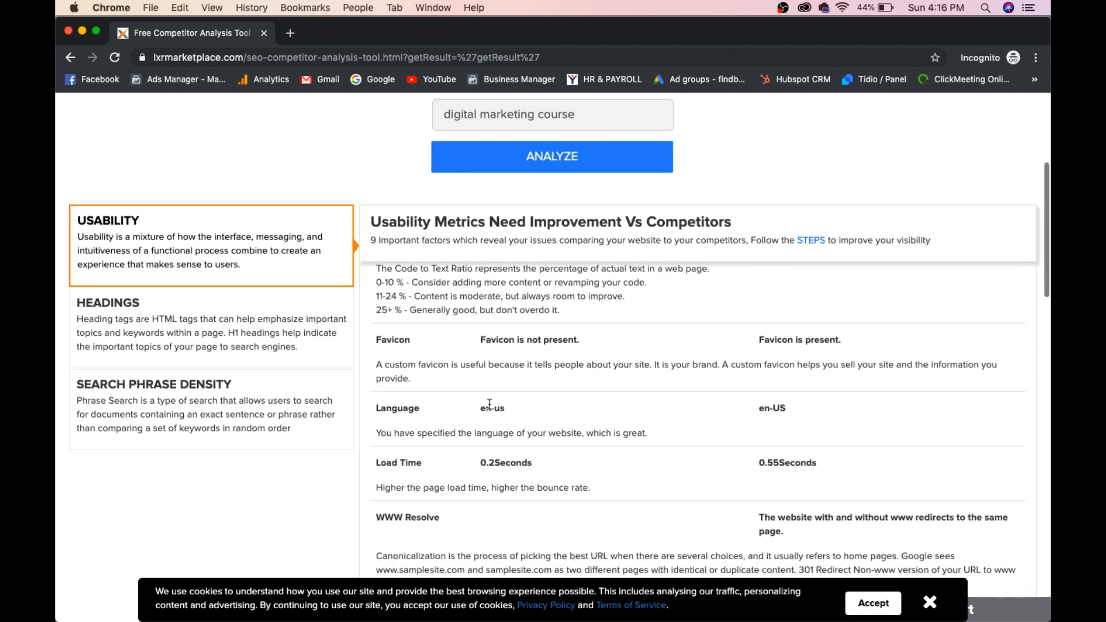
mouse_move(608, 503)
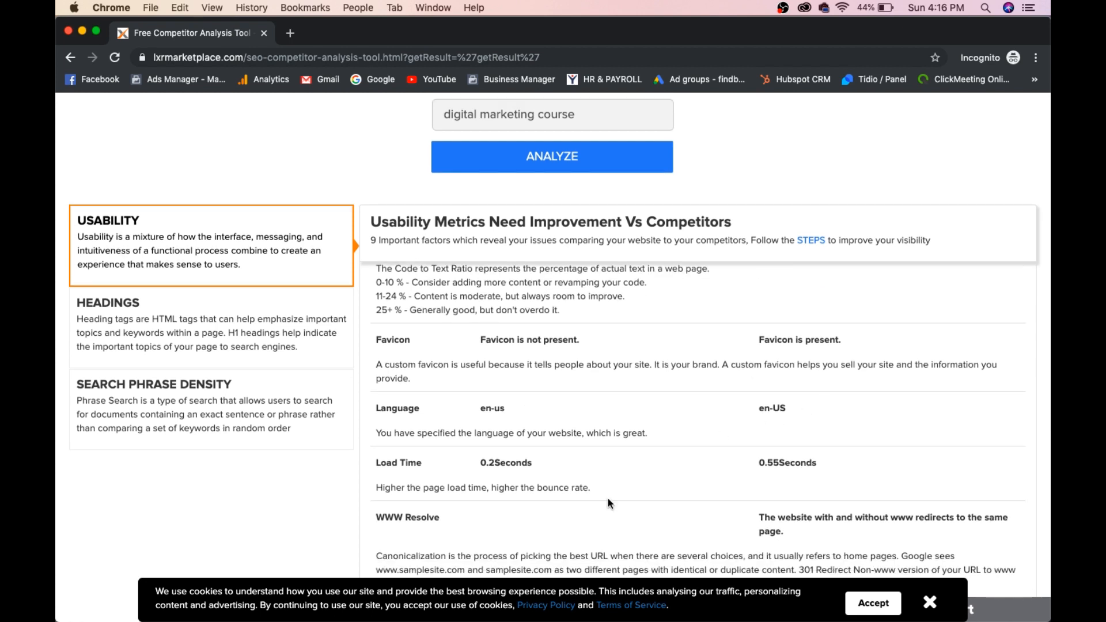
scroll("down", 3)
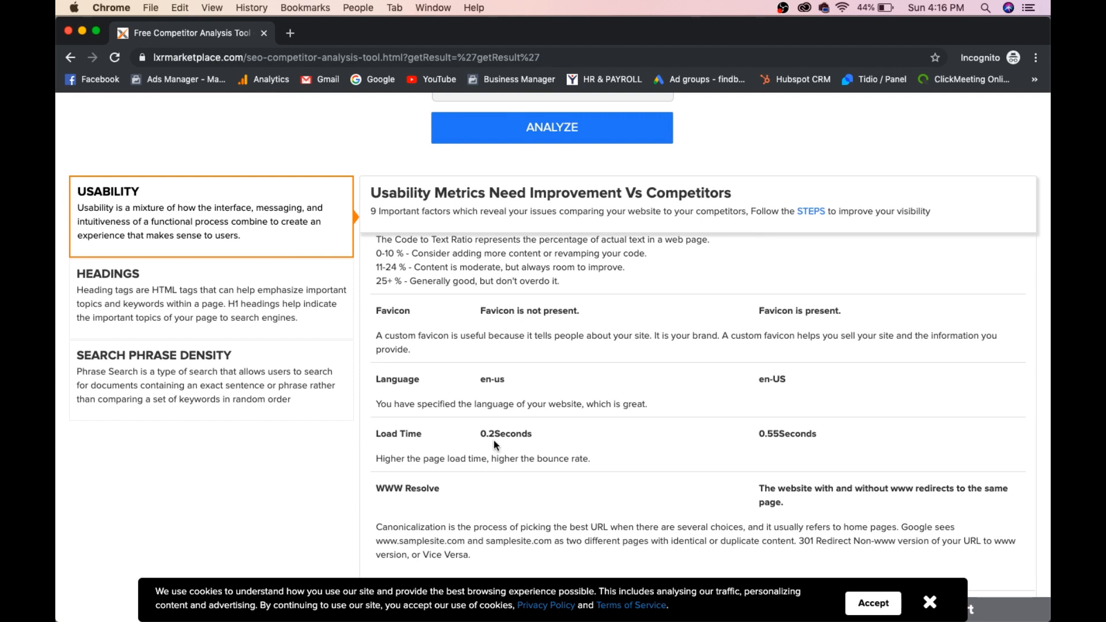
scroll("down", 3)
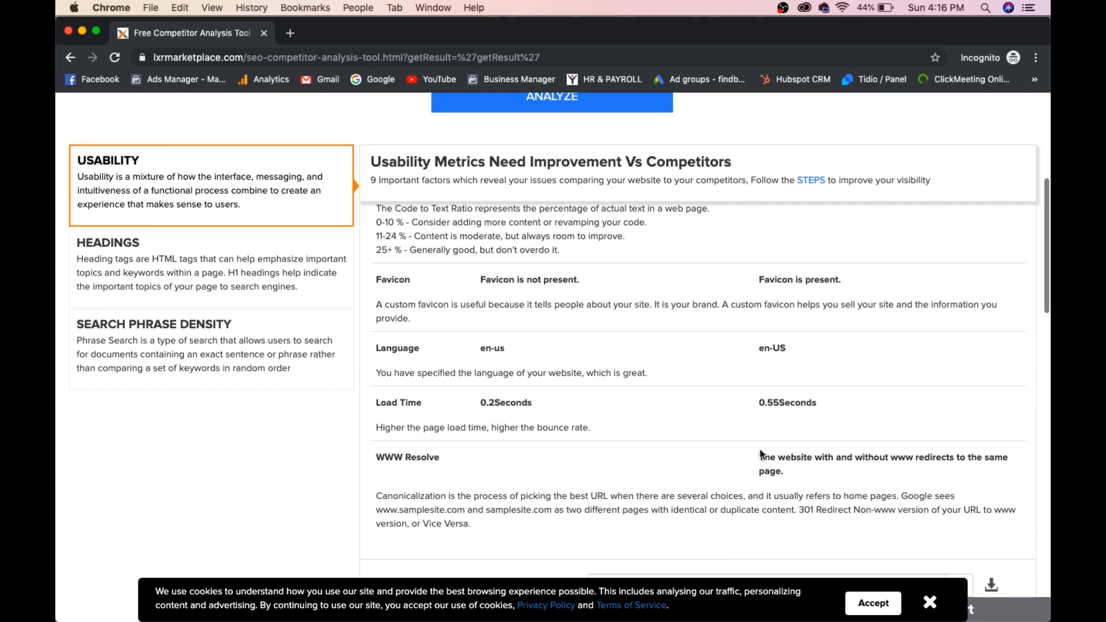
scroll("down", 3)
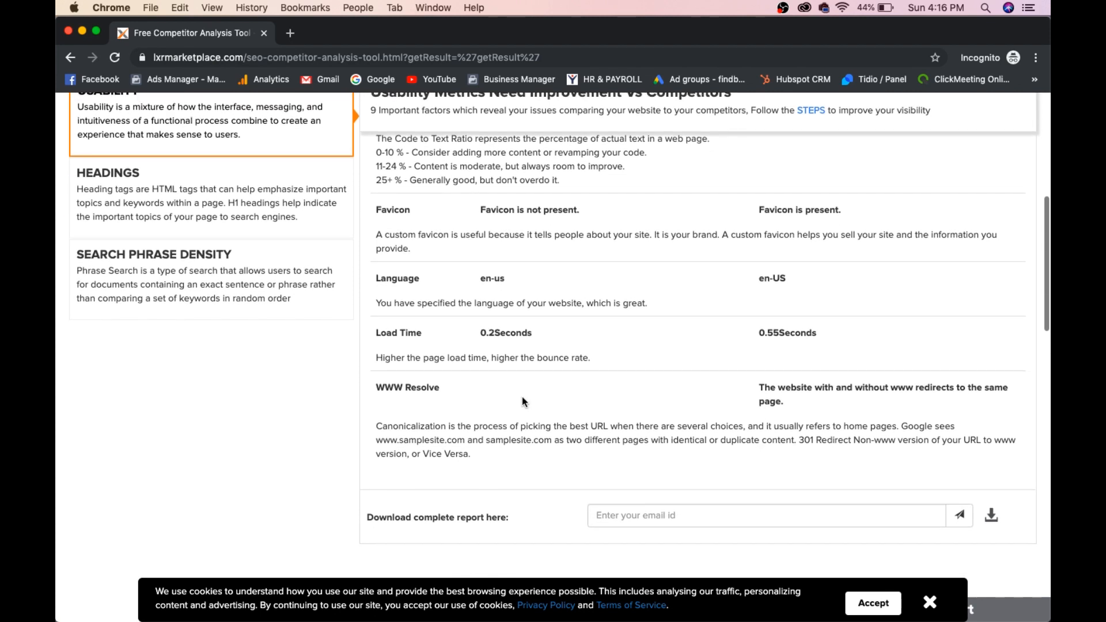
mouse_move(856, 401)
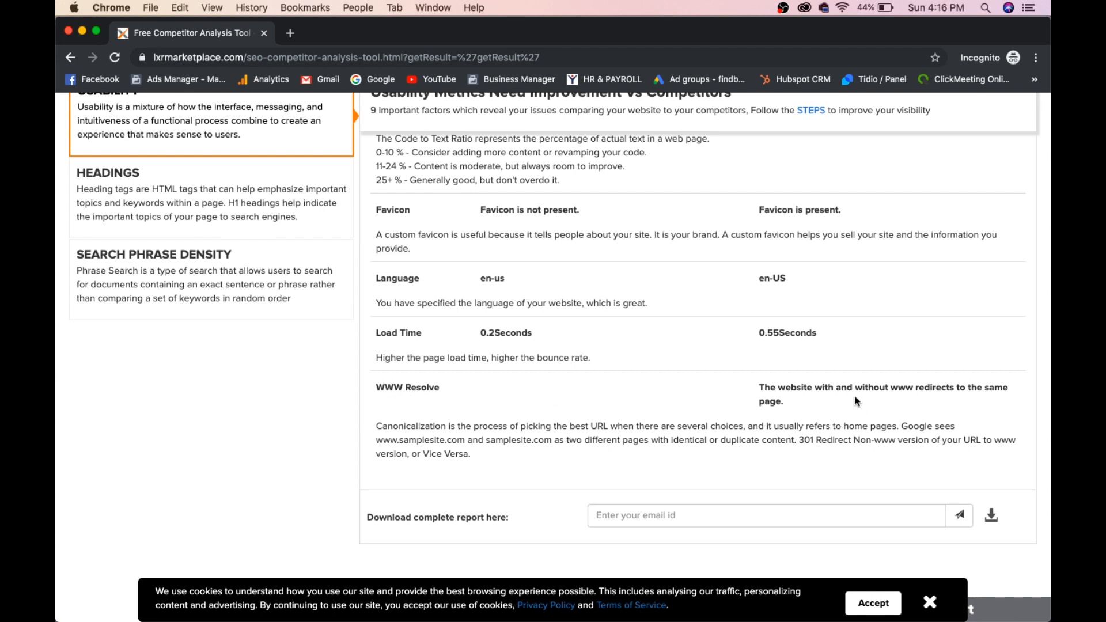
mouse_move(878, 388)
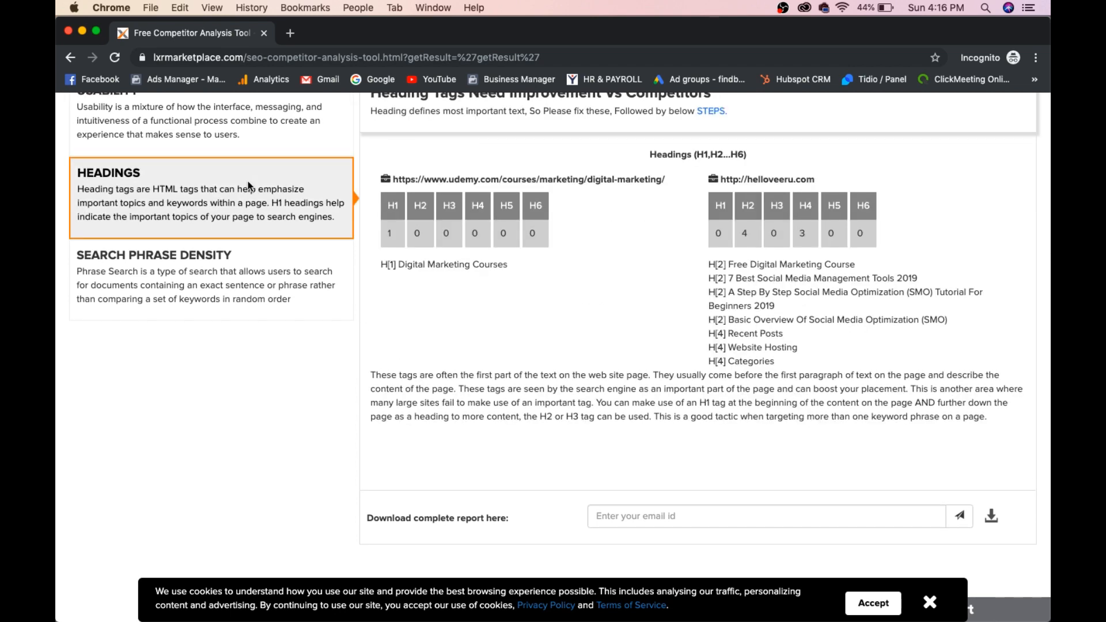
- Show the Headings comparison: Udemy's one H1 versus the competitor's four H2 and three H4
scroll("up", 3)
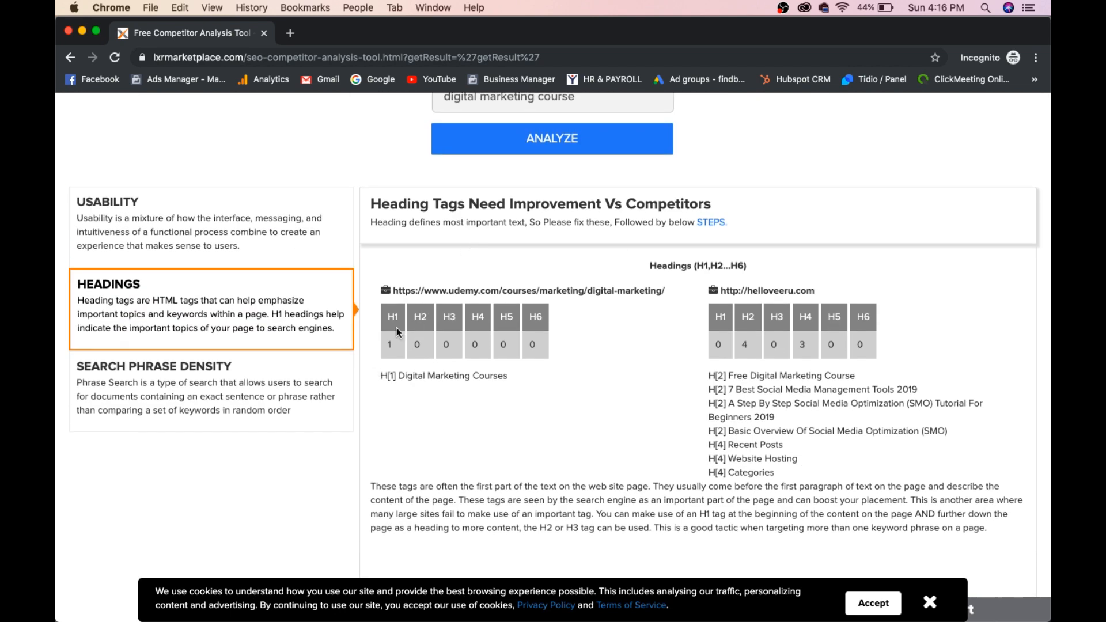
mouse_move(710, 334)
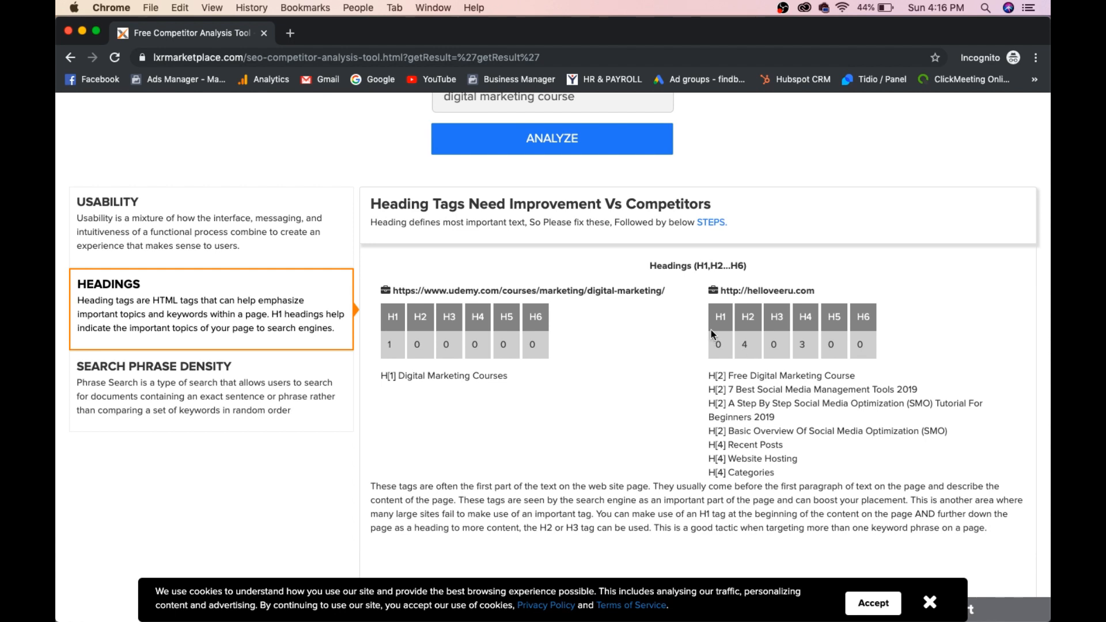
mouse_move(738, 372)
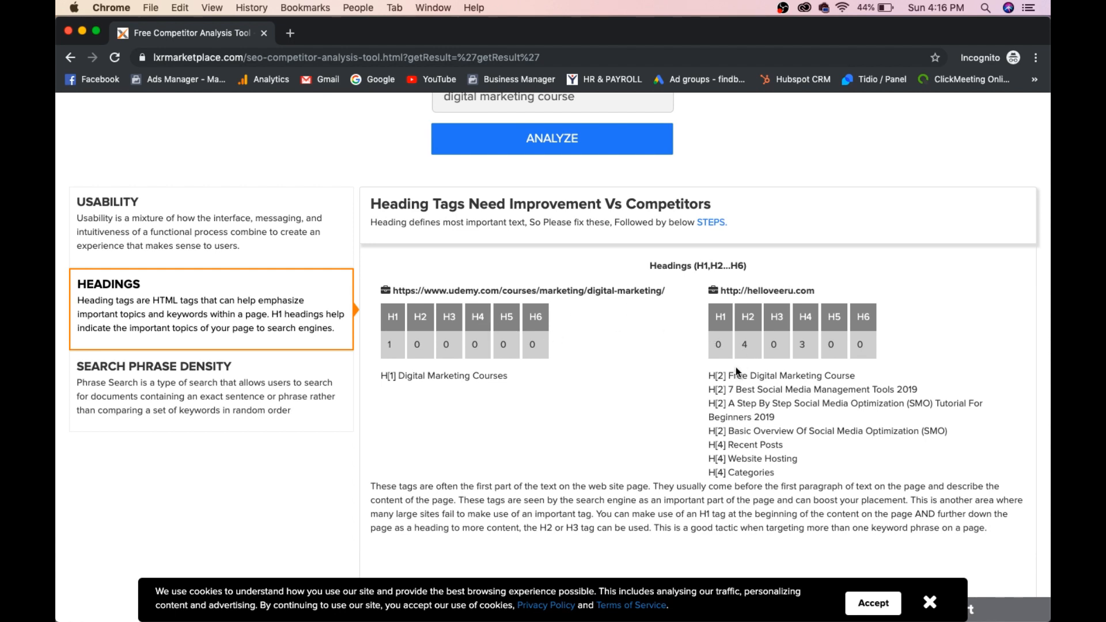
mouse_move(472, 358)
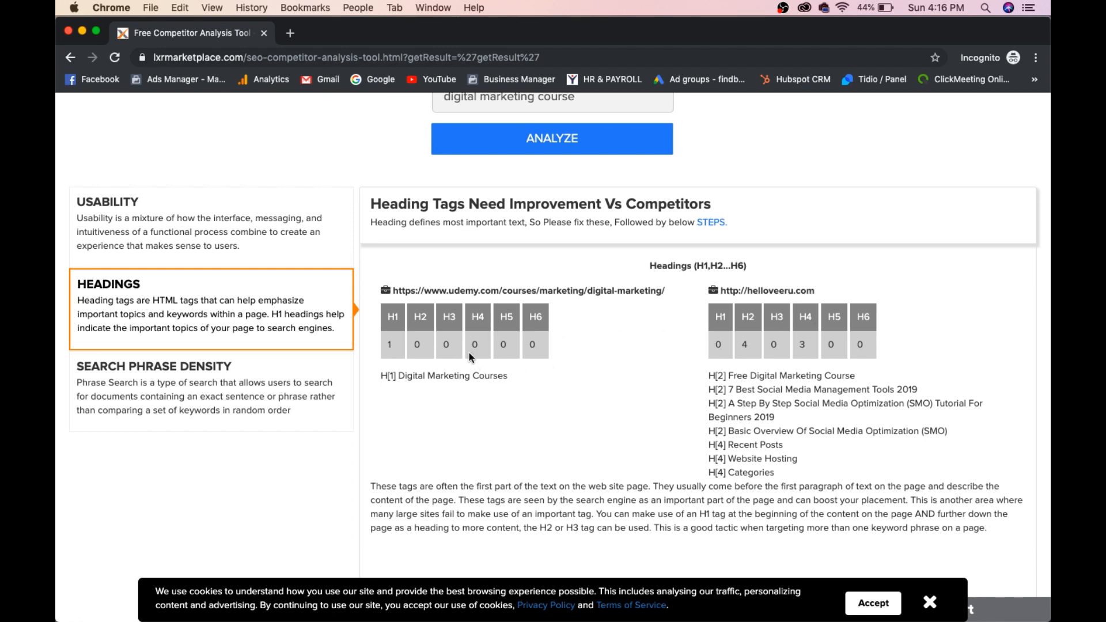
mouse_move(526, 483)
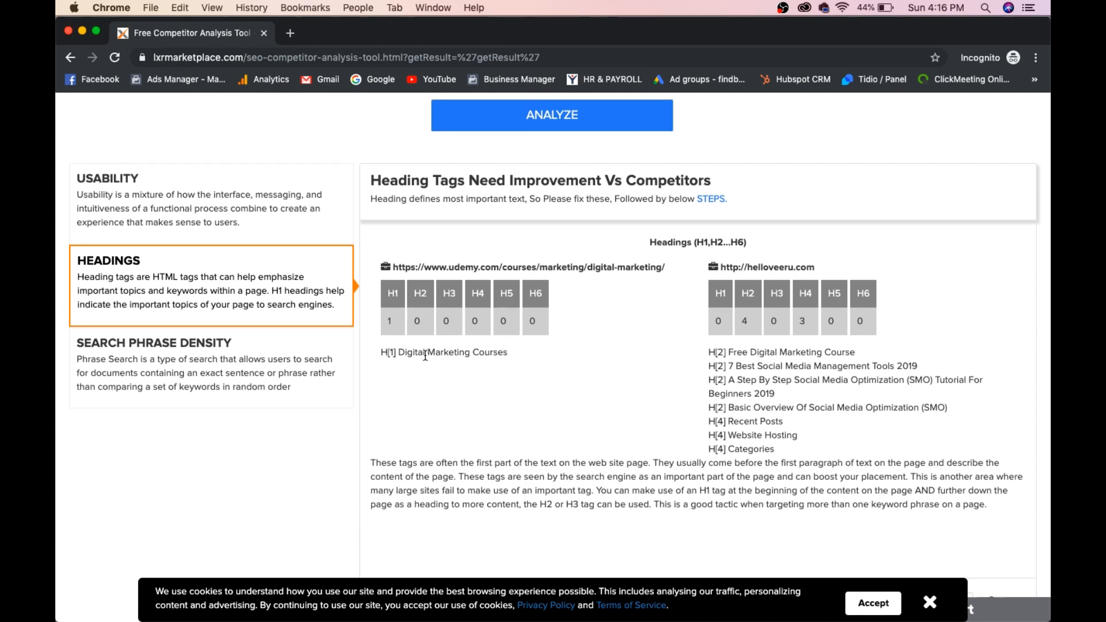
mouse_move(774, 352)
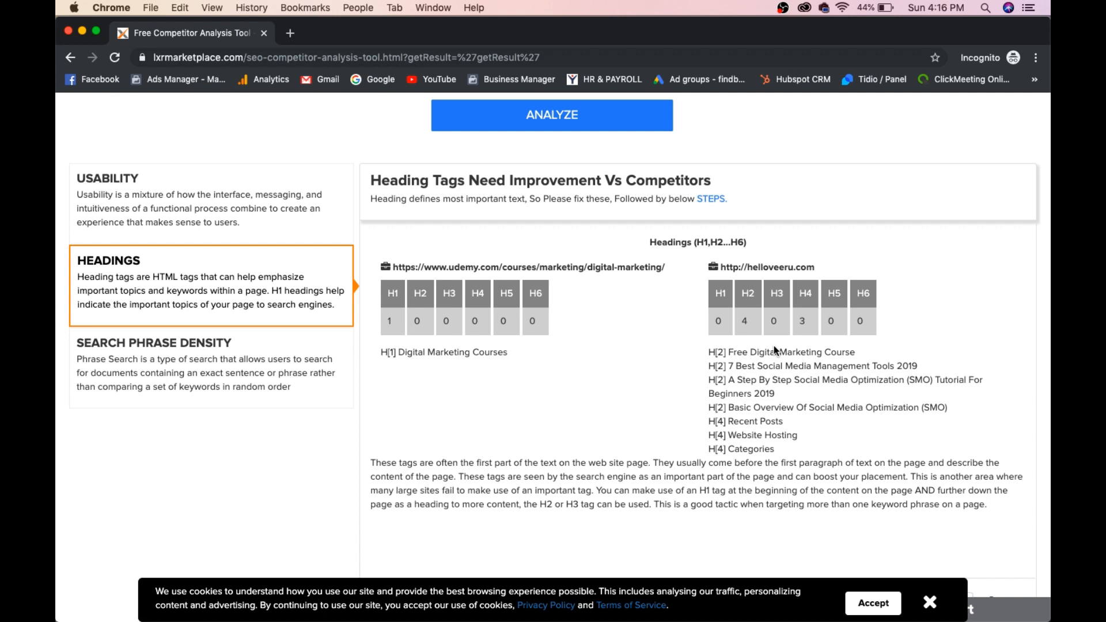
mouse_move(802, 369)
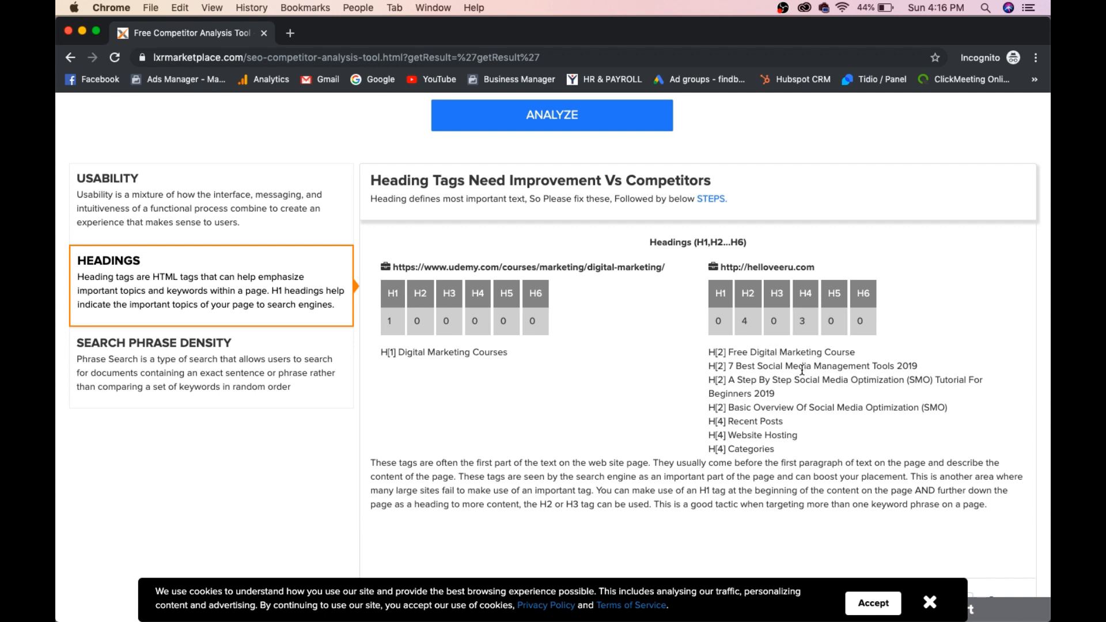
mouse_move(802, 392)
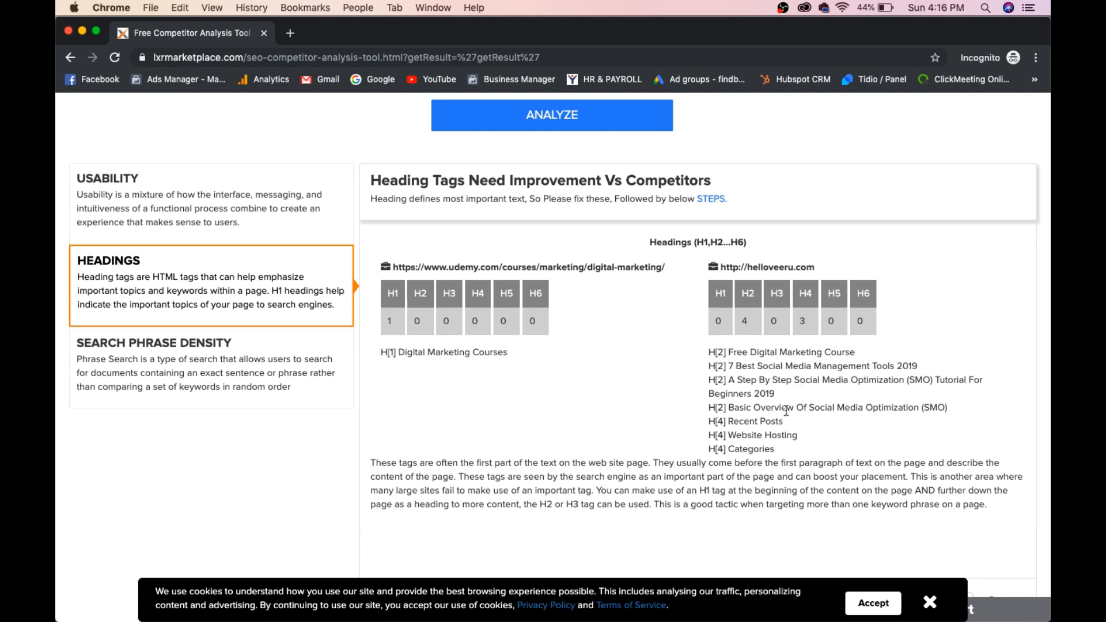
left_click(155, 342)
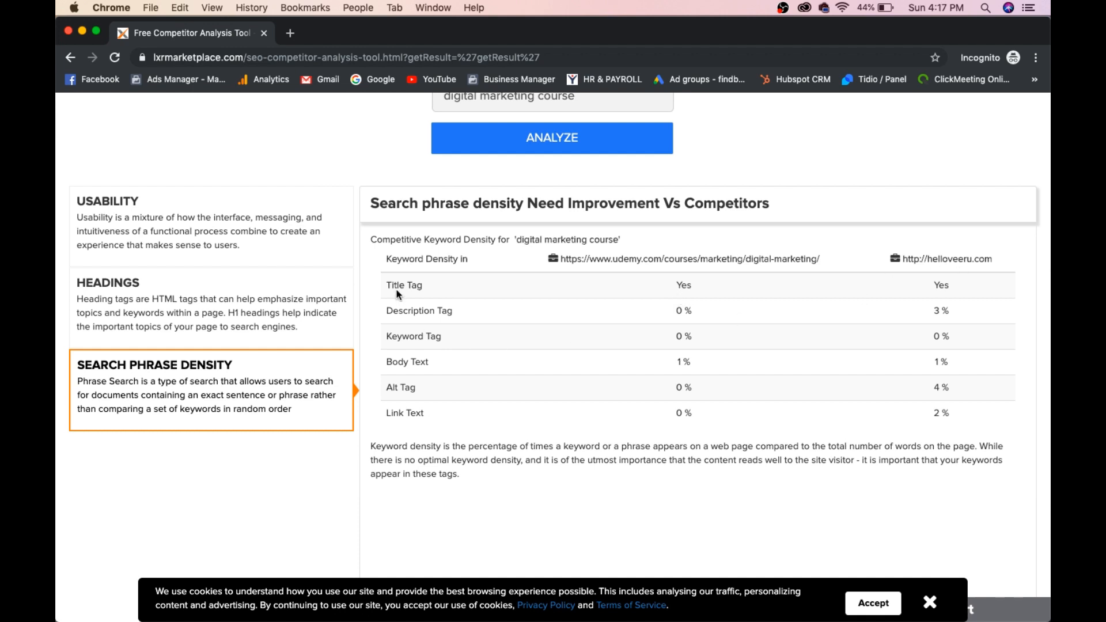
mouse_move(565, 282)
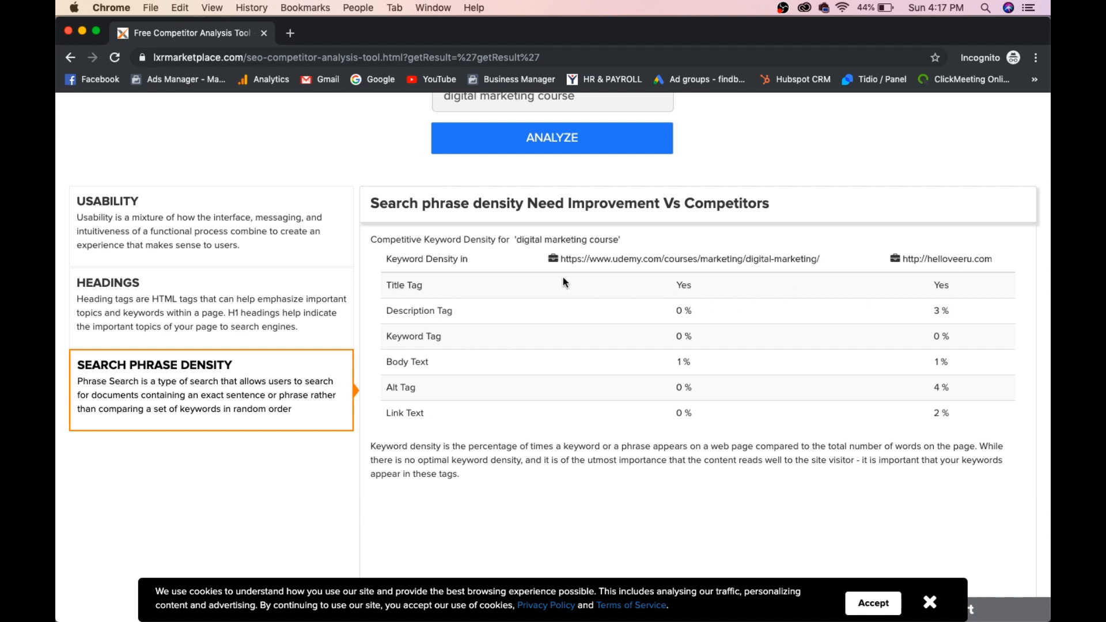
mouse_move(954, 339)
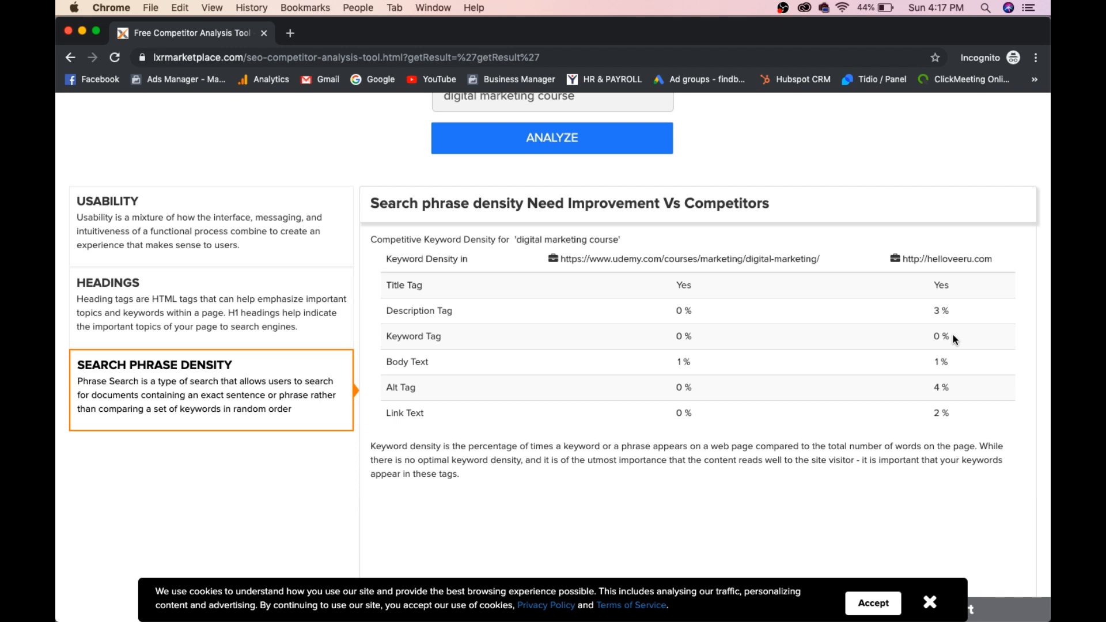
mouse_move(626, 475)
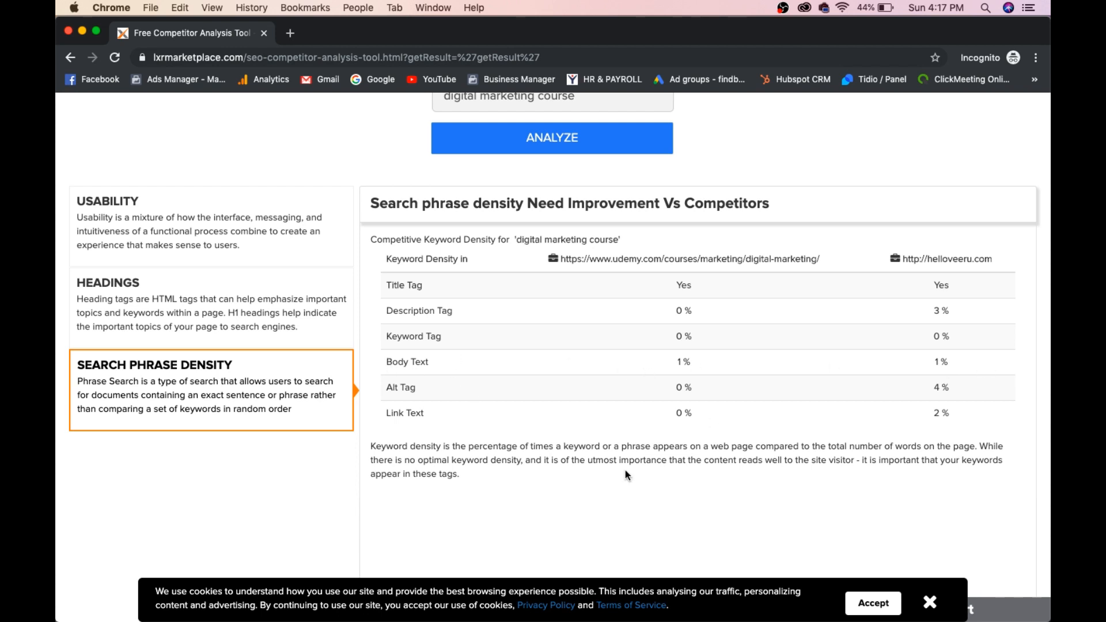
mouse_move(961, 387)
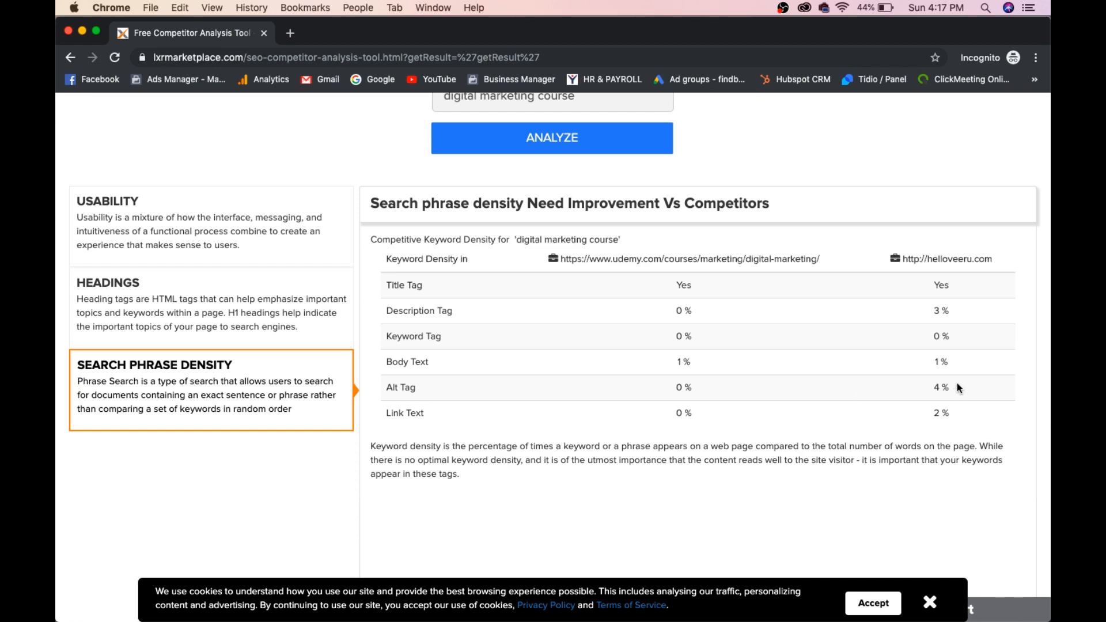
- Review the search phrase density table: Udemy 1% body text, helloveeru.com 3% description, 4% alt text
scroll("up", 3)
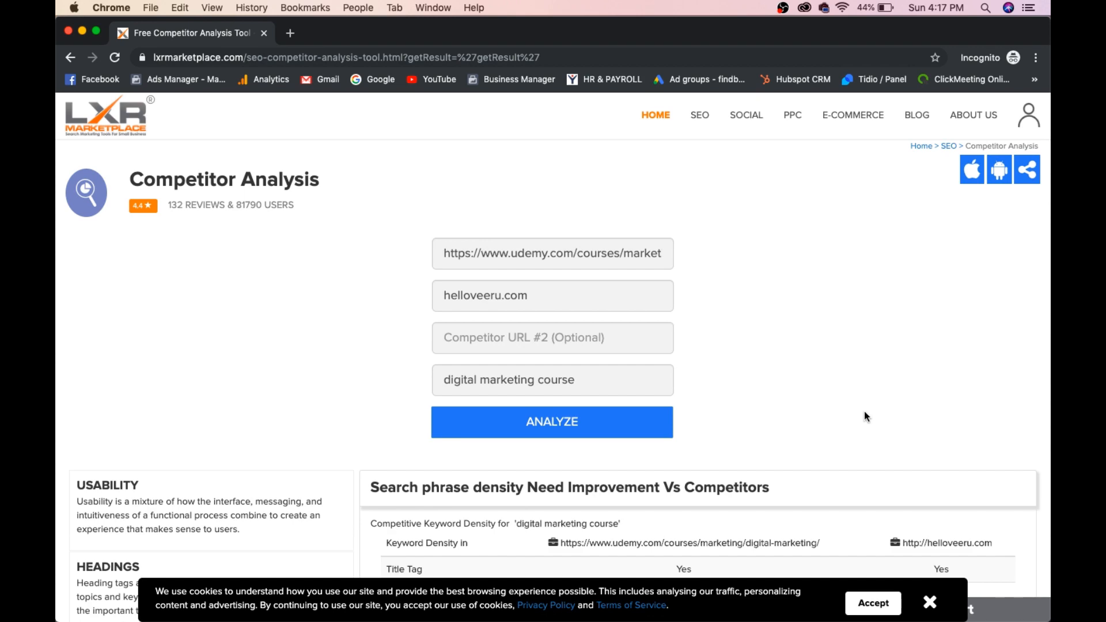
mouse_move(700, 115)
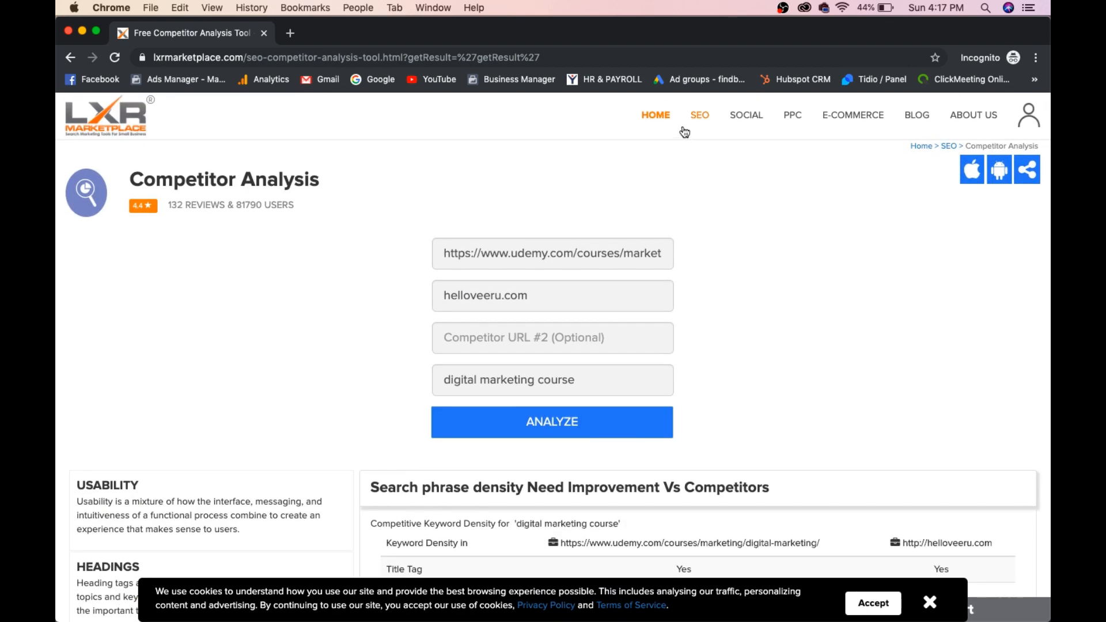
- Go to the free SEO tools page listing PageSpeed Insights, Inbound Link Checker and others
left_click(699, 115)
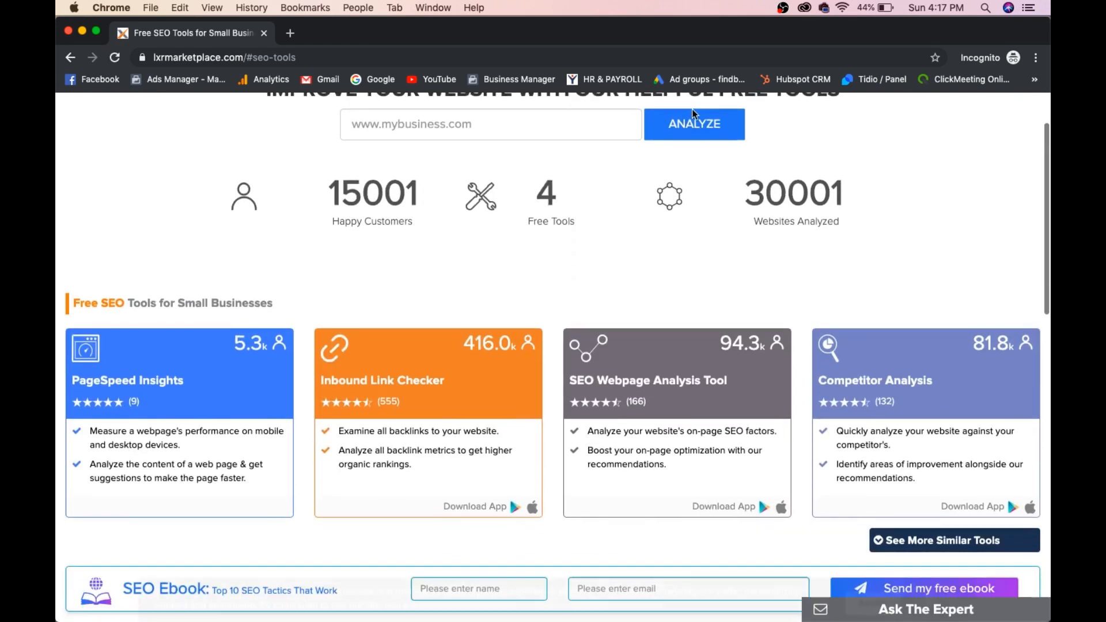
scroll("down", 3)
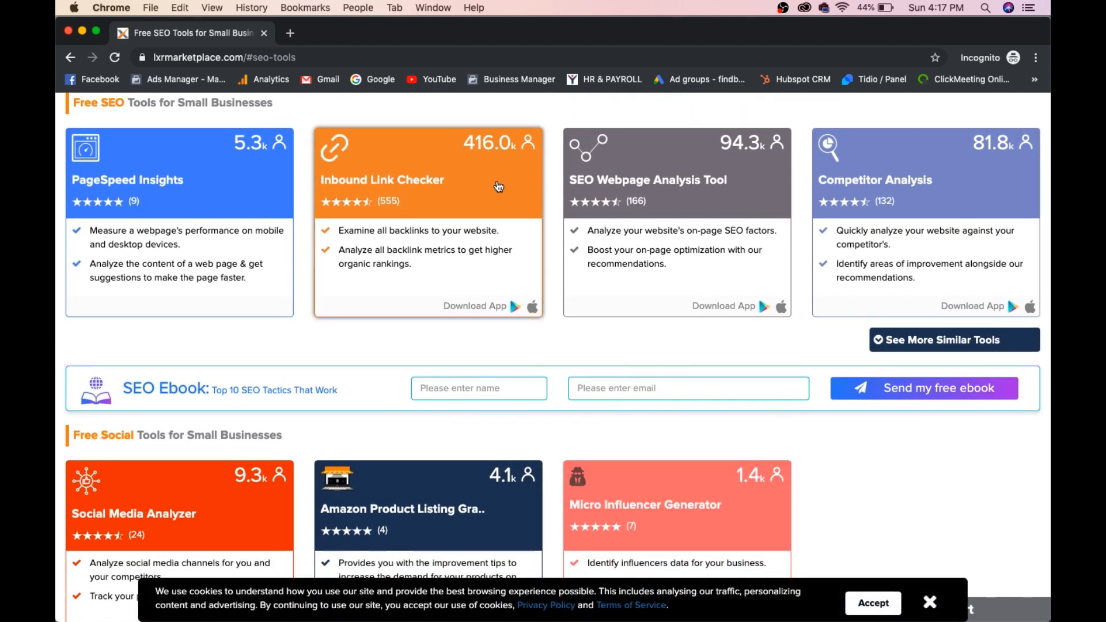
mouse_move(206, 214)
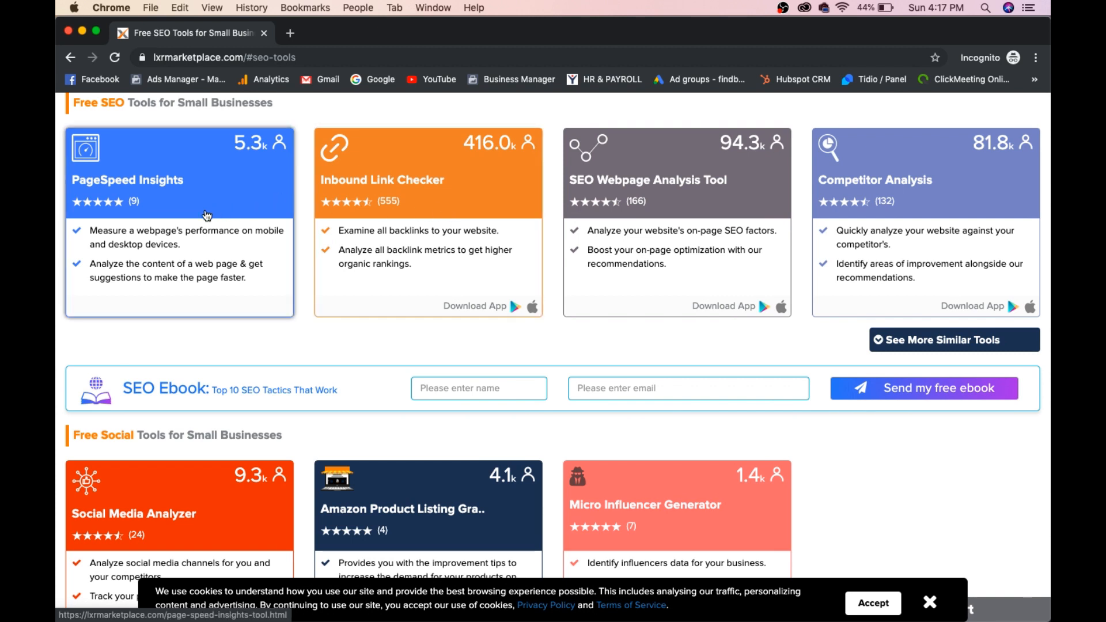
- Choose the PageSpeed Insights card to reach its empty web page address field
left_click(206, 215)
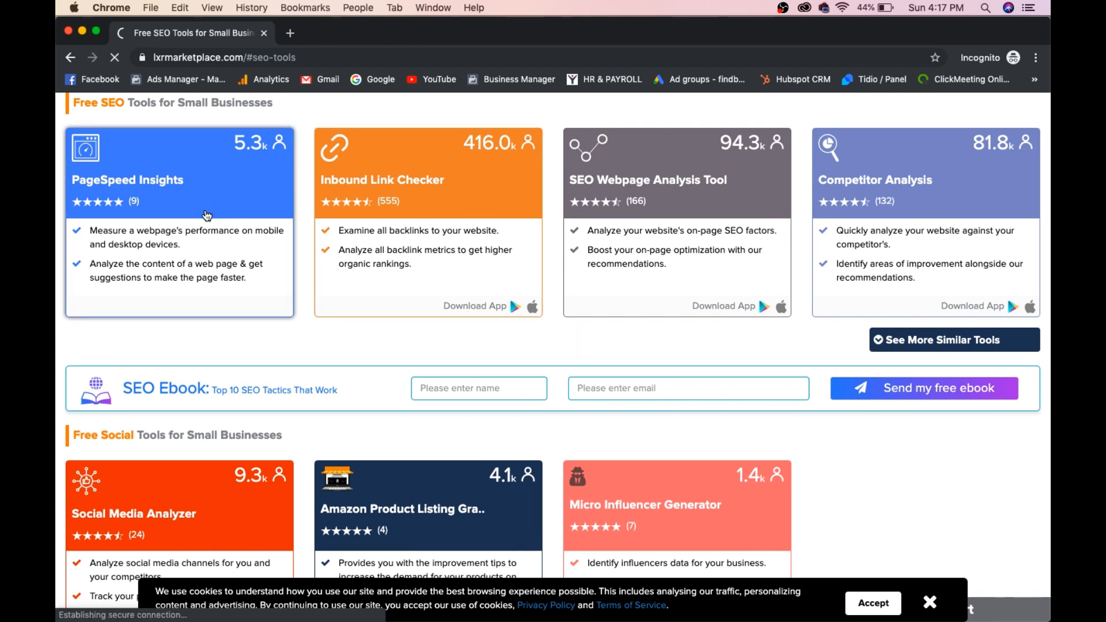
left_click(180, 212)
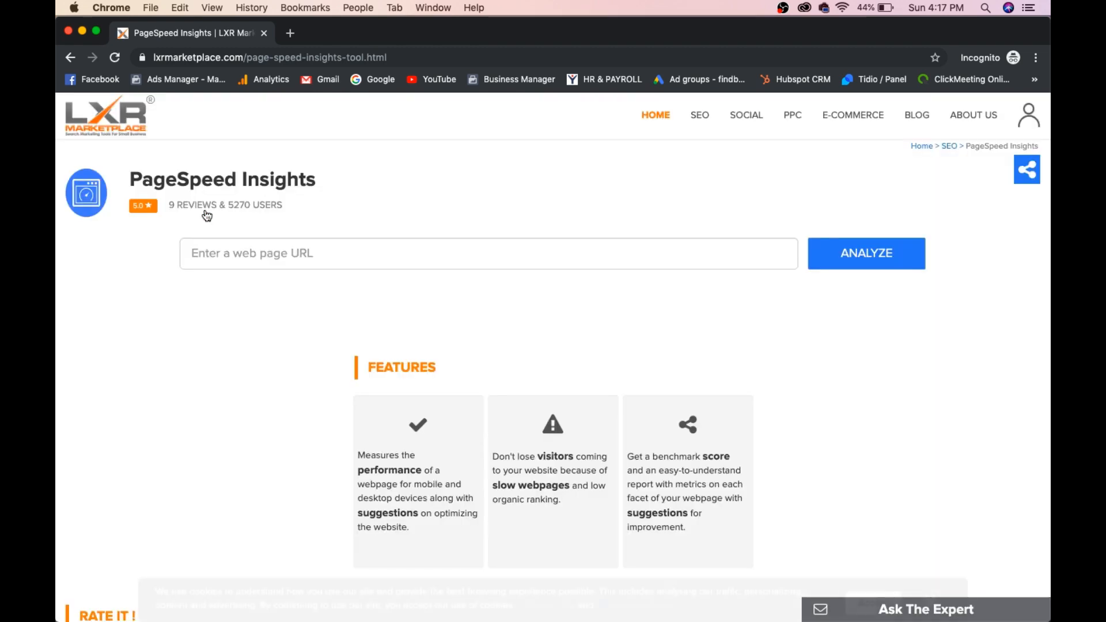
type("https://www.udemy.com/courses/marketing/digital-marketing/")
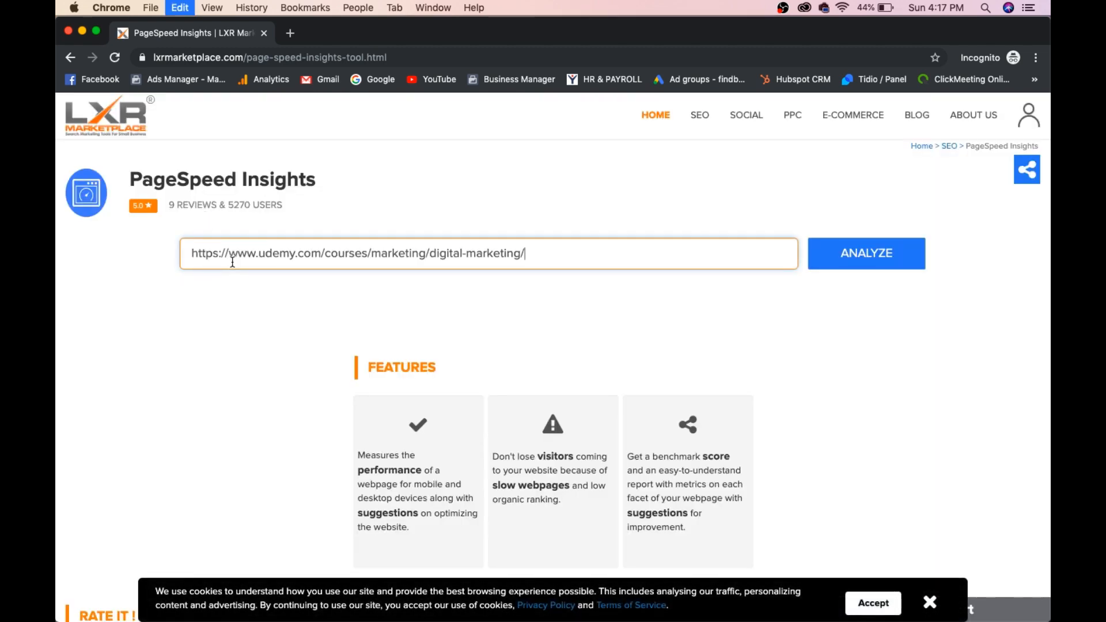
left_click(865, 253)
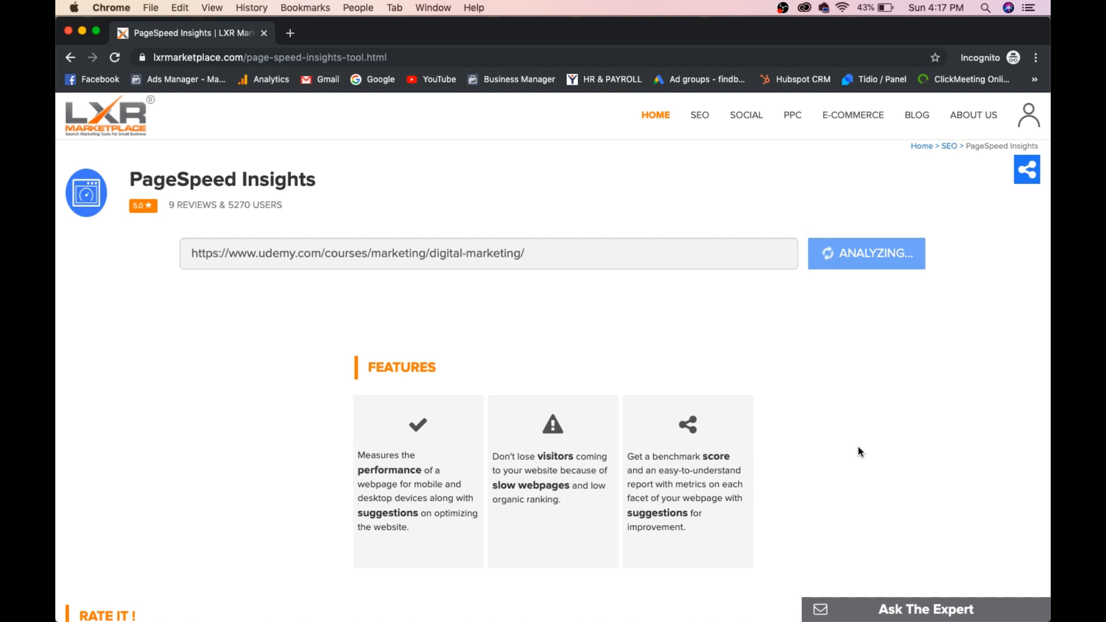
left_click(866, 254)
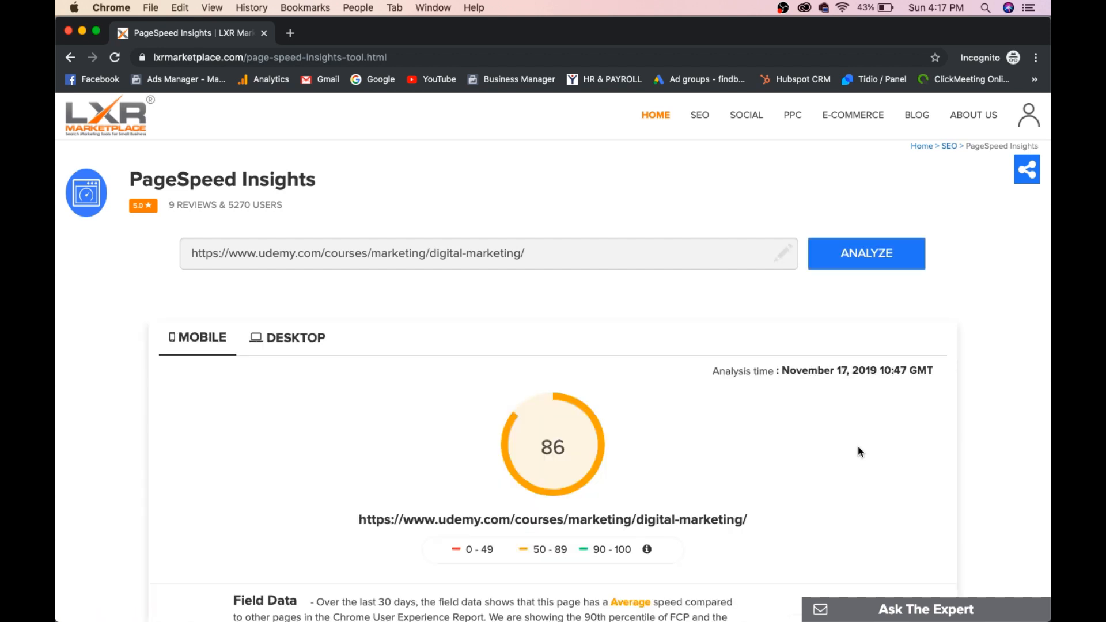
scroll("down", 3)
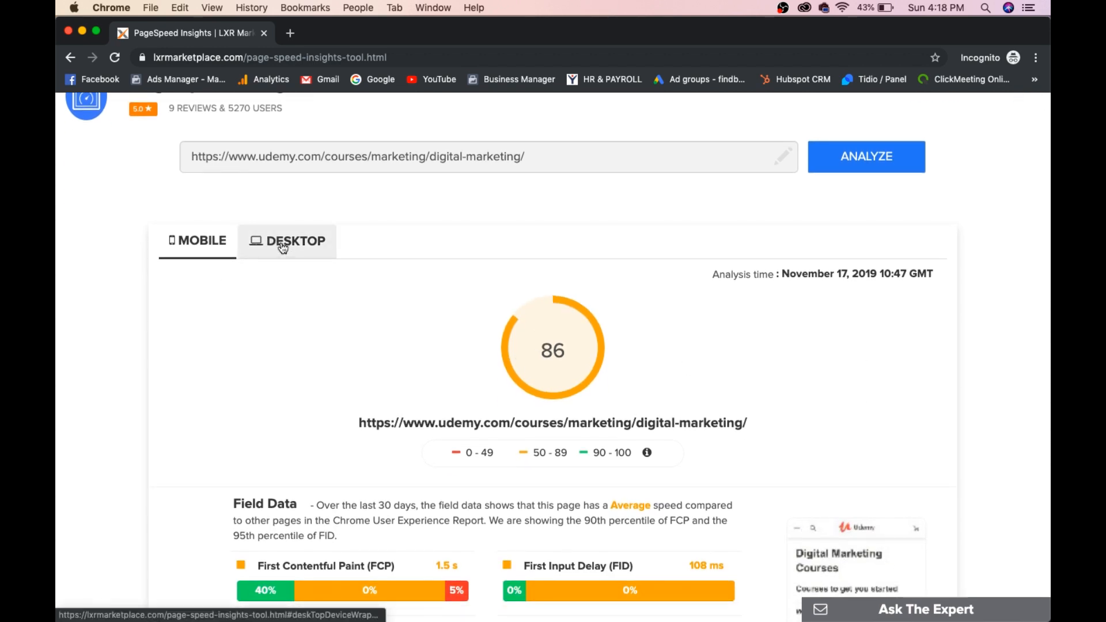
left_click(294, 241)
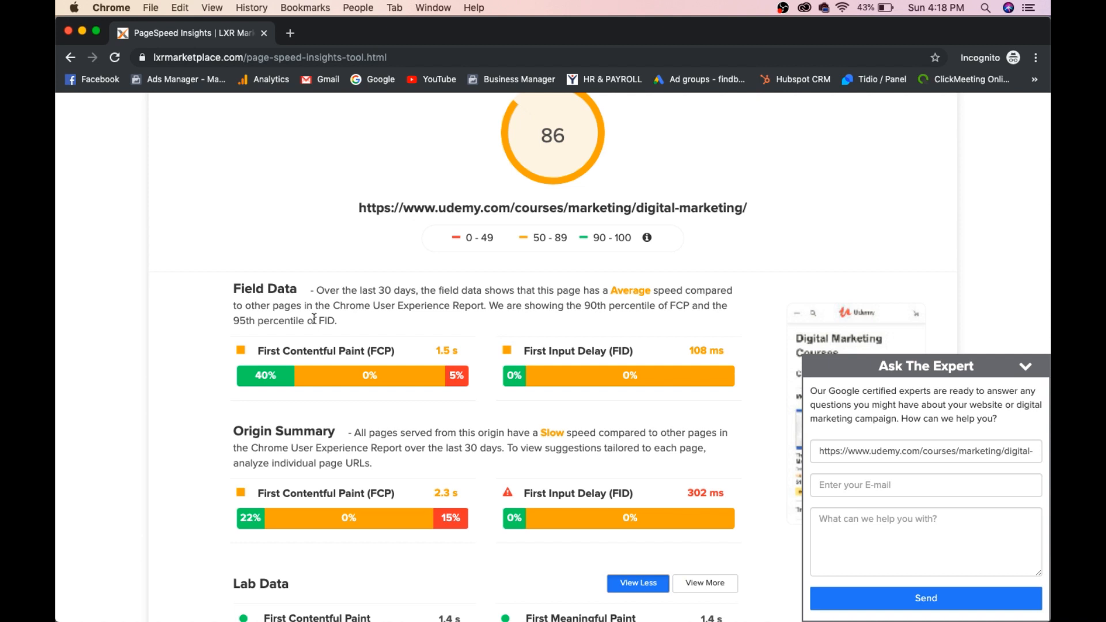
scroll("down", 3)
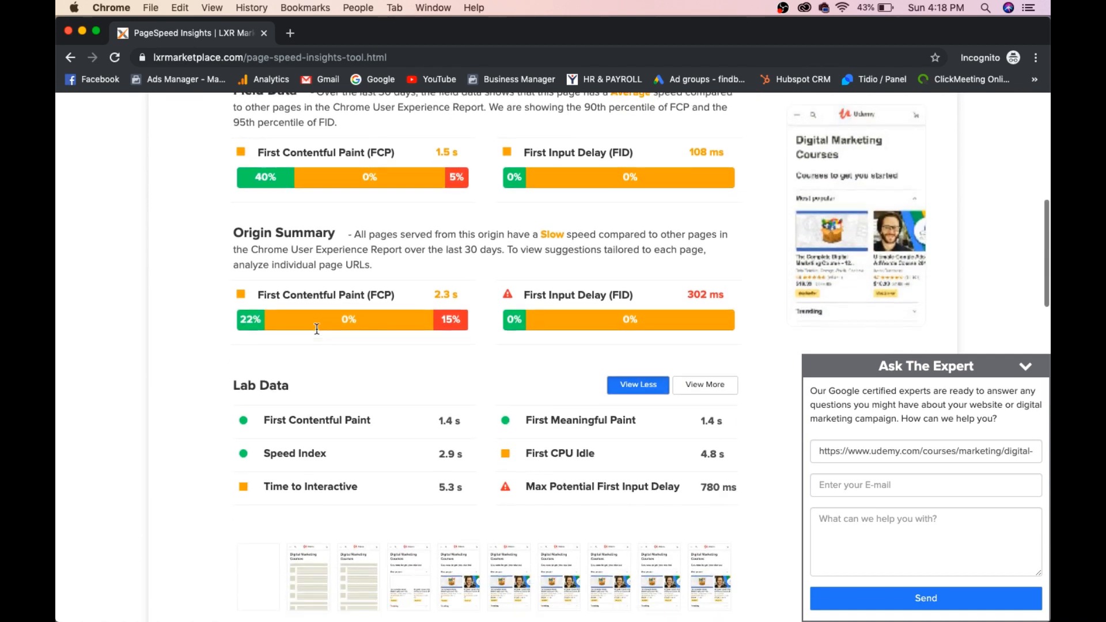
scroll("down", 3)
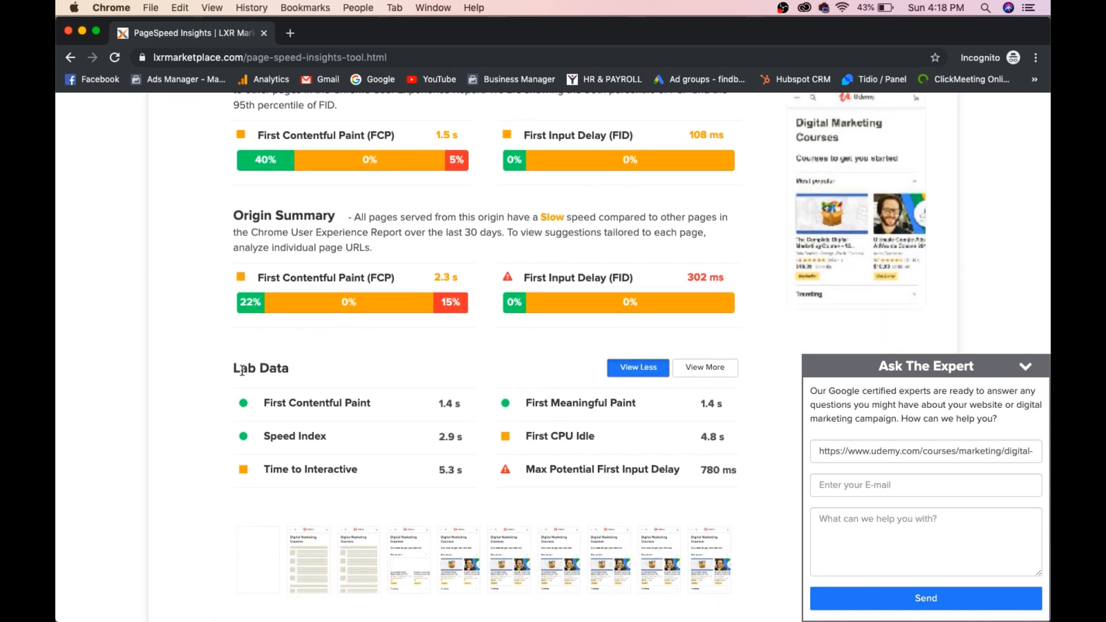
scroll("down", 3)
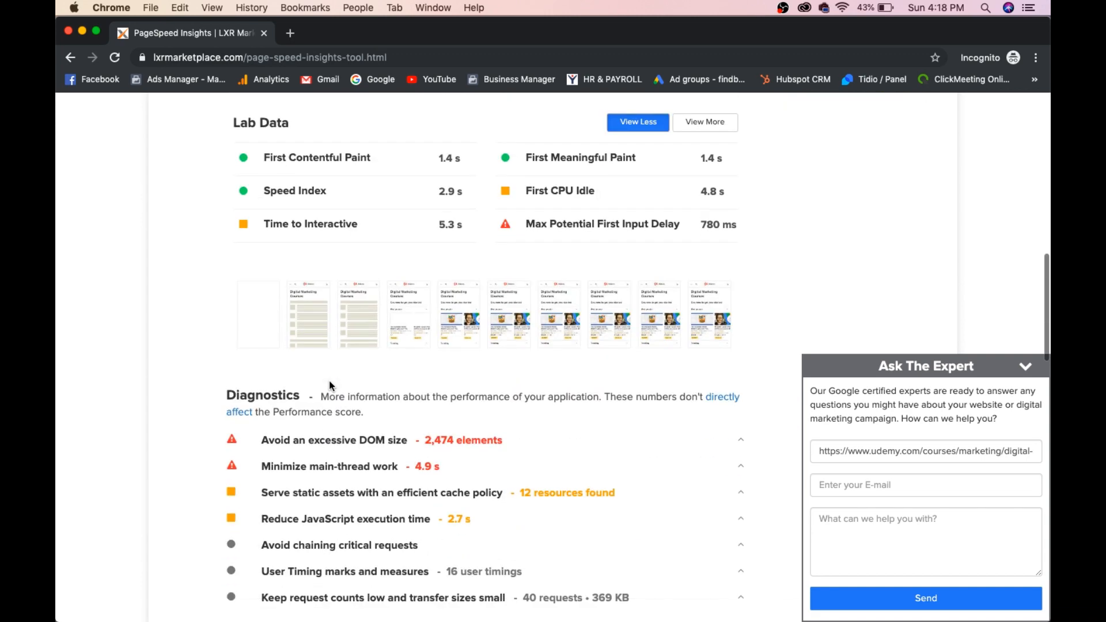
scroll("down", 3)
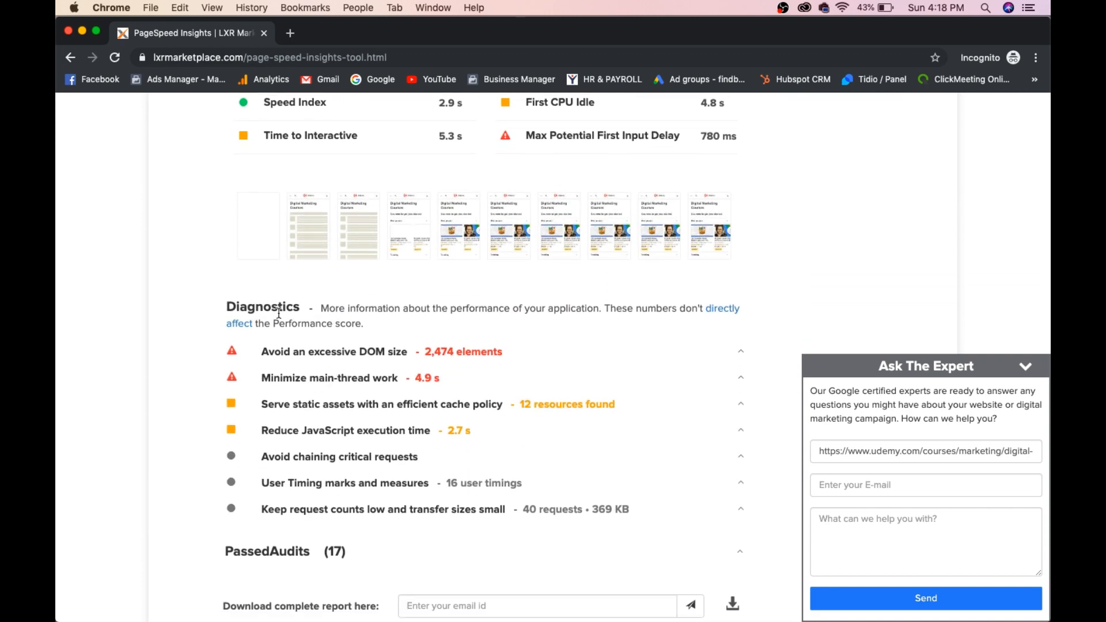
mouse_move(182, 357)
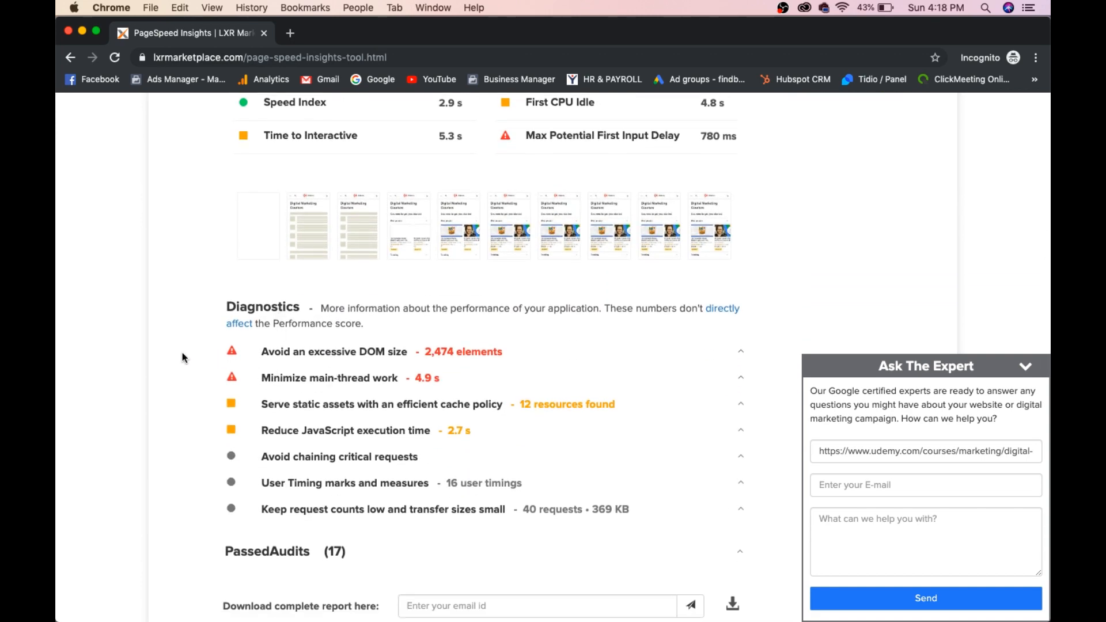
scroll("down", 3)
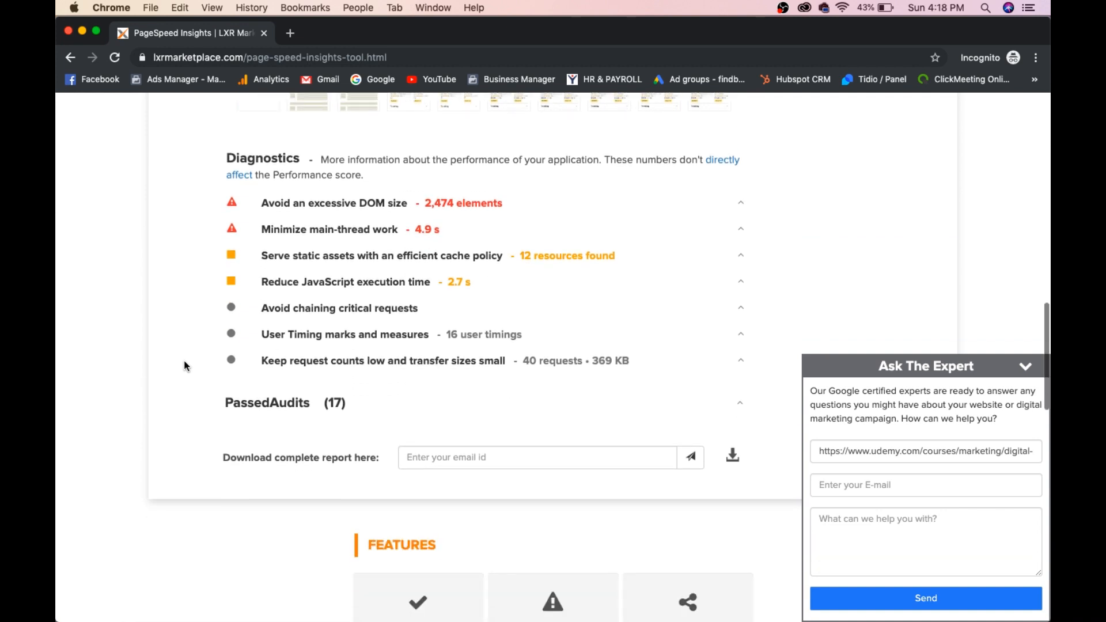
scroll("down", 3)
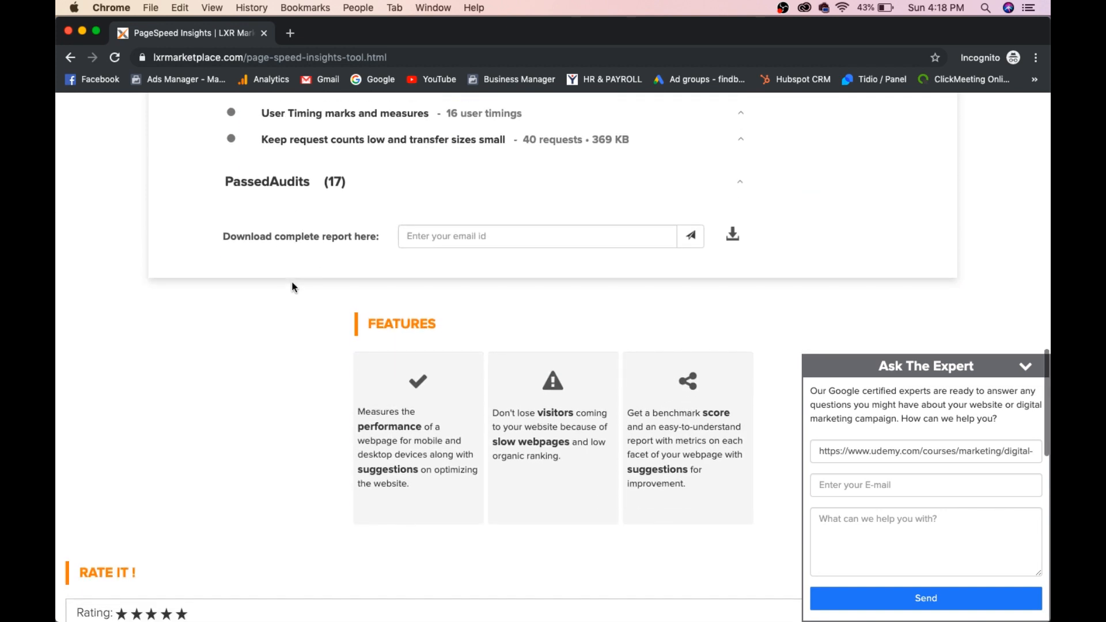
scroll("up", 3)
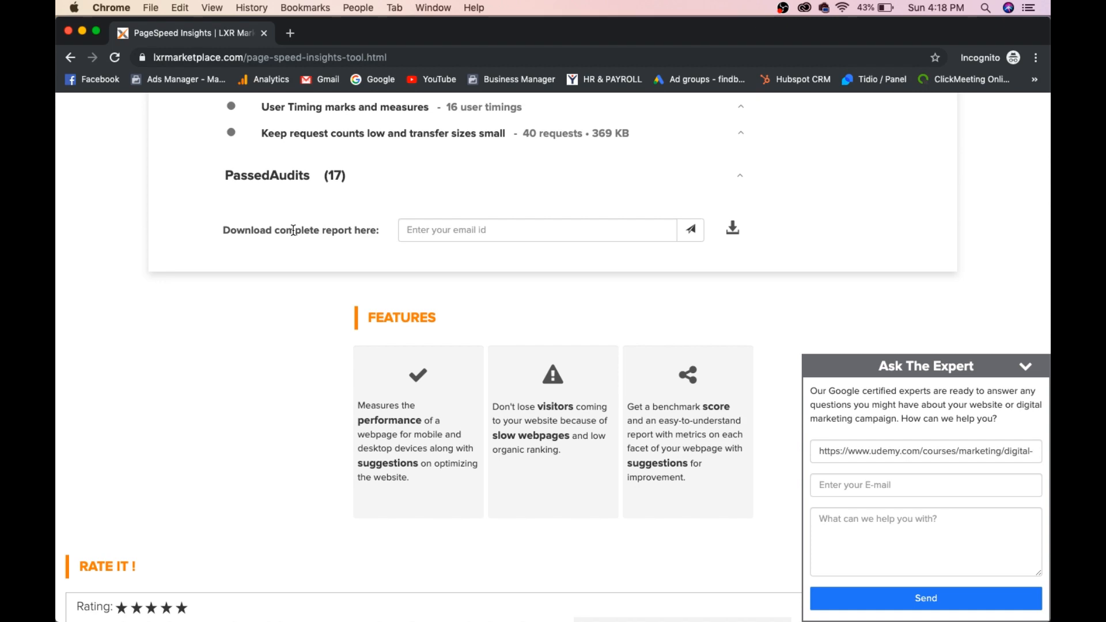
scroll("up", 3)
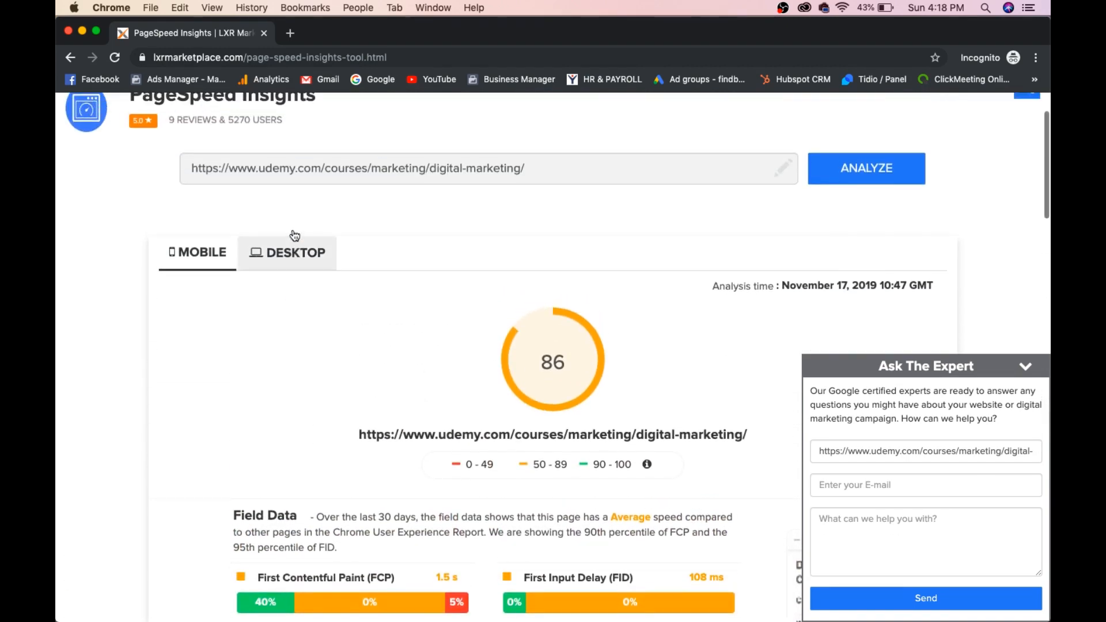
scroll("up", 3)
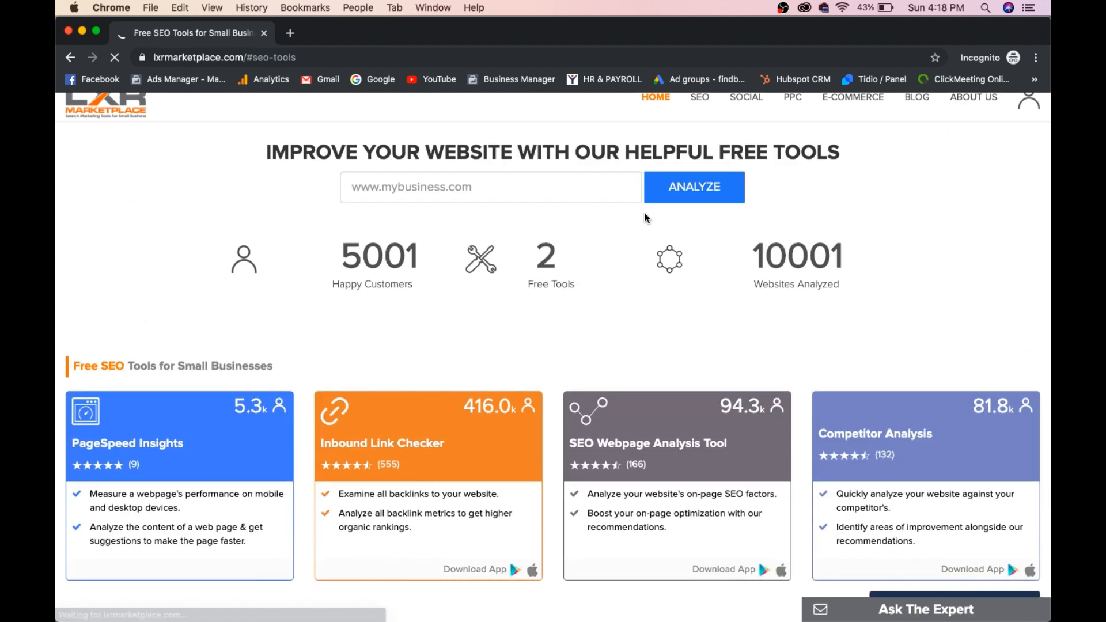
scroll("down", 3)
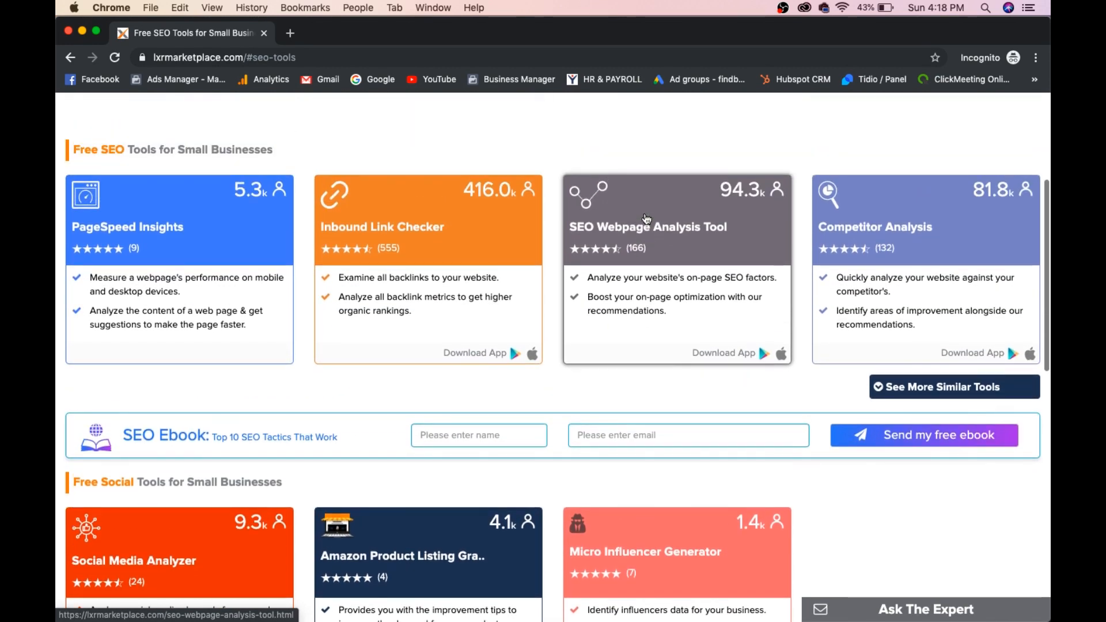
scroll("down", 3)
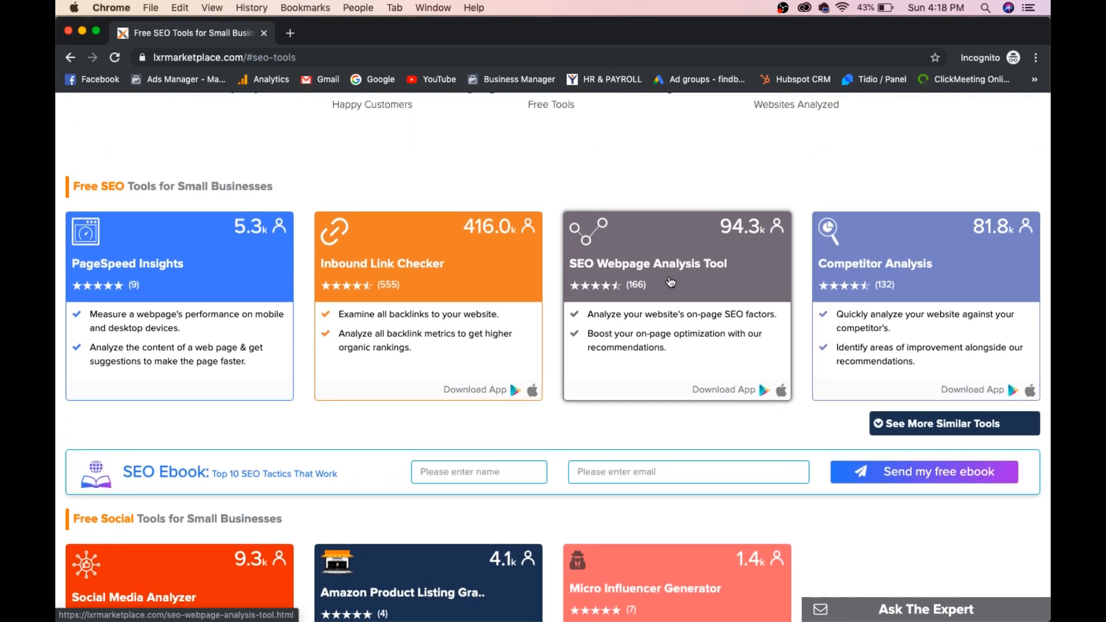
left_click(647, 262)
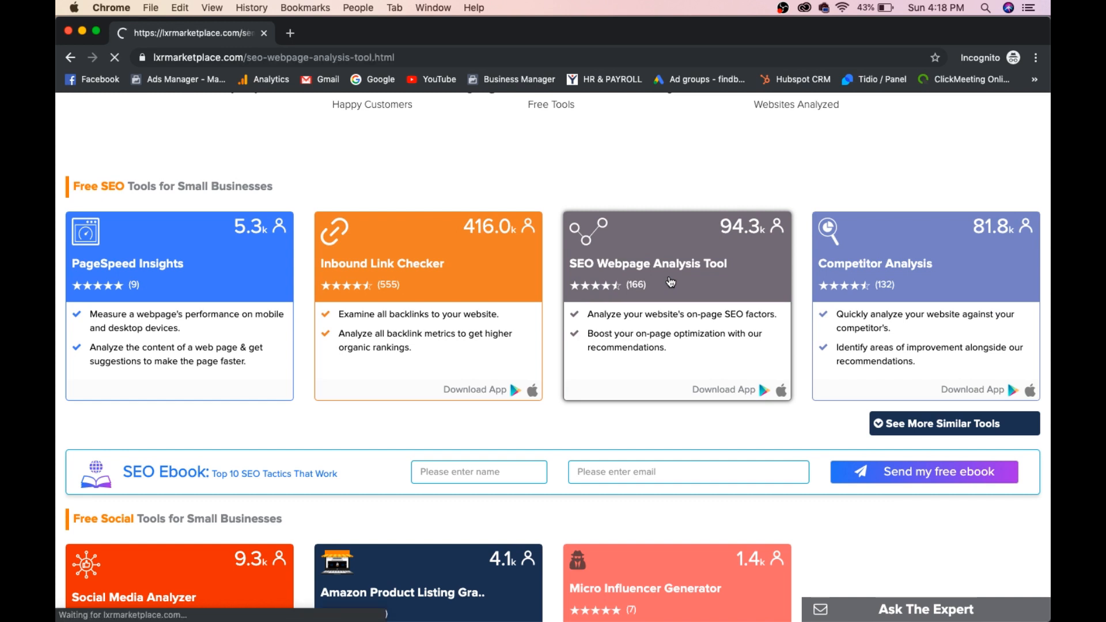
left_click(647, 263)
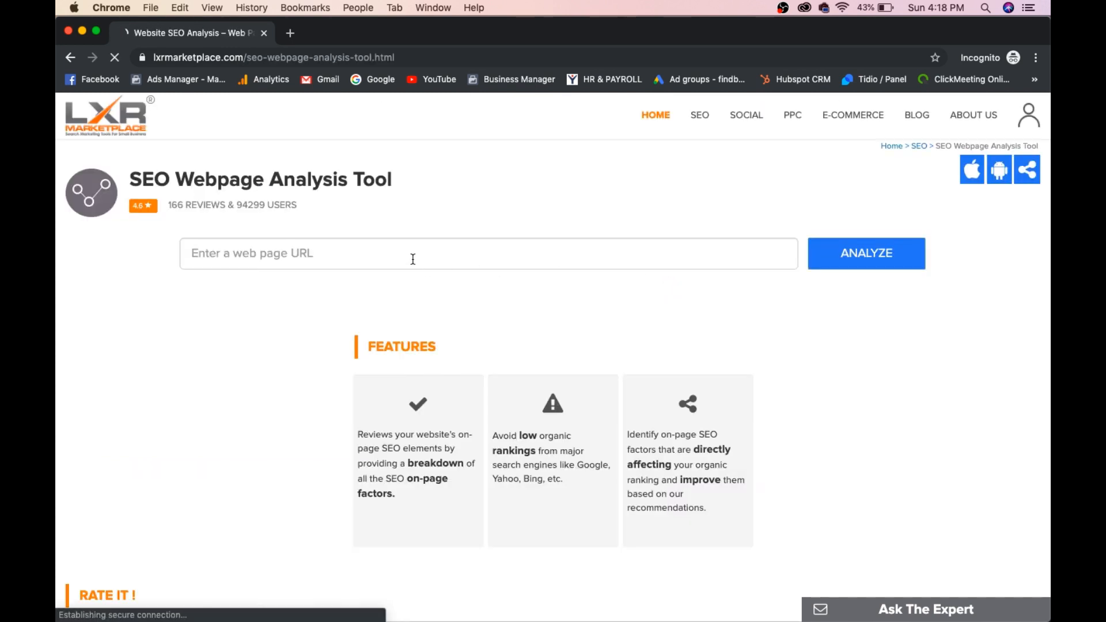
type("https://www.udemy.com/courses/marketing/digital-marketing/")
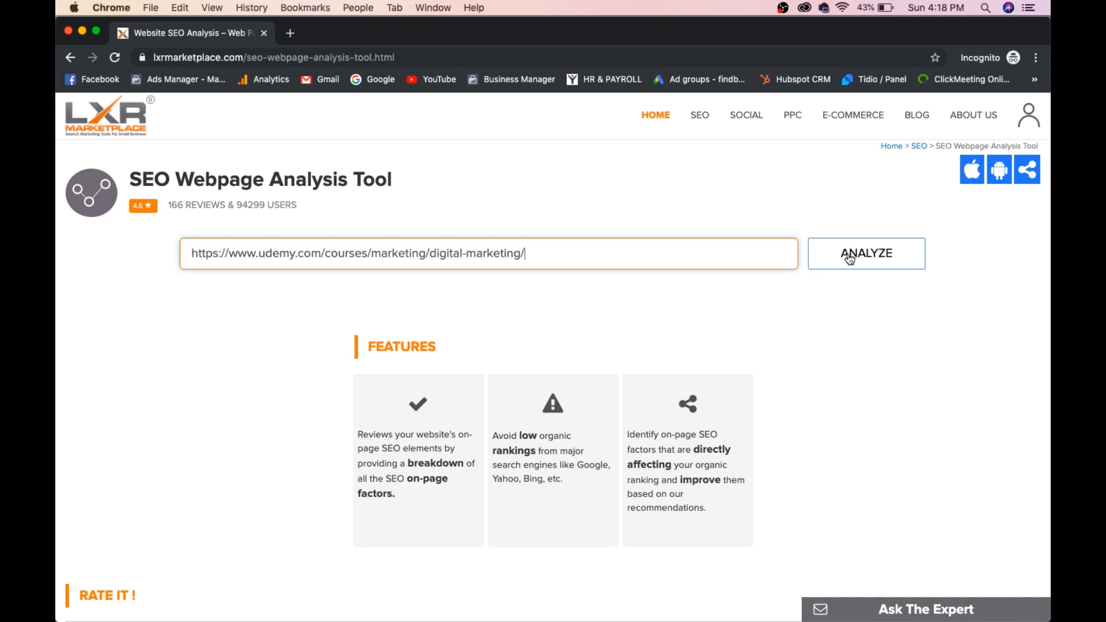
left_click(866, 253)
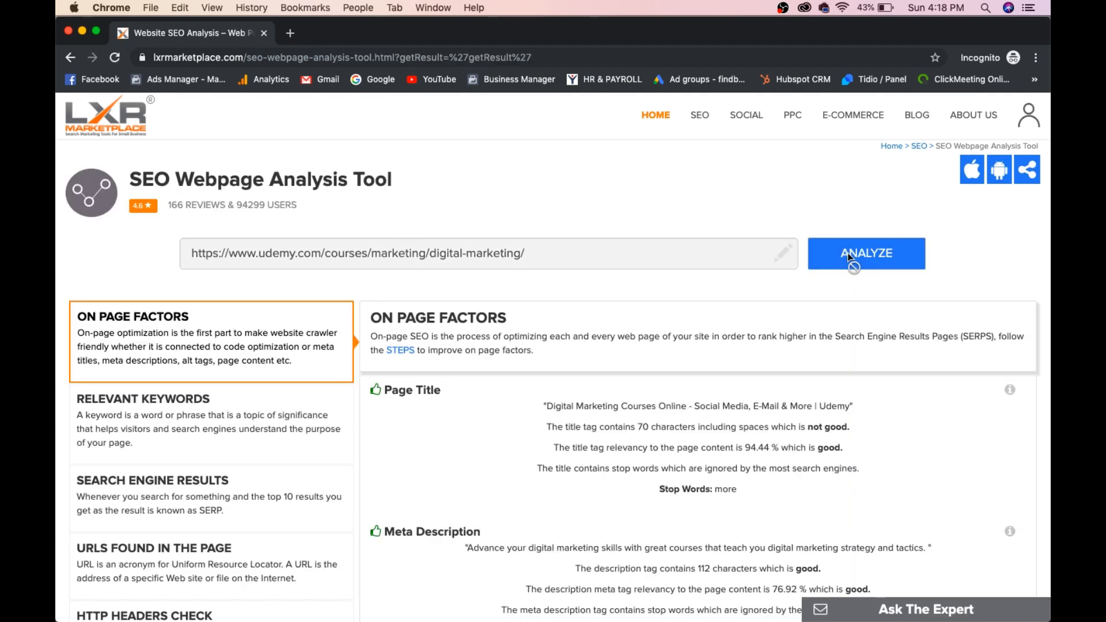
- Review the Udemy page's relevant keywords and its HTTP headers check results
scroll("down", 3)
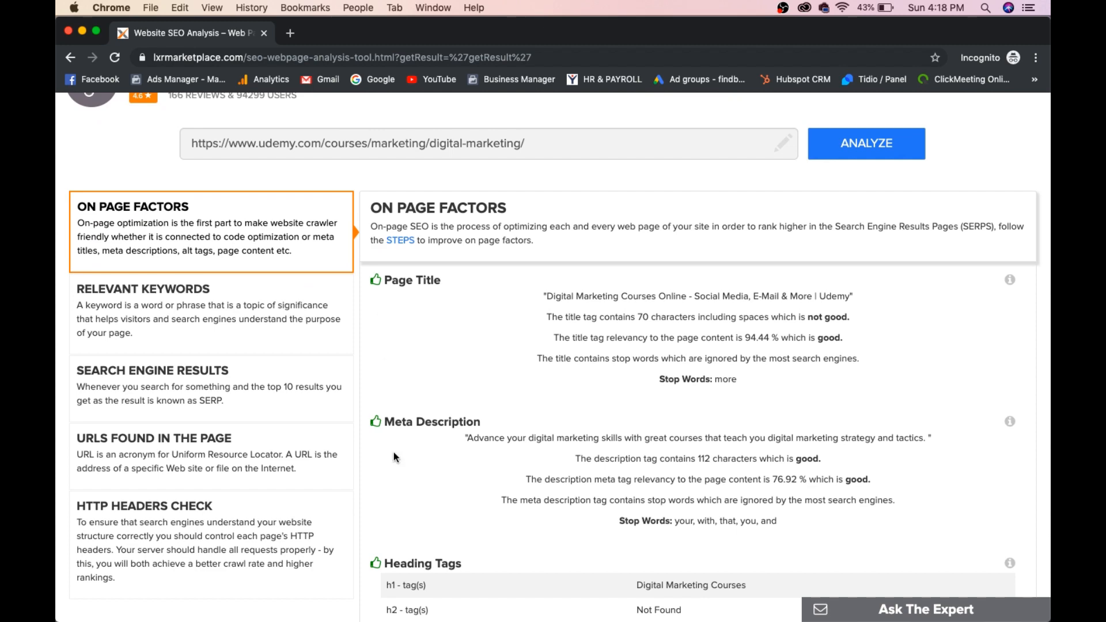
scroll("down", 3)
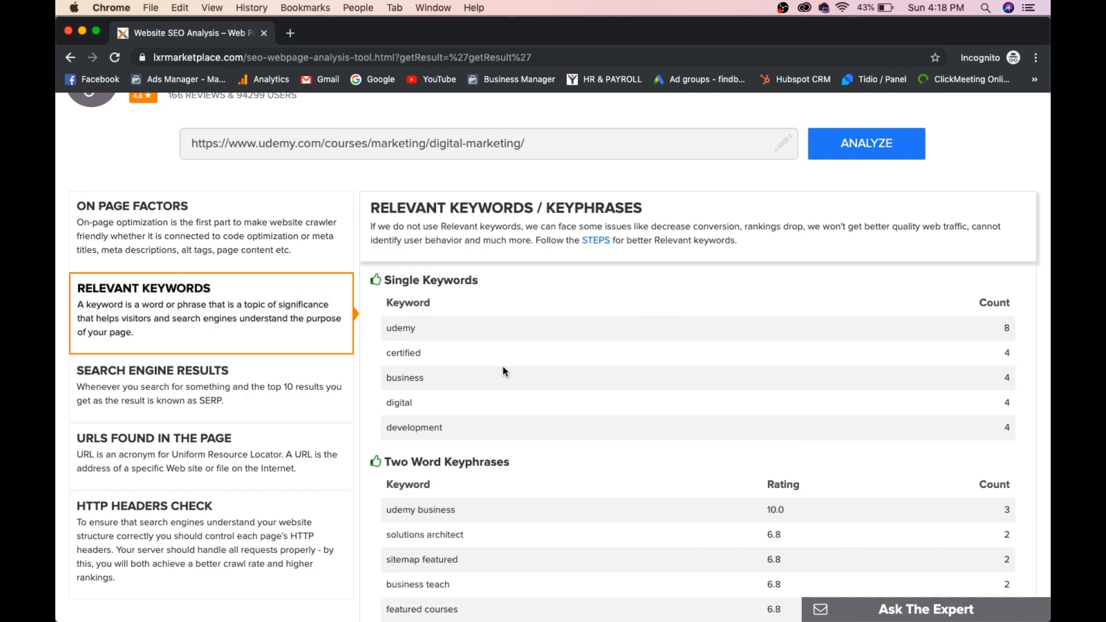
scroll("down", 3)
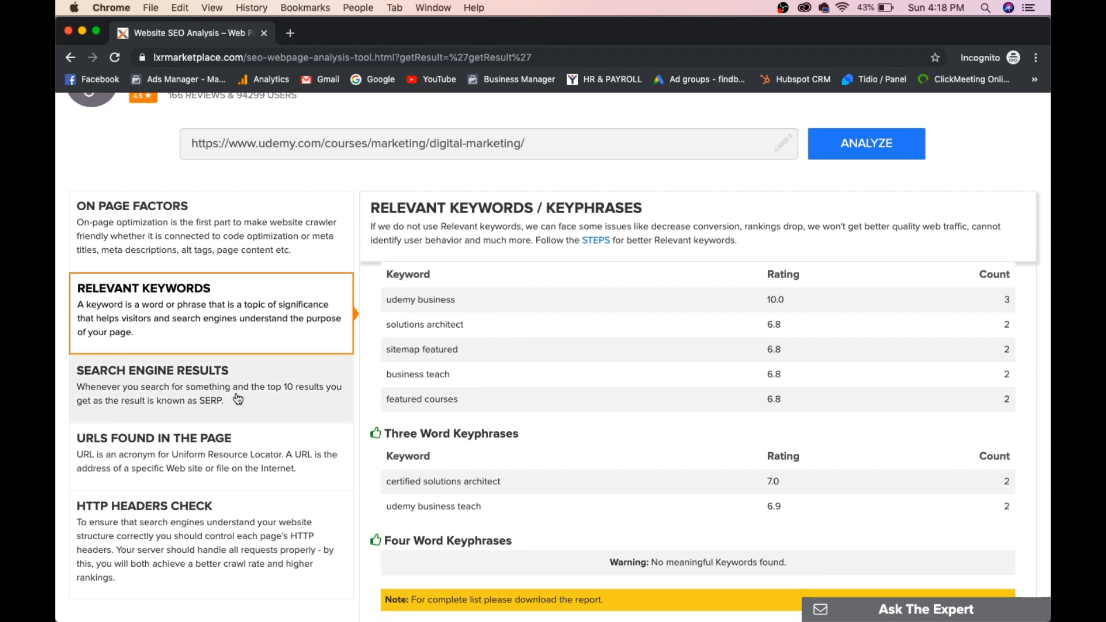
left_click(151, 370)
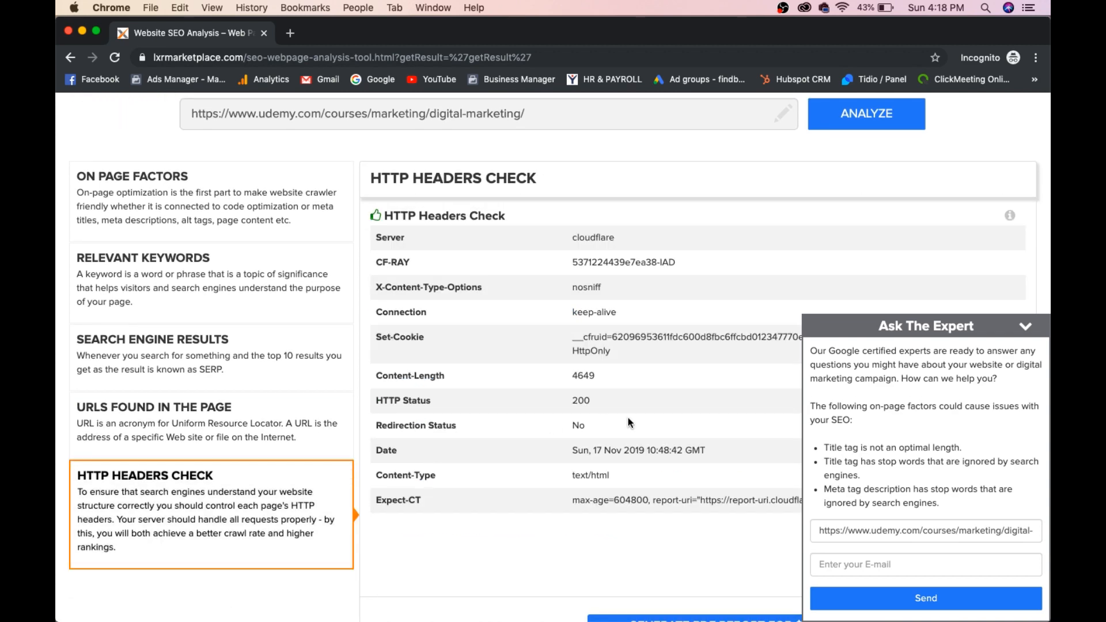
scroll("down", 3)
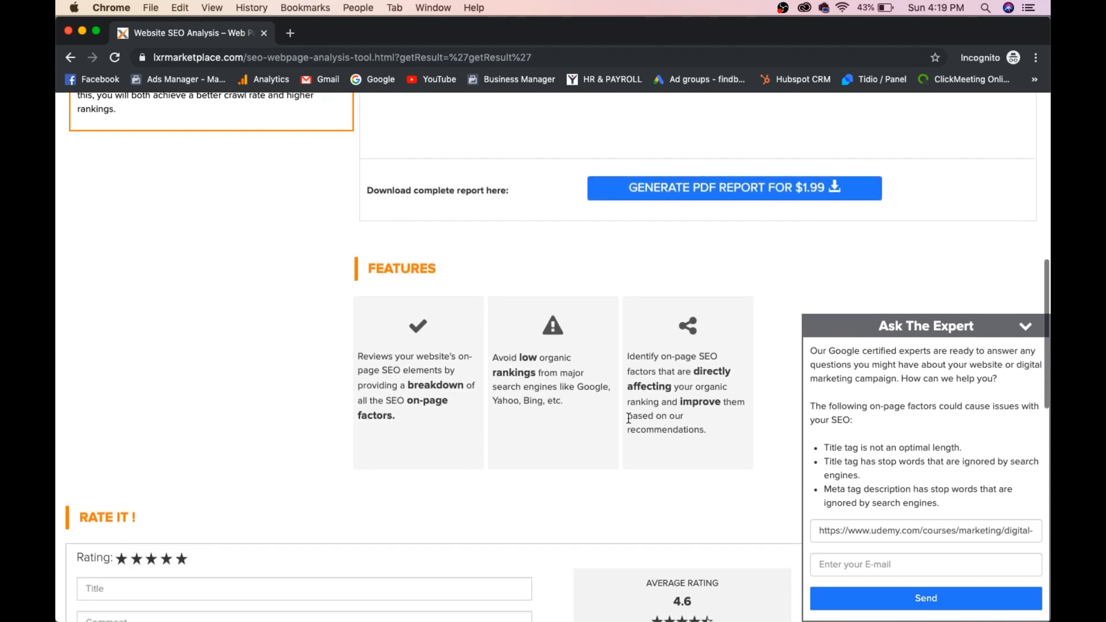
scroll("up", 3)
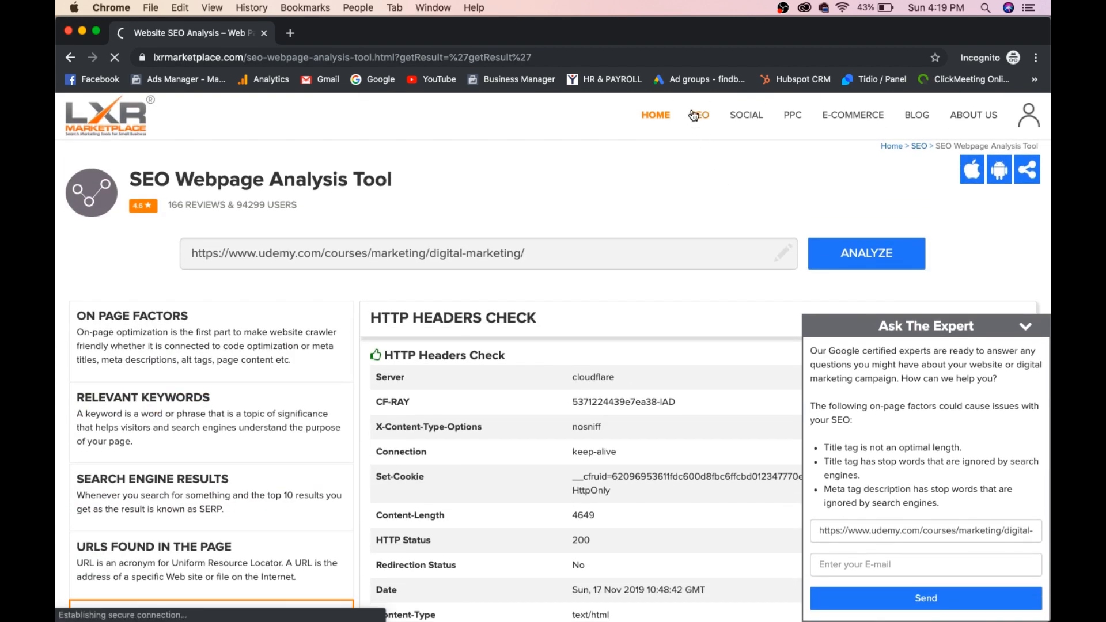
- From the free SEO tools page, bring up the Inbound Link Checker with its empty address field
left_click(698, 115)
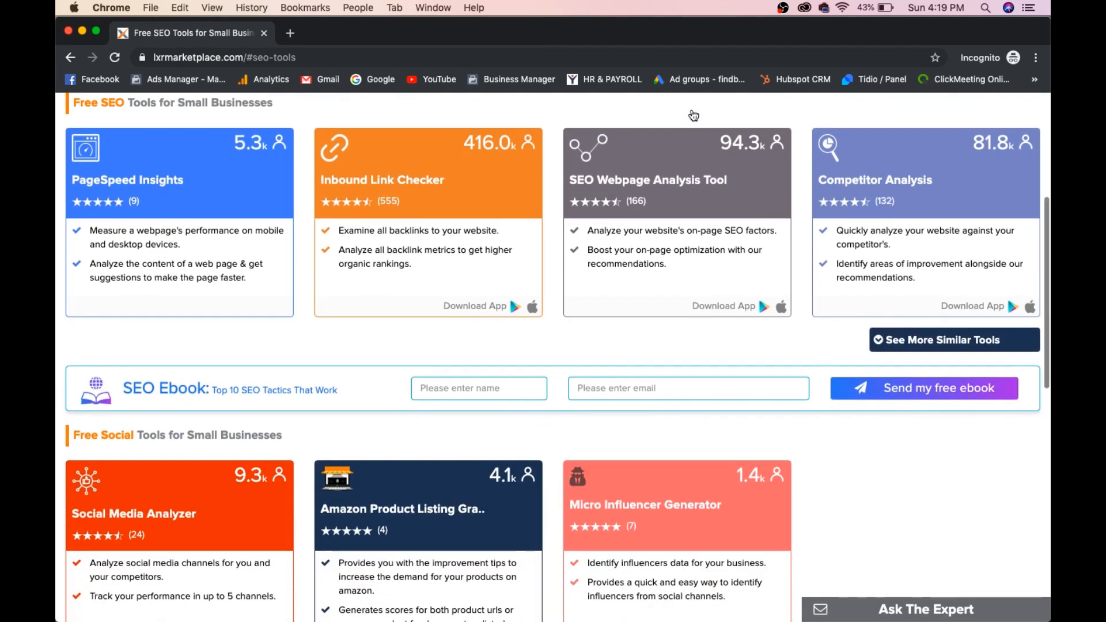
left_click(429, 212)
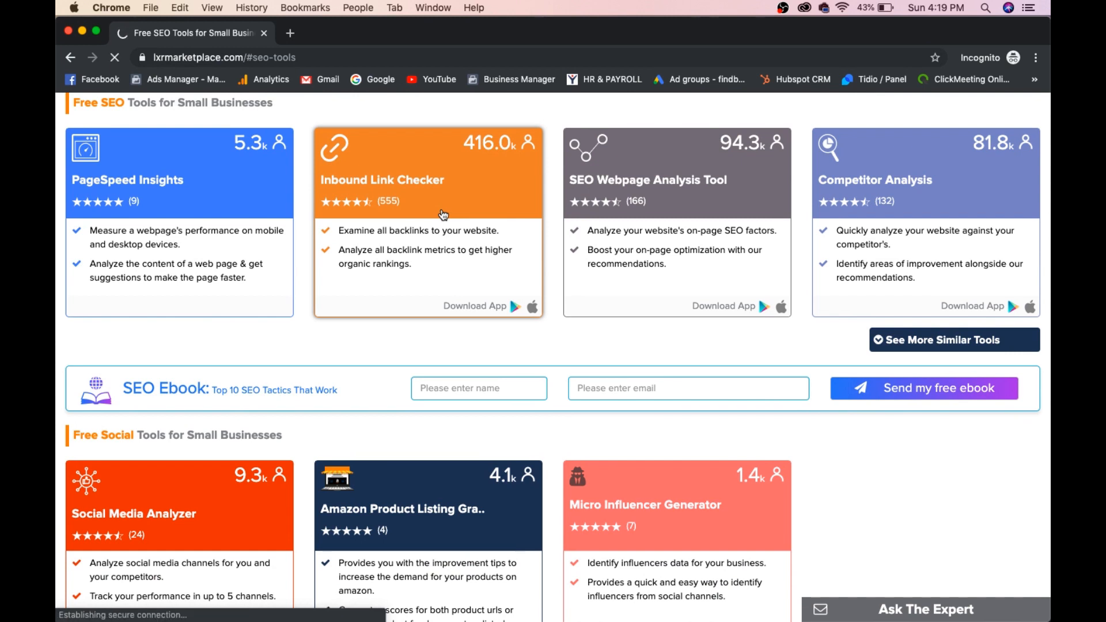
left_click(427, 180)
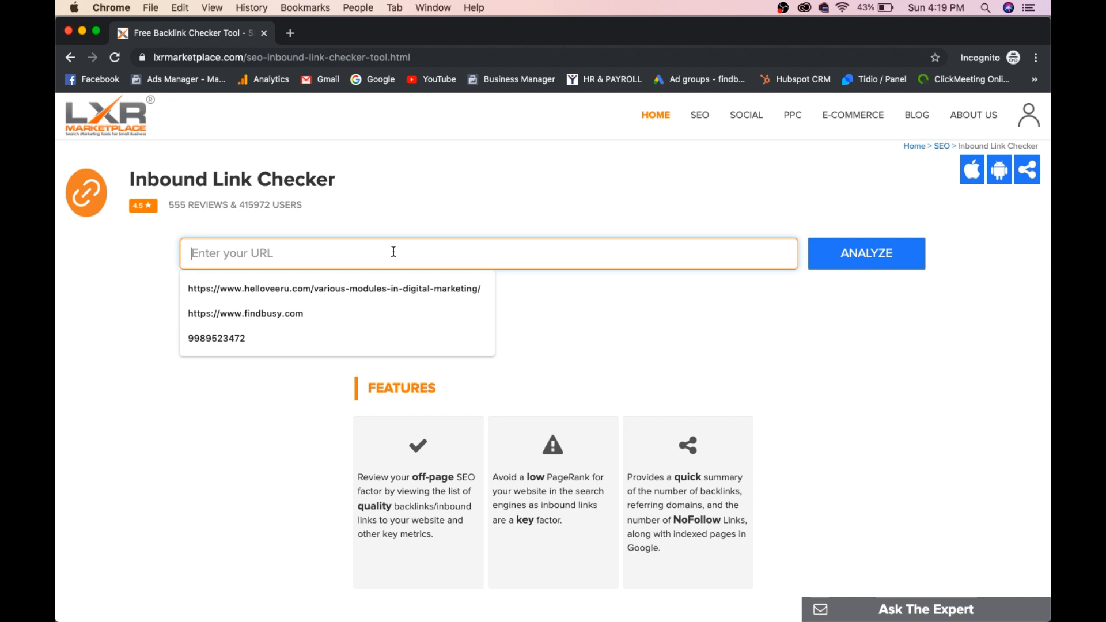
- Analyze the Udemy course URL in the Inbound Link Checker for its backlink and referring-domain counts
left_click(865, 254)
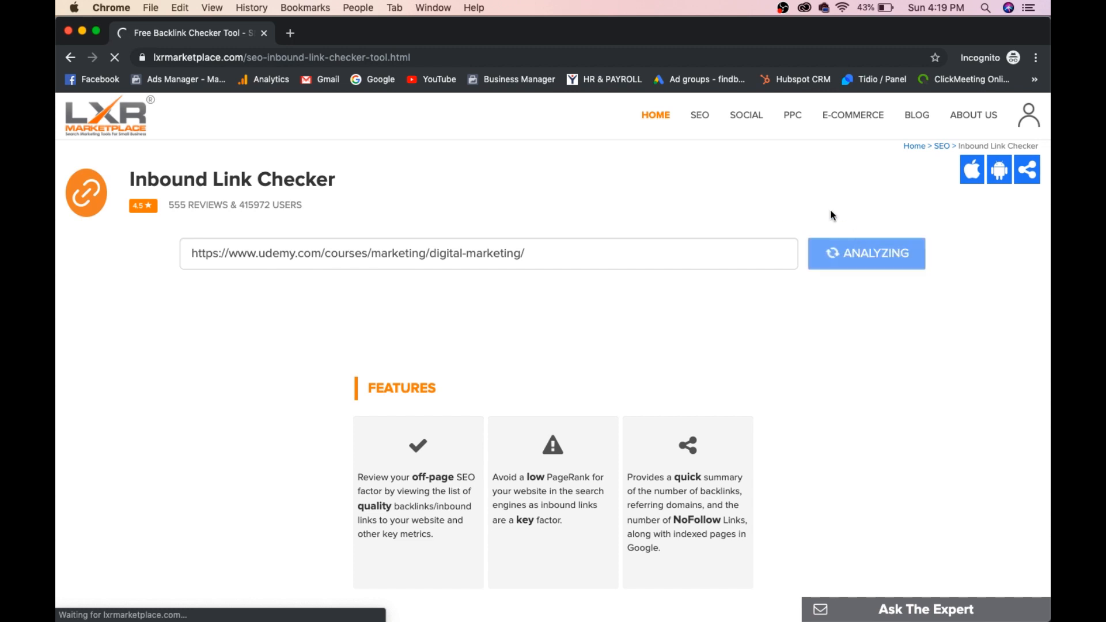
mouse_move(745, 116)
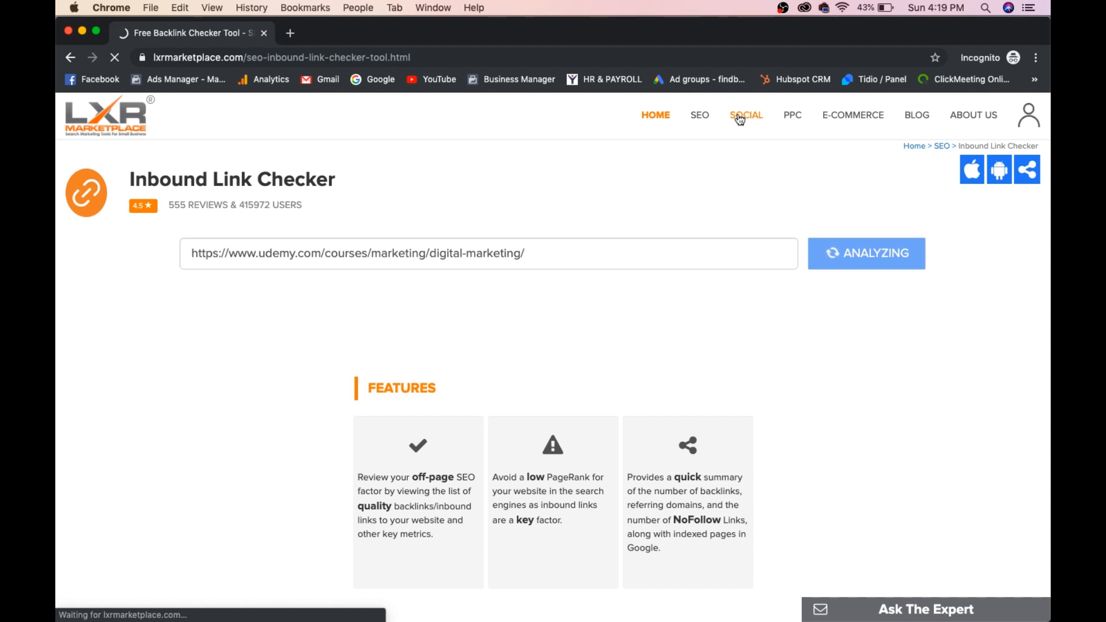
mouse_move(785, 123)
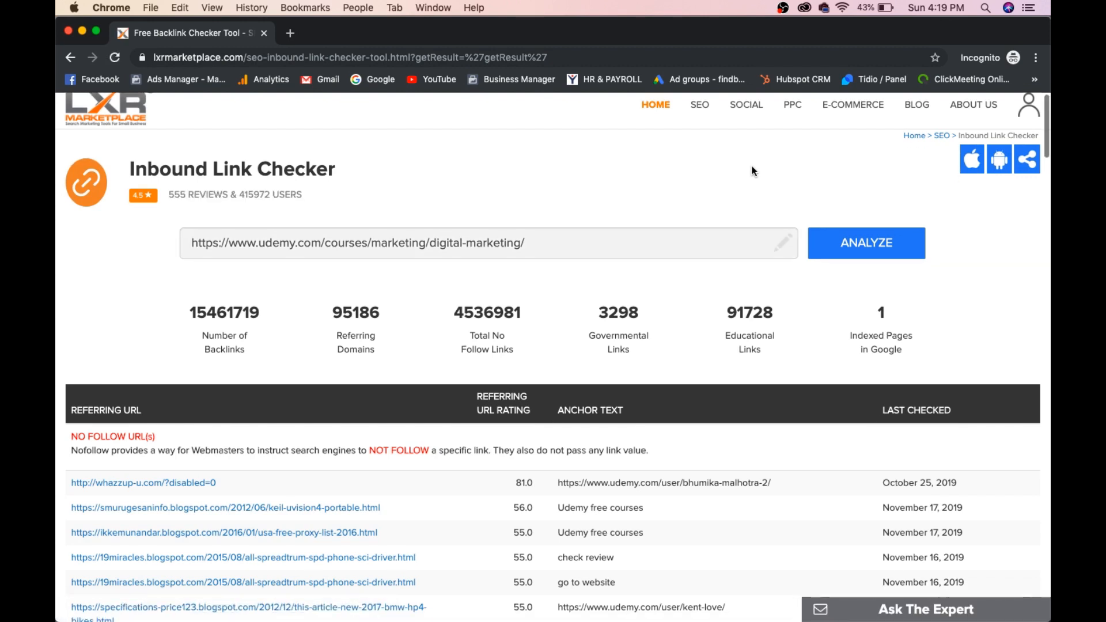
- Read the inbound link results through the nofollow and dofollow lists, then return to the home page
scroll("down", 3)
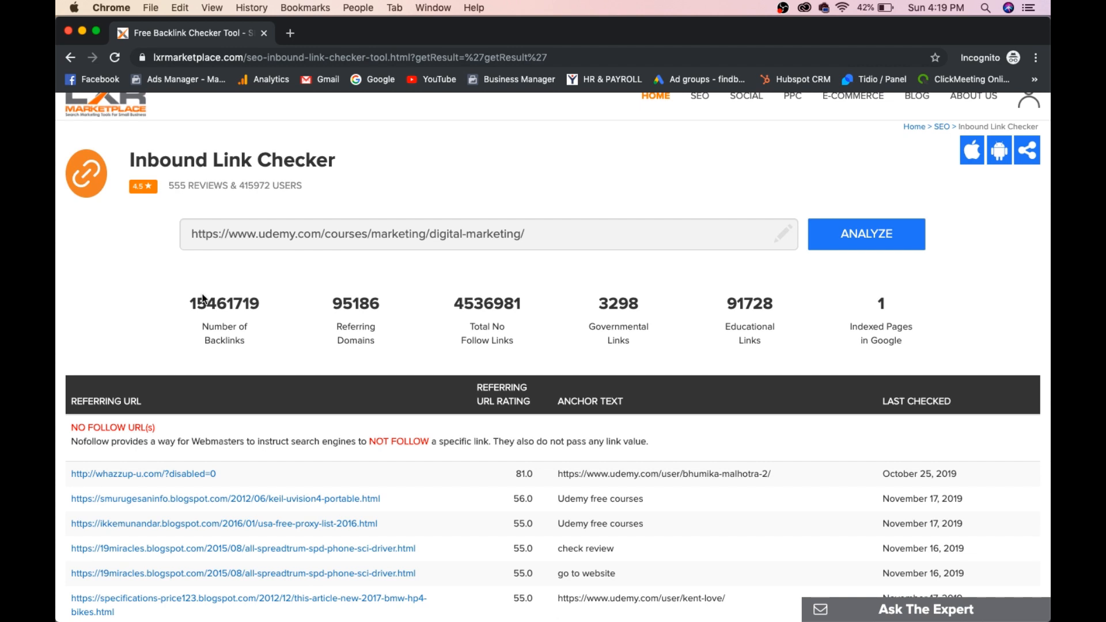
mouse_move(358, 341)
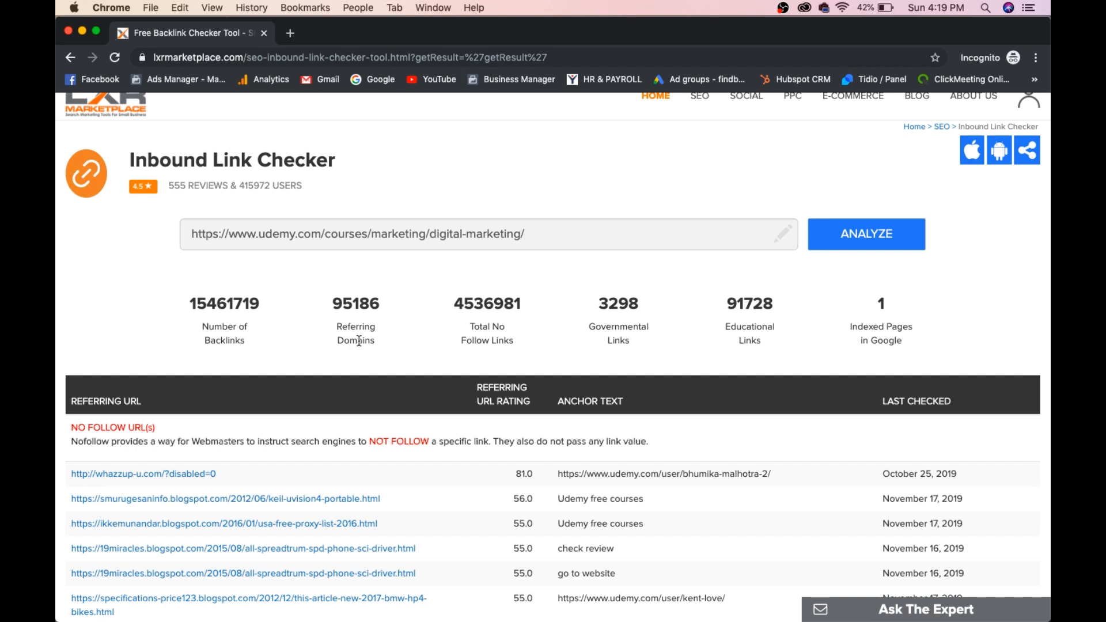
mouse_move(462, 322)
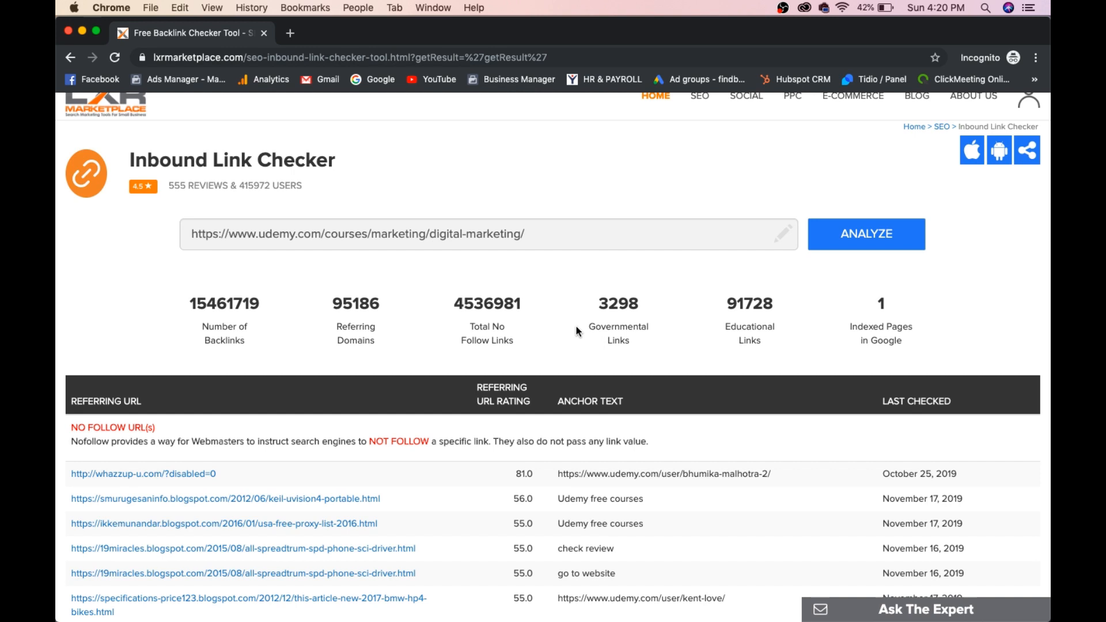
mouse_move(880, 336)
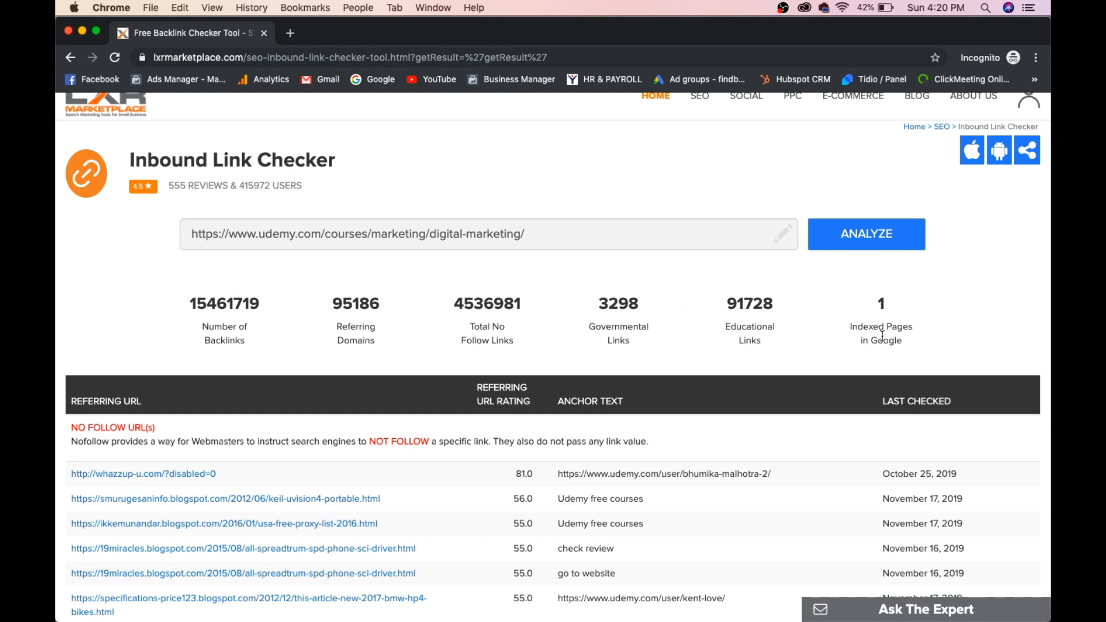
scroll("down", 3)
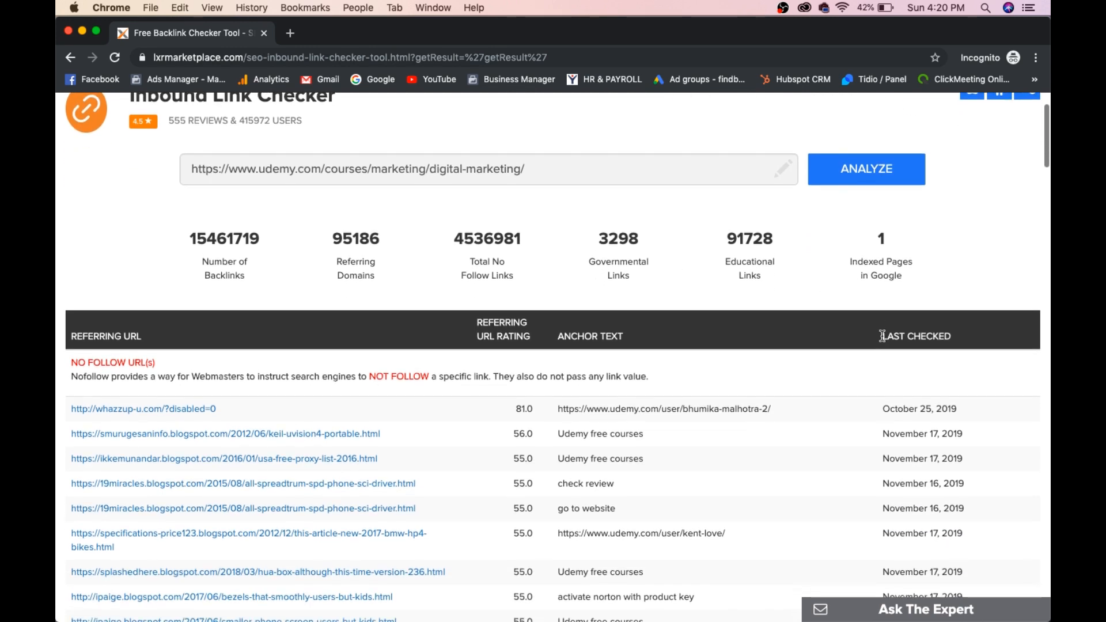
scroll("down", 3)
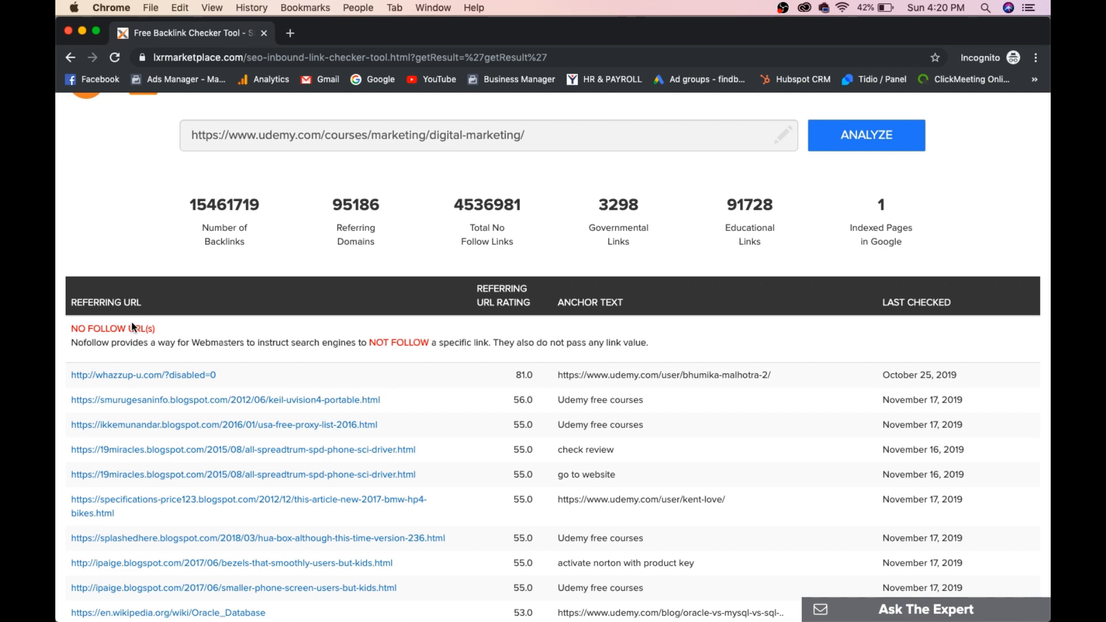
mouse_move(386, 350)
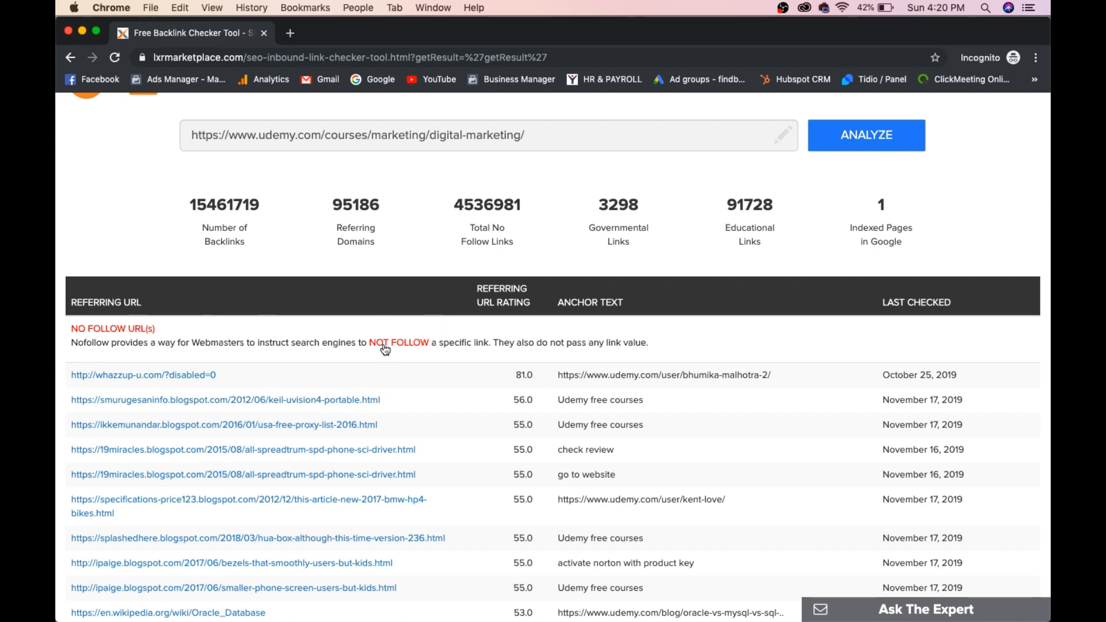
scroll("down", 3)
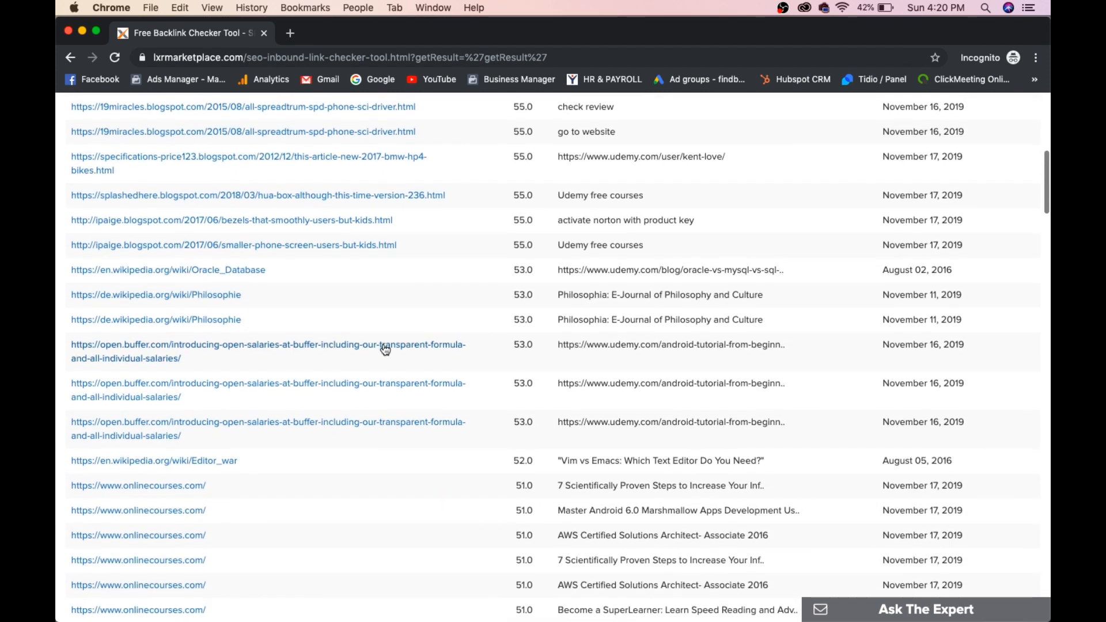
scroll("down", 3)
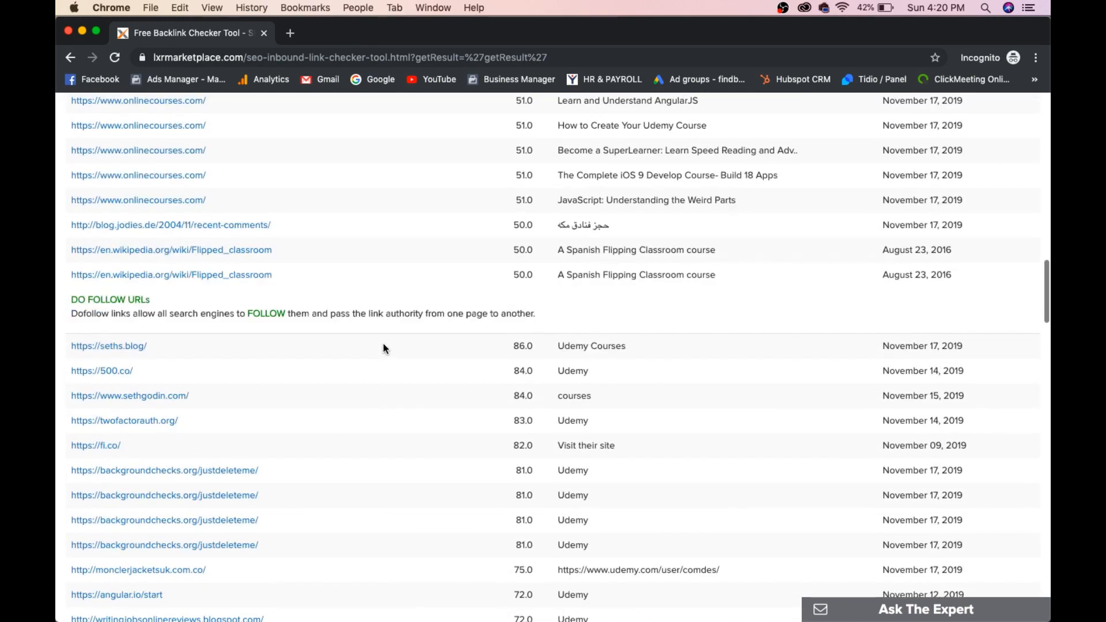
scroll("up", 3)
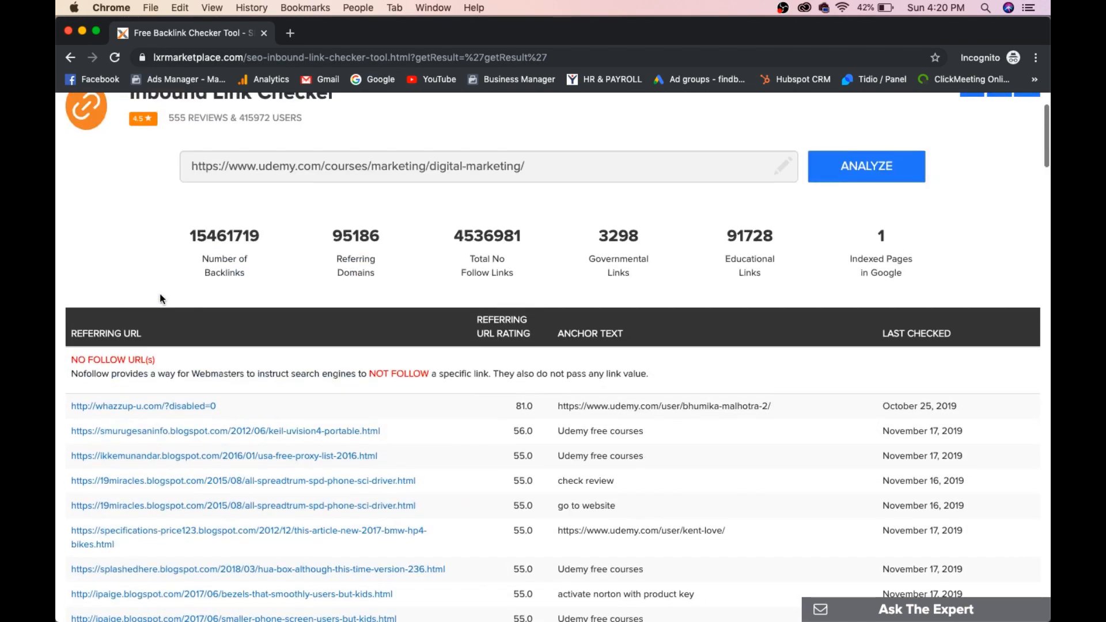
scroll("down", 3)
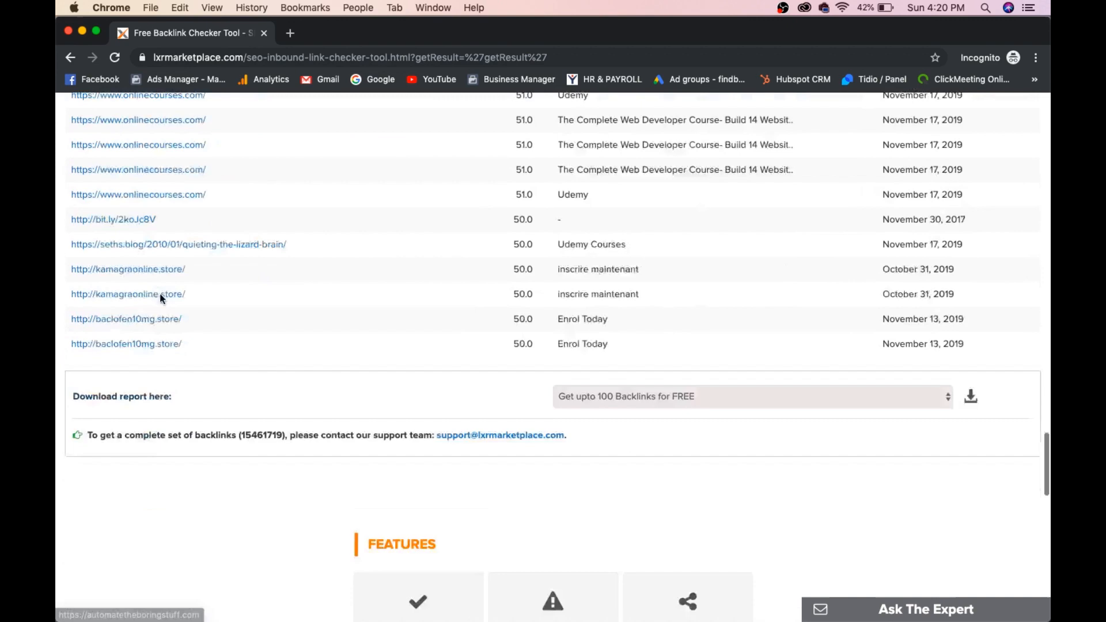
scroll("down", 3)
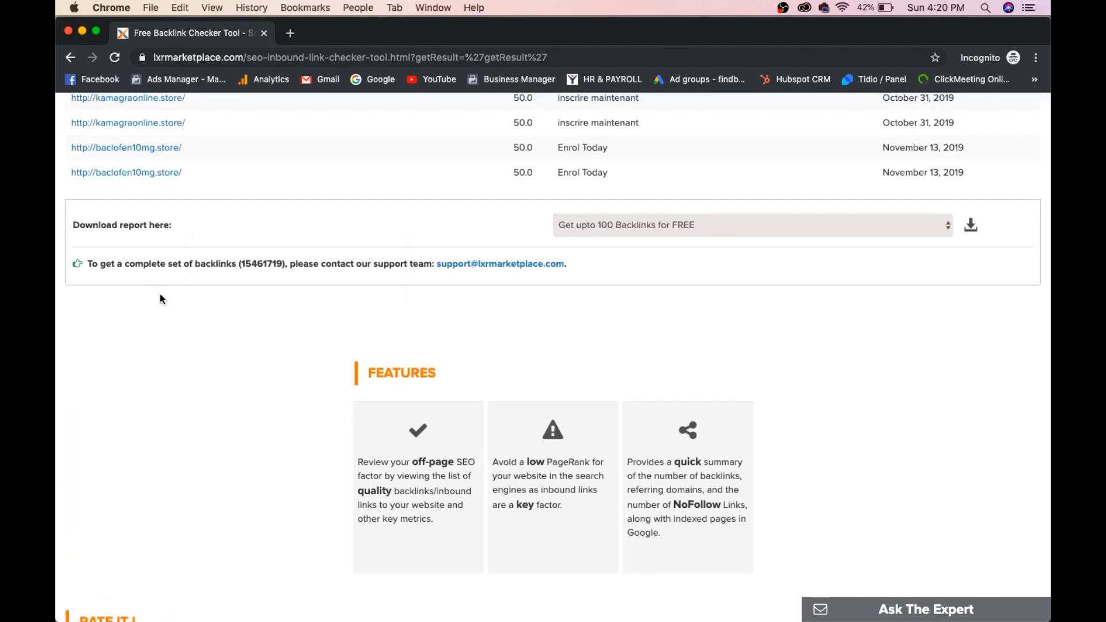
mouse_move(799, 203)
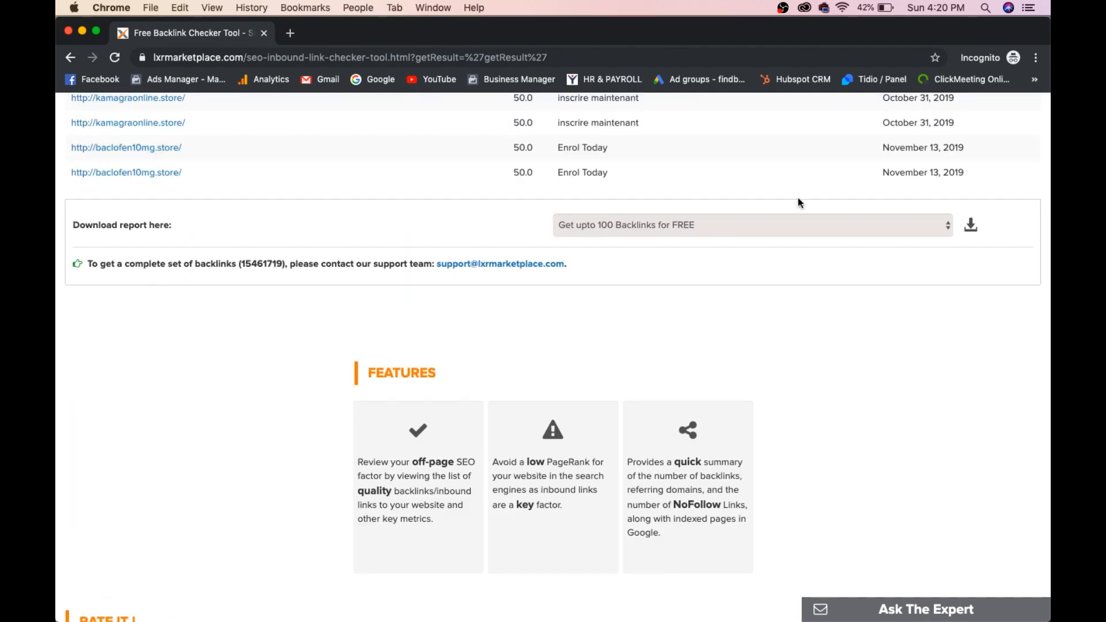
mouse_move(752, 301)
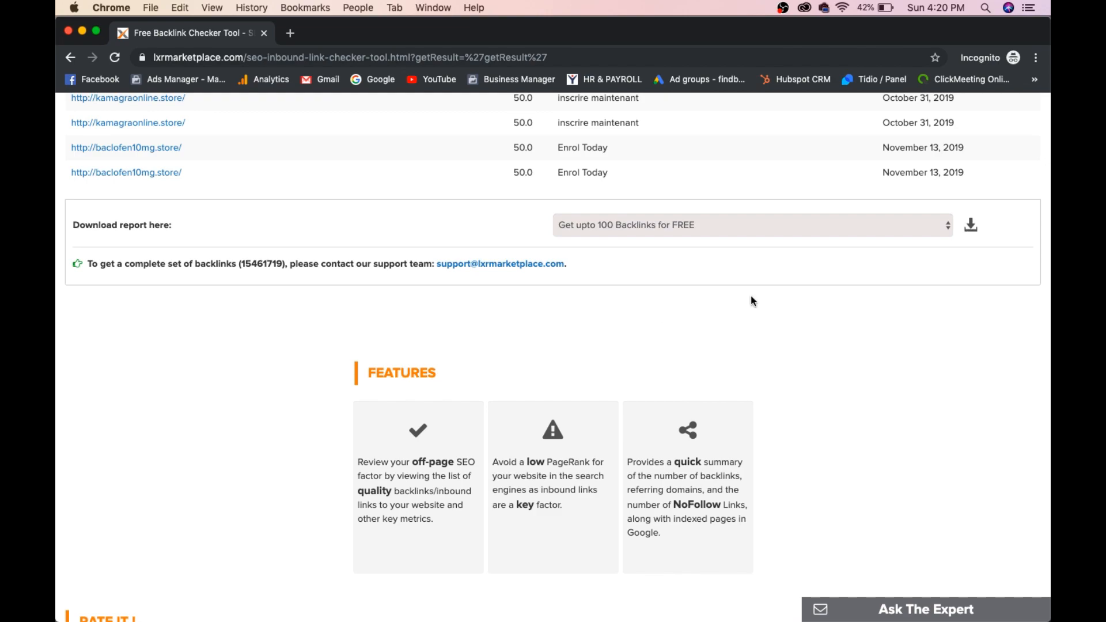
scroll("up", 3)
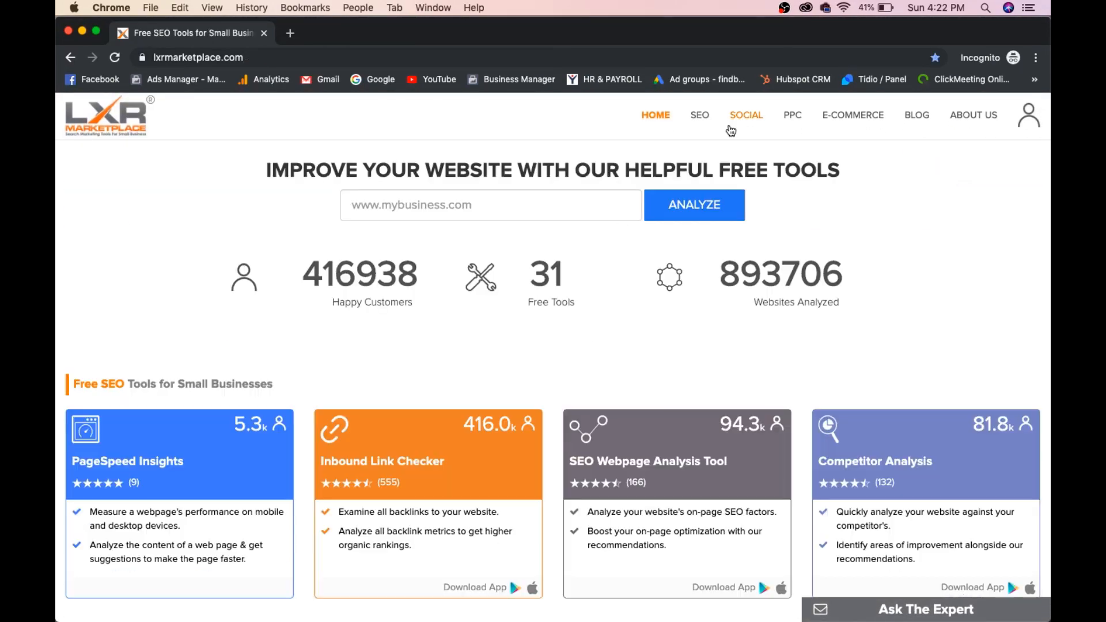
- Dismiss the Social Media Analyzer's login prompt and head to the PPC tools listing
scroll("down", 3)
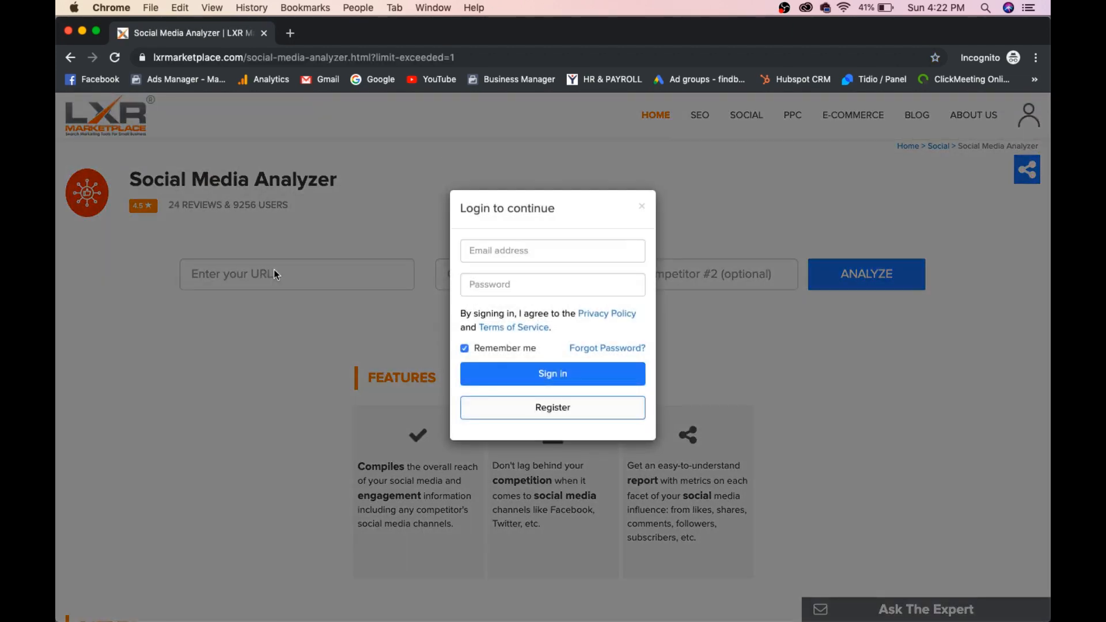
left_click(640, 206)
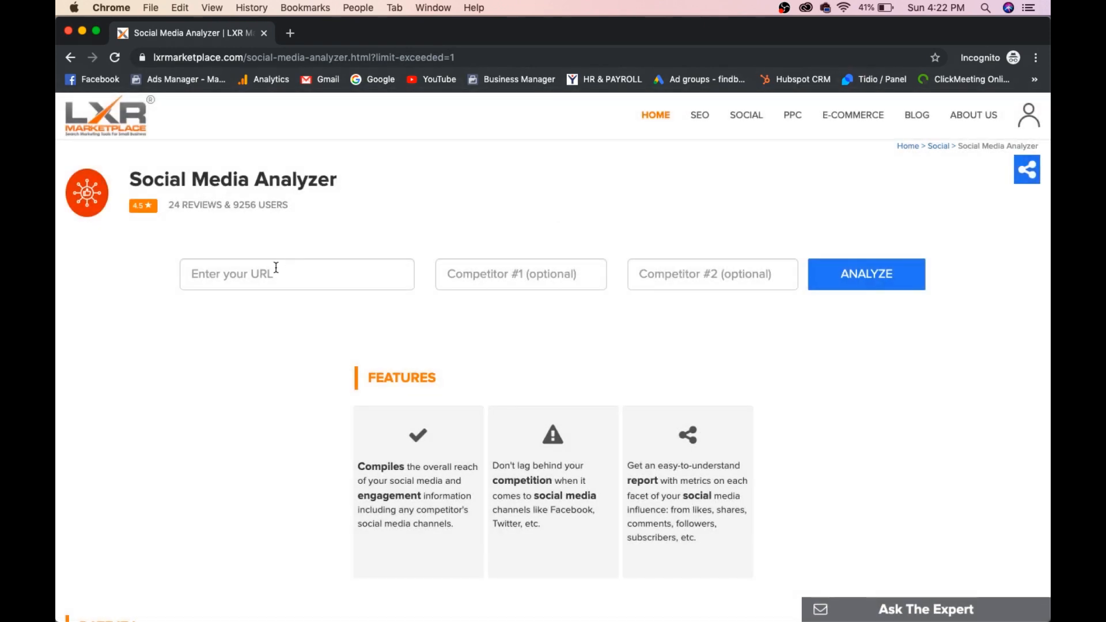
mouse_move(849, 306)
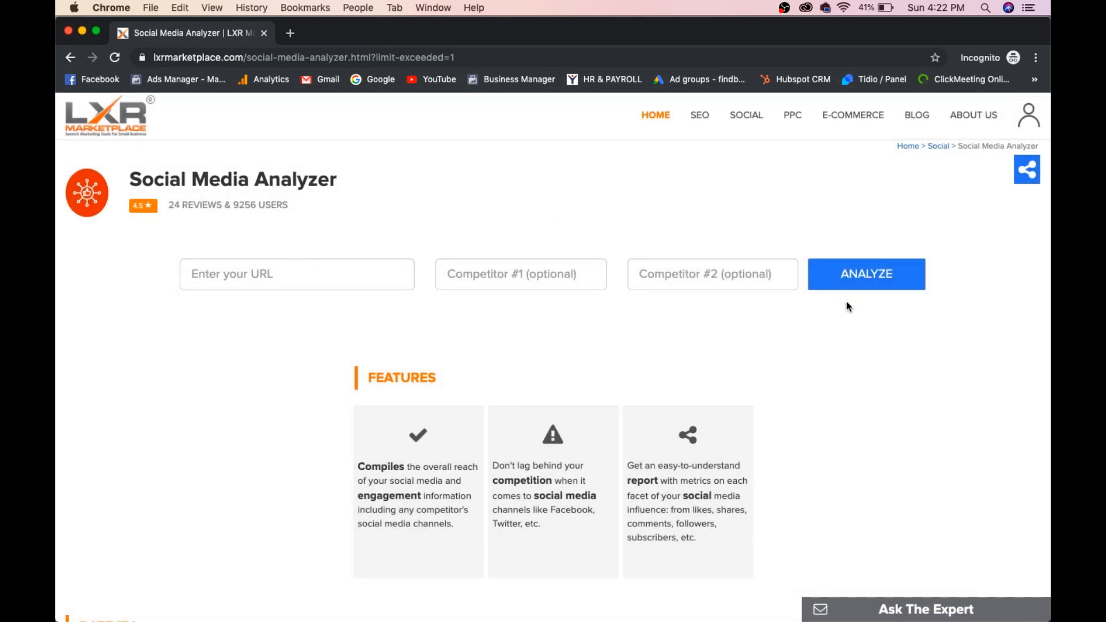
mouse_move(470, 212)
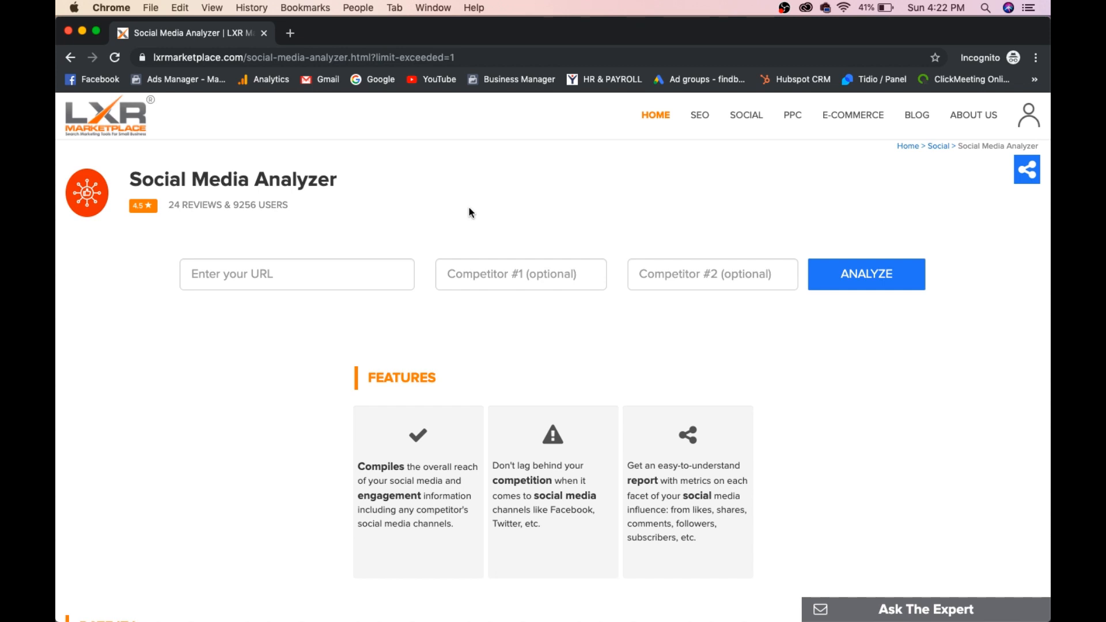
left_click(792, 115)
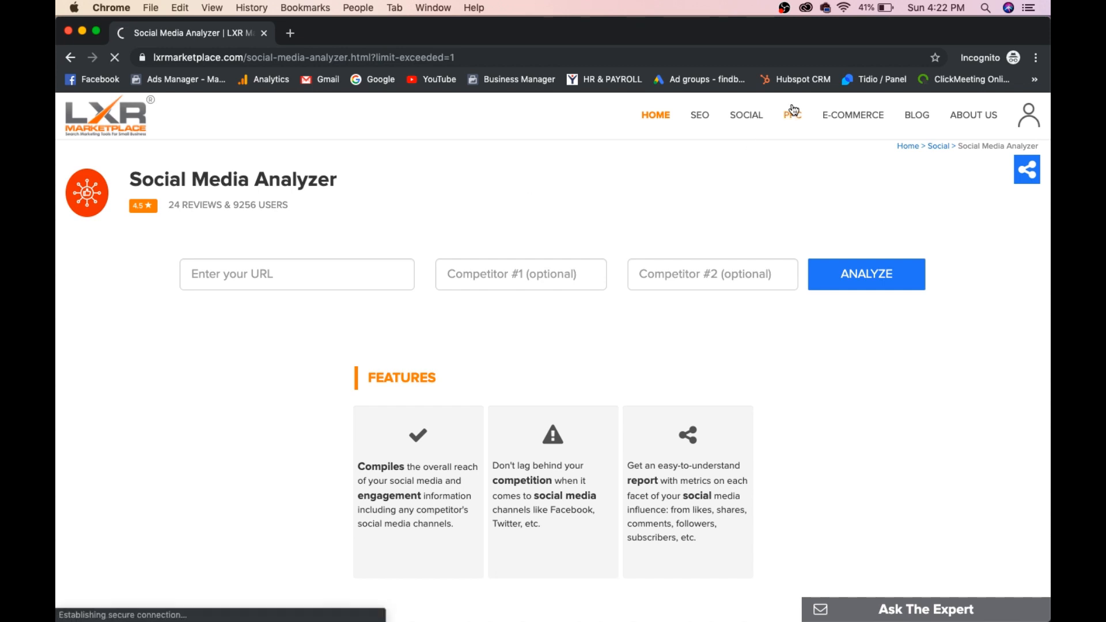
- Choose the Keyword Performance Analyzer from the free SEM/PPC tools listing
left_click(791, 116)
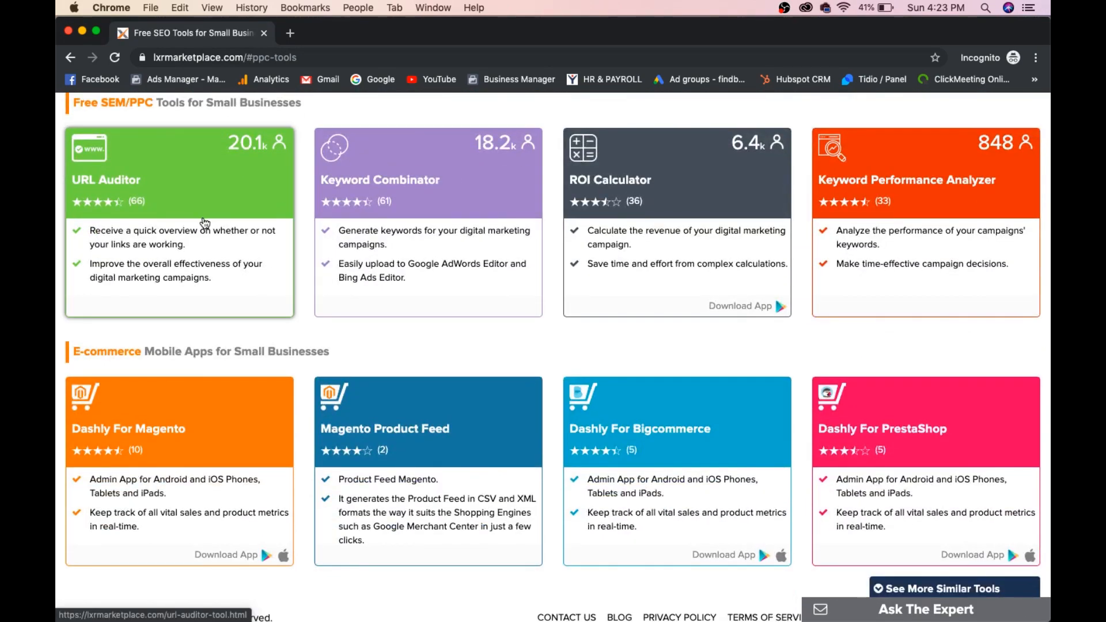
mouse_move(462, 188)
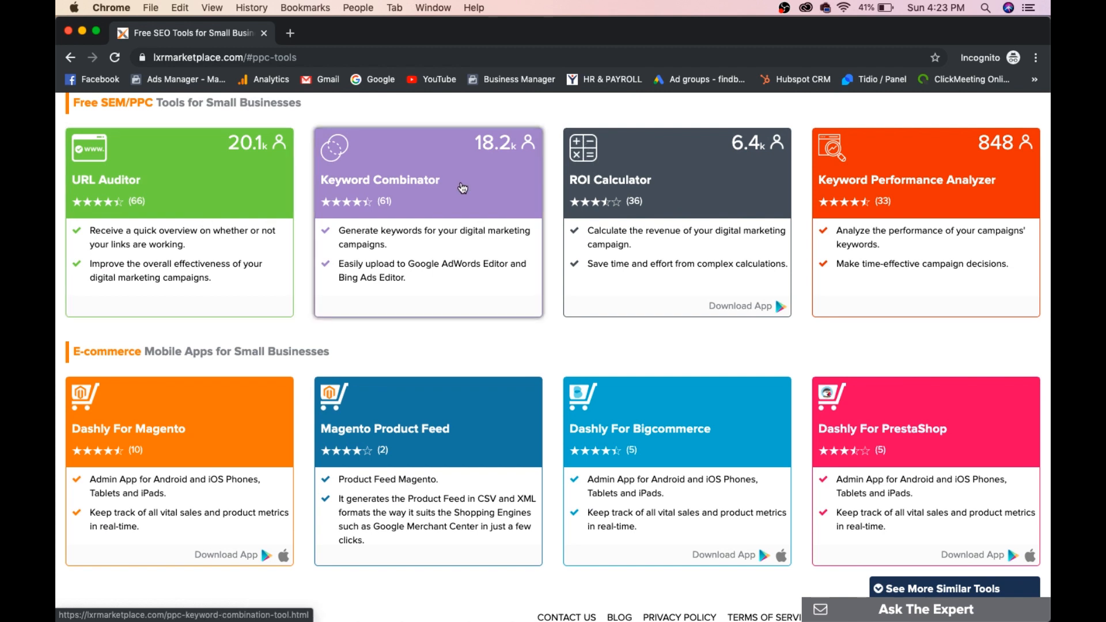
mouse_move(1000, 162)
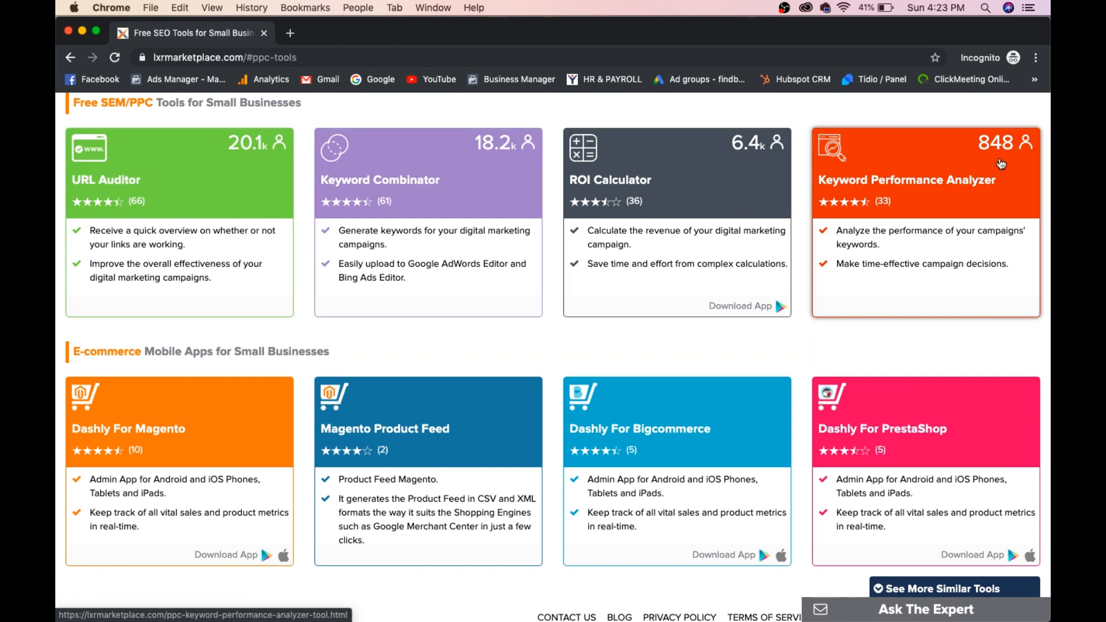
mouse_move(648, 238)
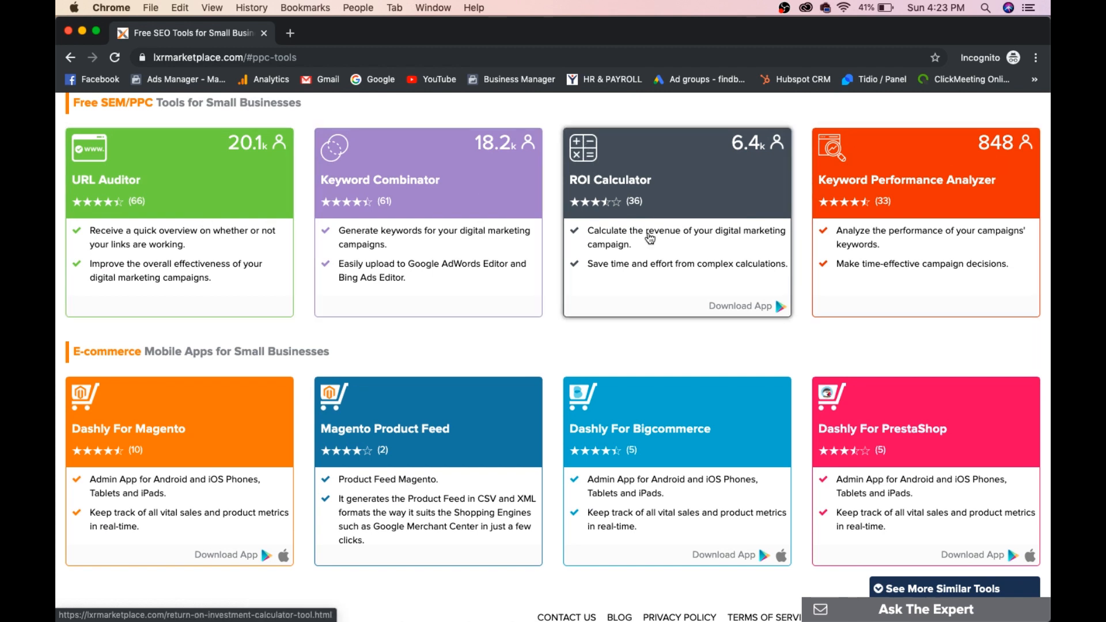
left_click(898, 205)
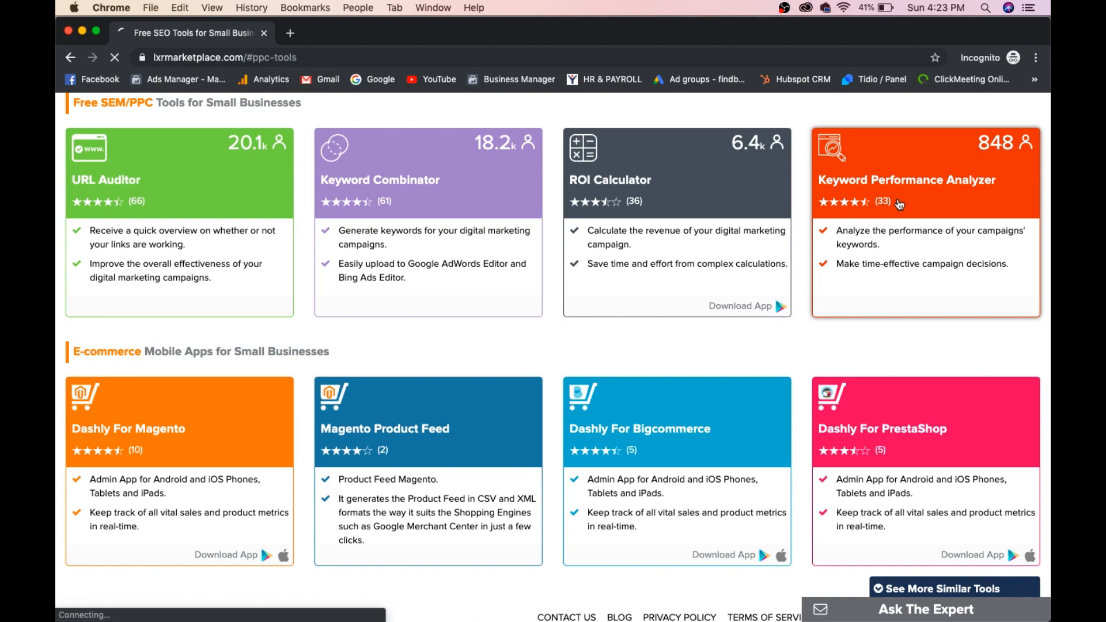
left_click(907, 180)
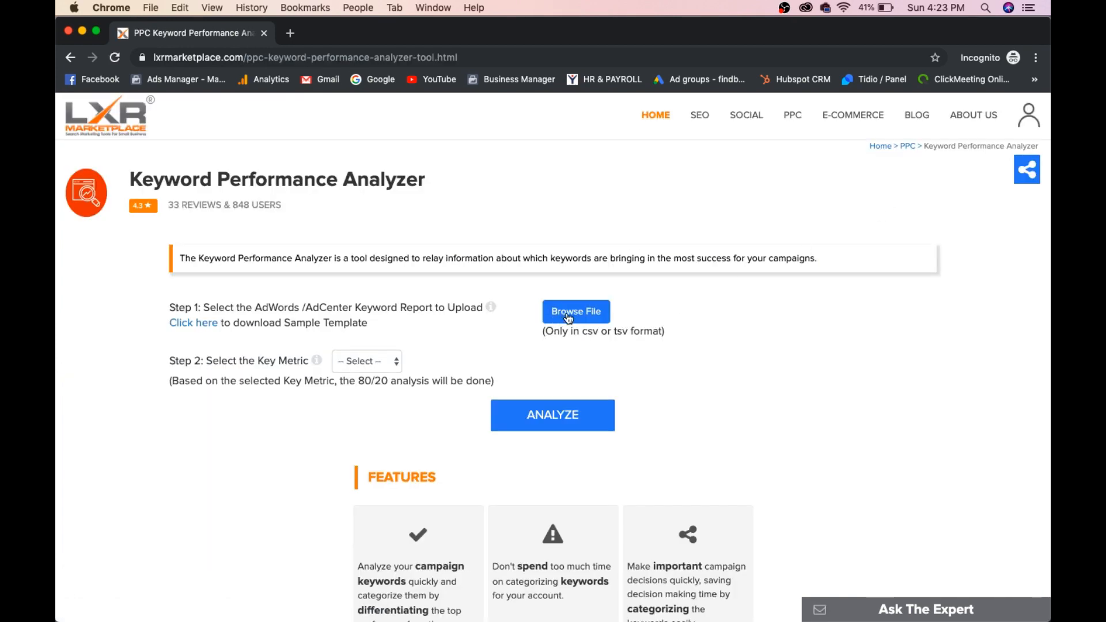
mouse_move(582, 337)
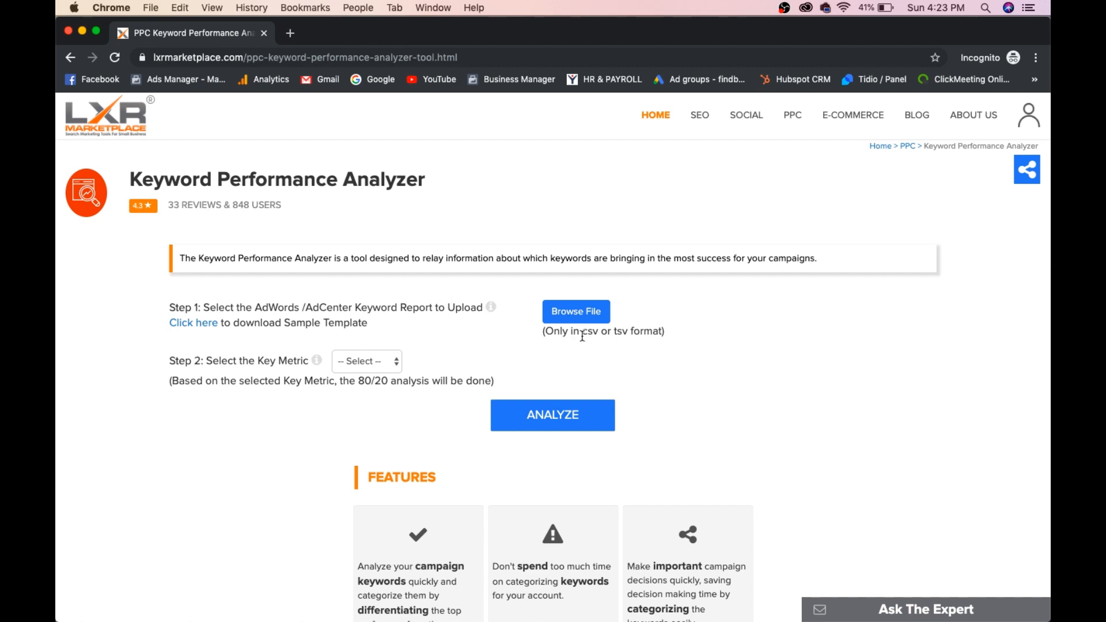
- Pick Revenue as the analyzer's key metric and return to the home page
left_click(366, 361)
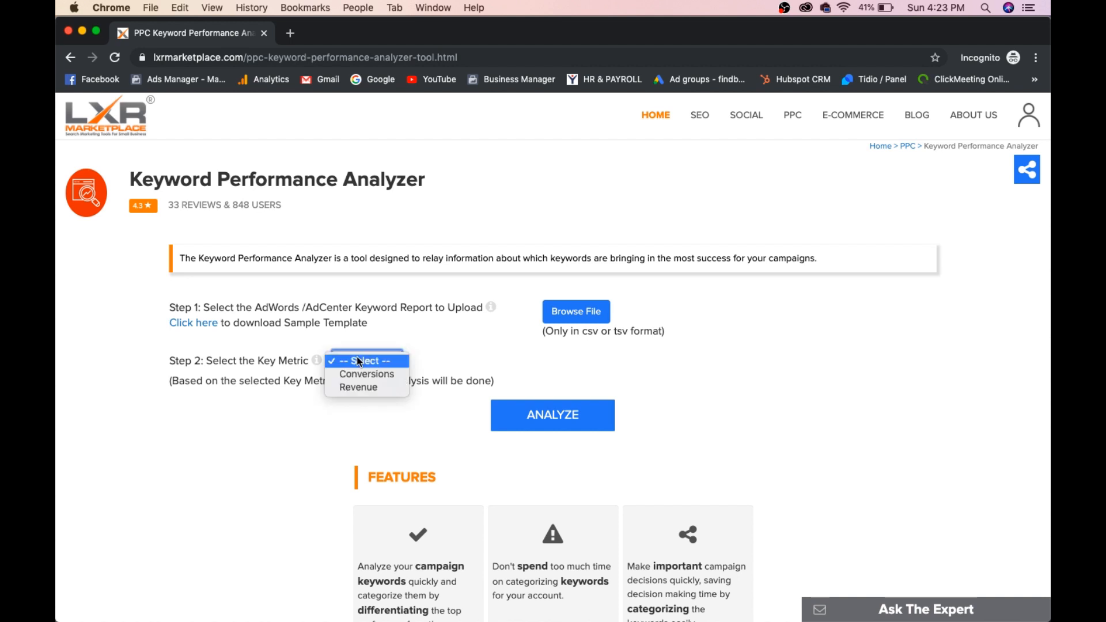
mouse_move(358, 387)
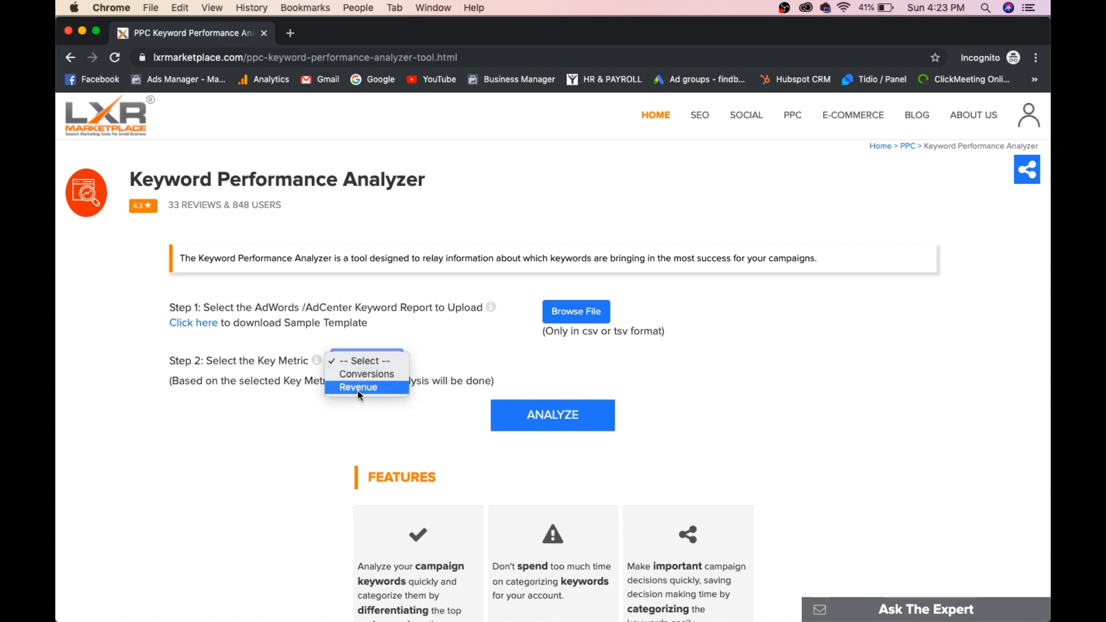
left_click(358, 387)
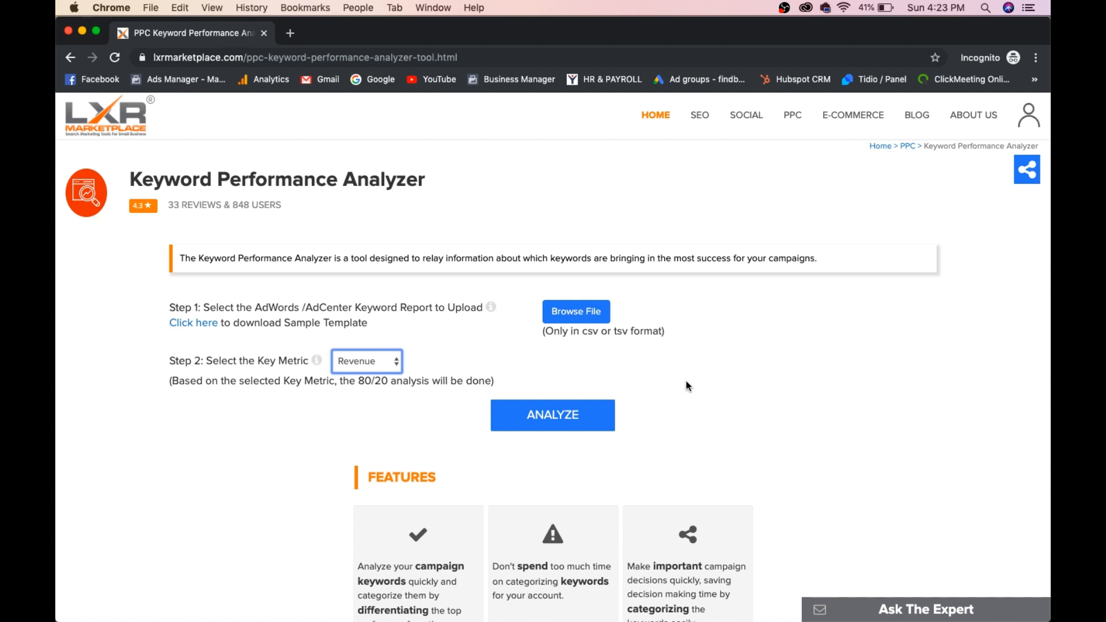
mouse_move(699, 114)
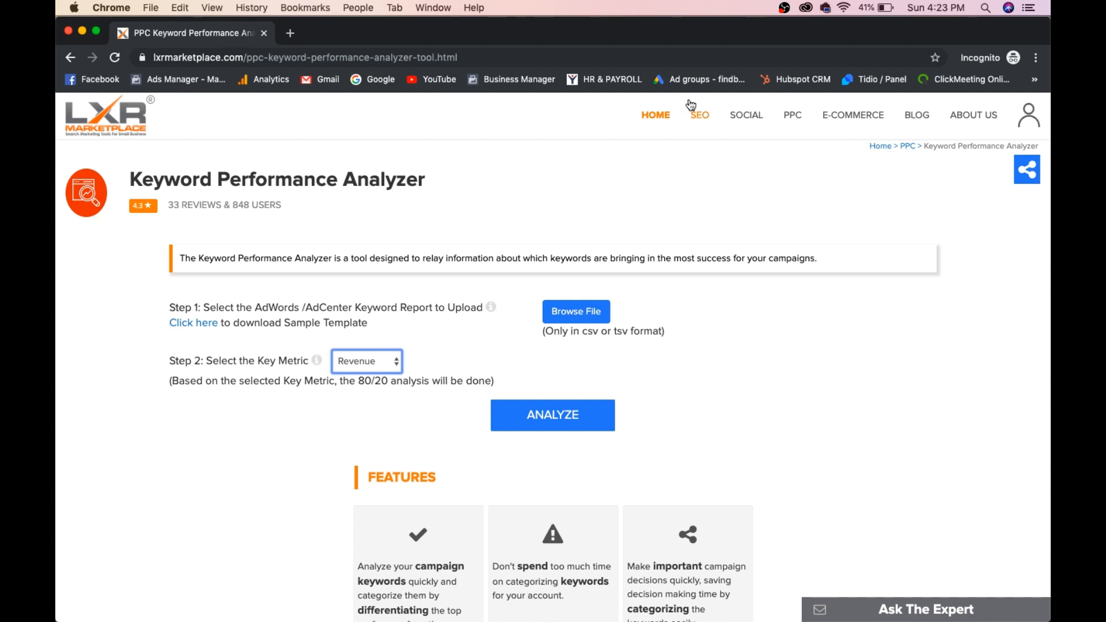
left_click(654, 115)
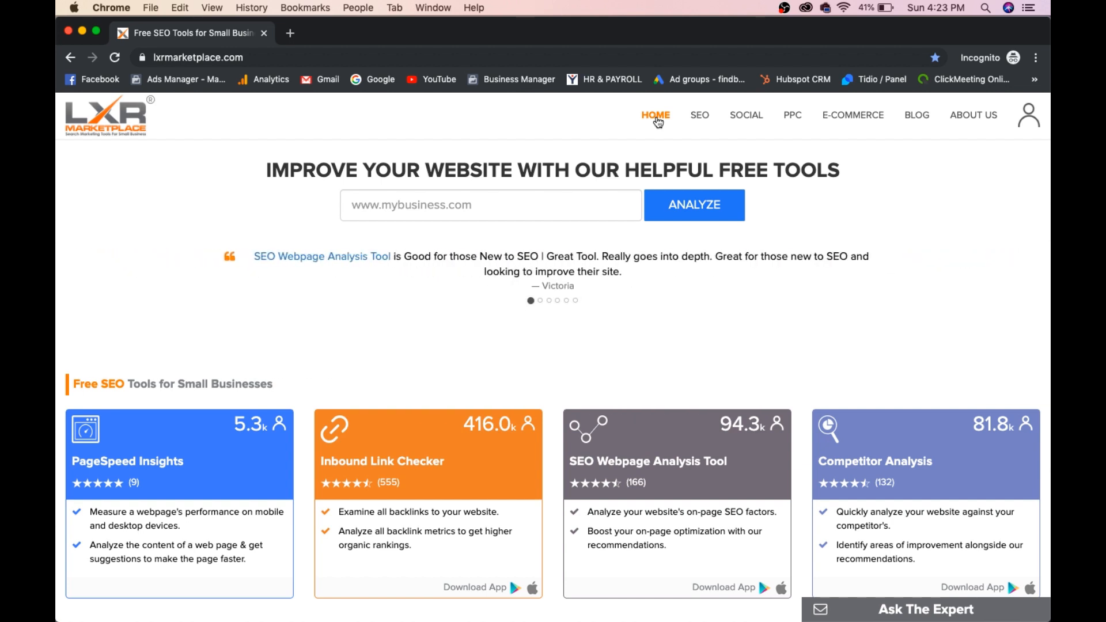
mouse_move(361, 291)
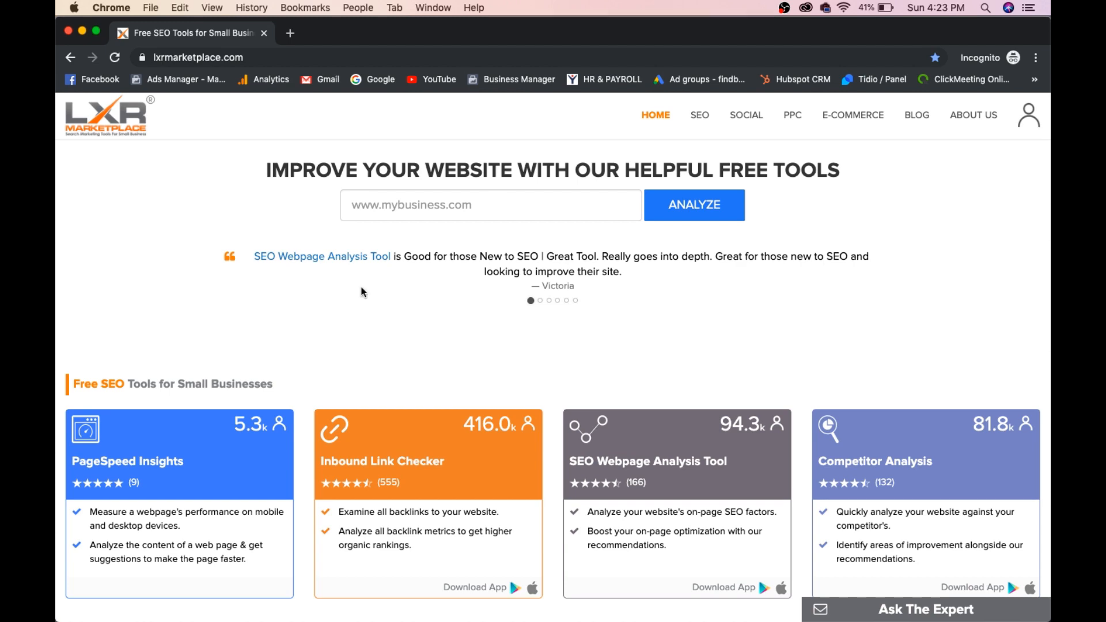
scroll("down", 3)
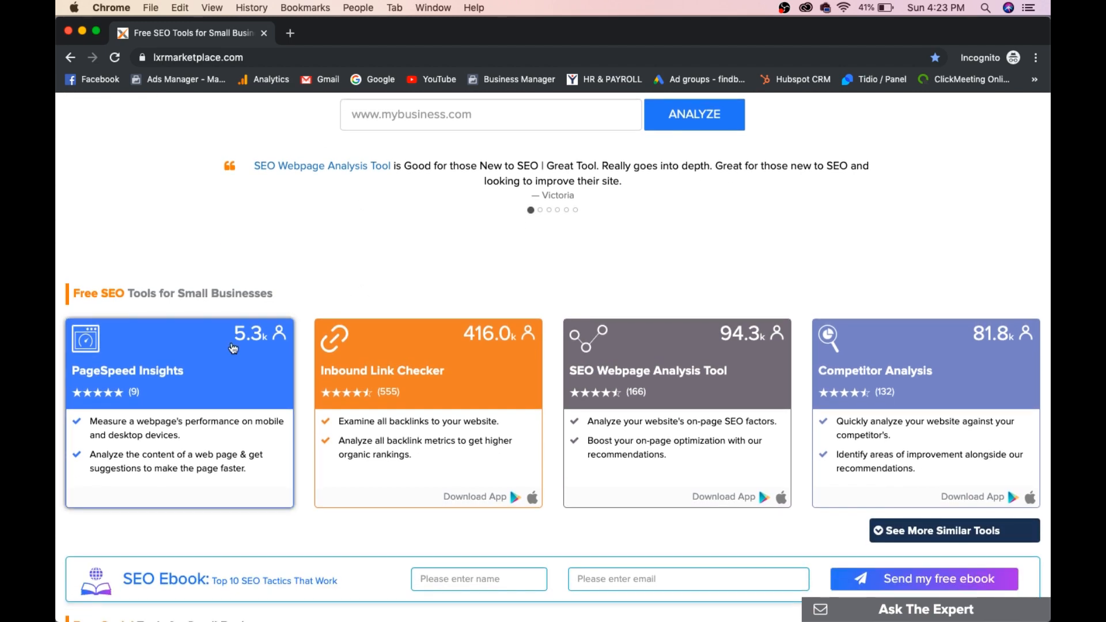
scroll("down", 3)
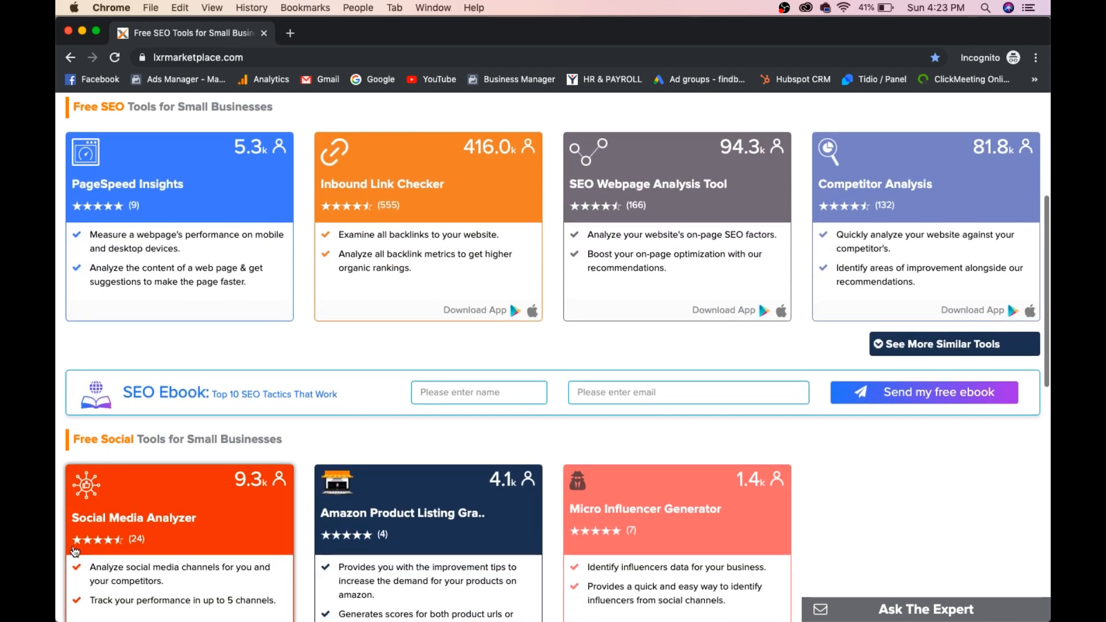
scroll("down", 3)
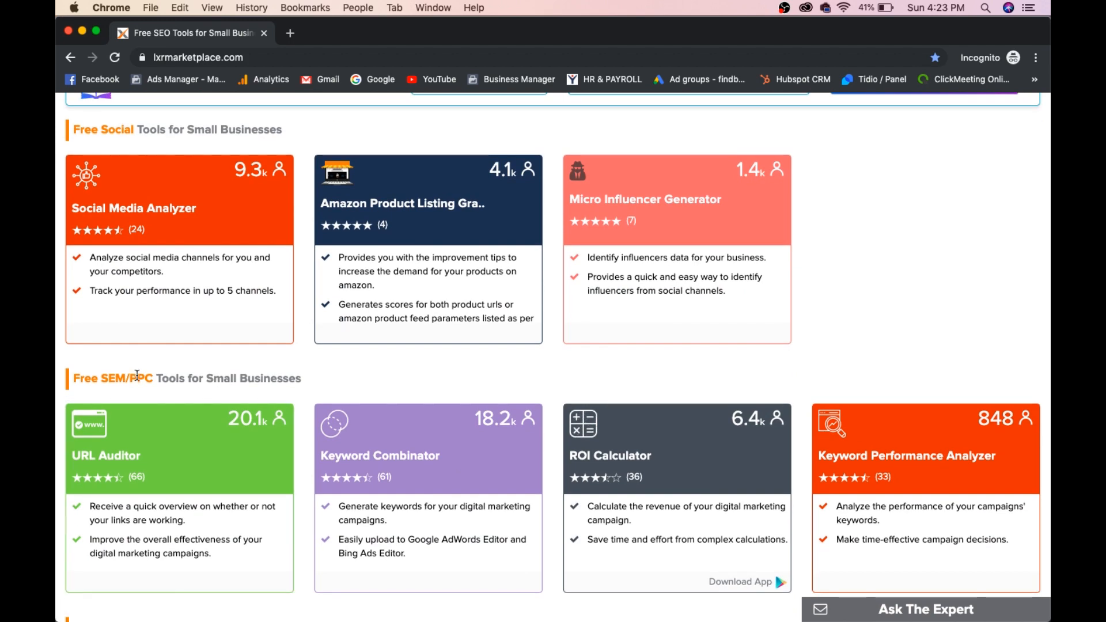
scroll("down", 3)
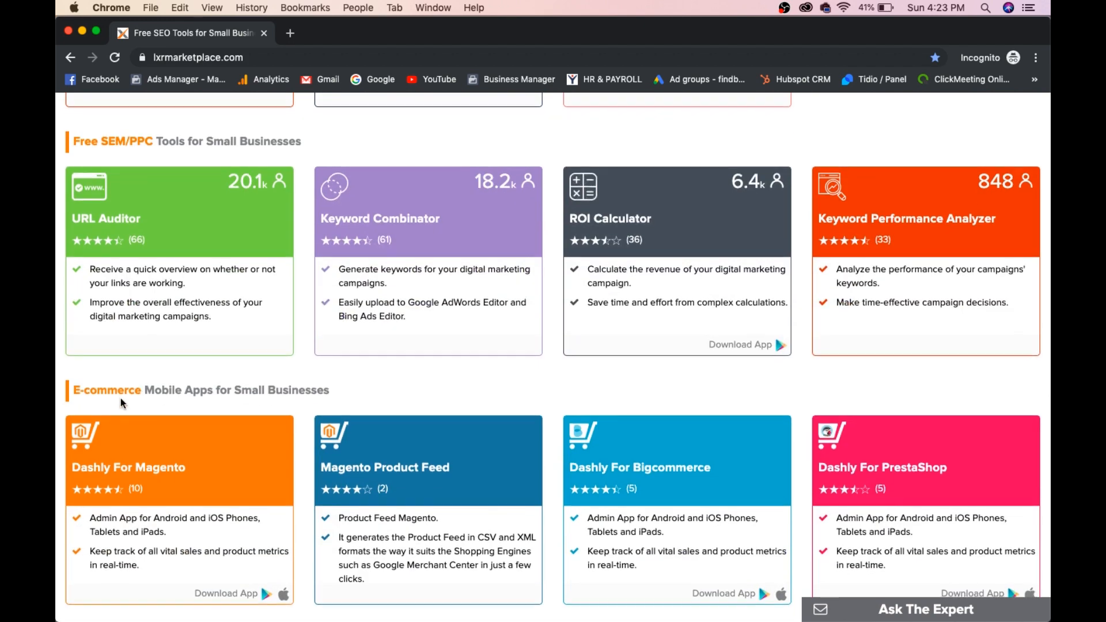
scroll("up", 3)
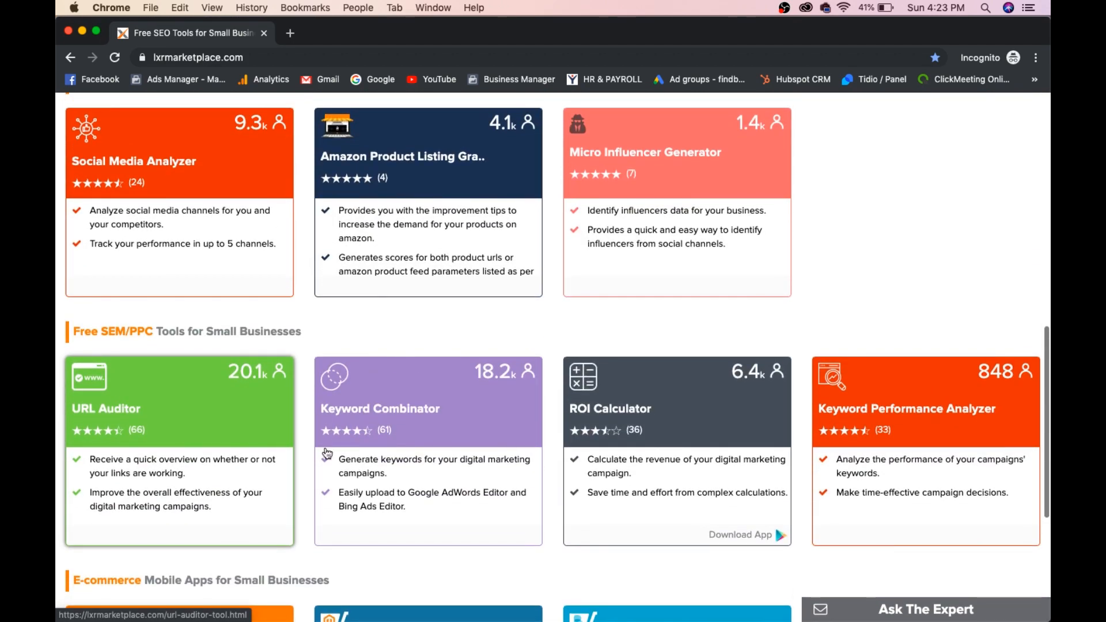
scroll("up", 3)
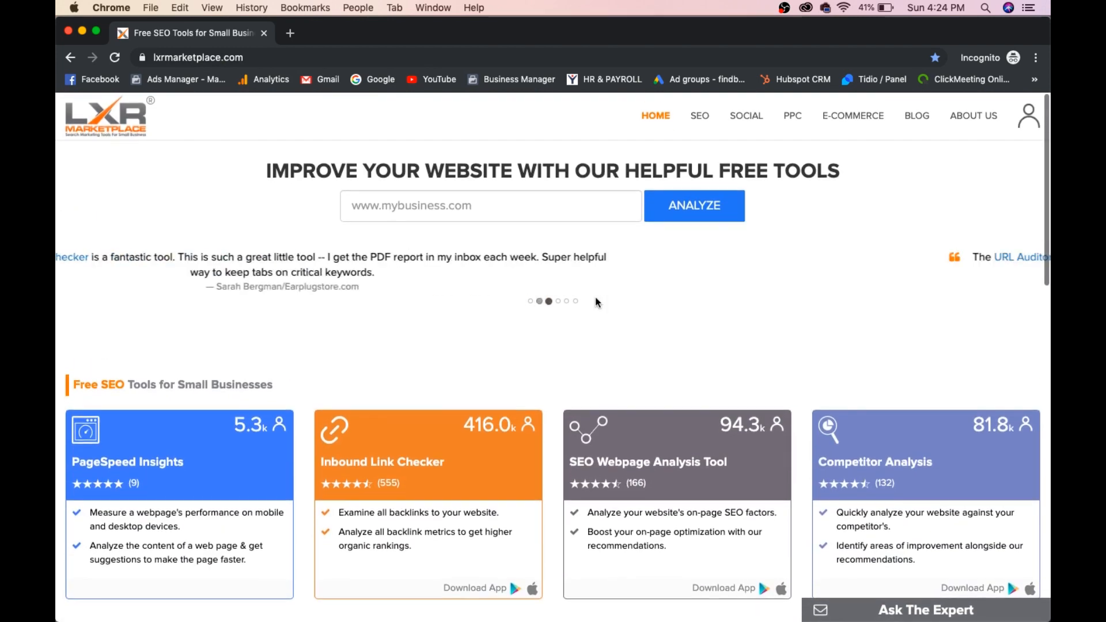